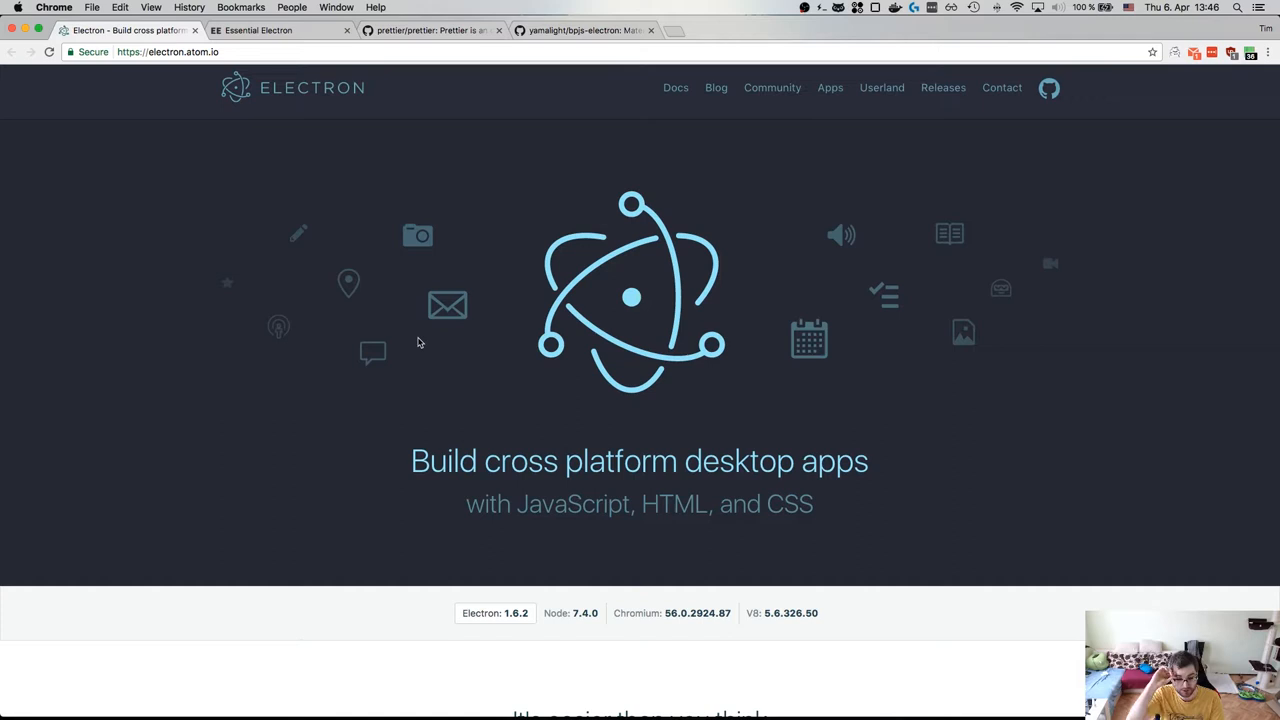
On the Electron website, select the version number 1.6.2 and scroll down the page
scroll("down", 3)
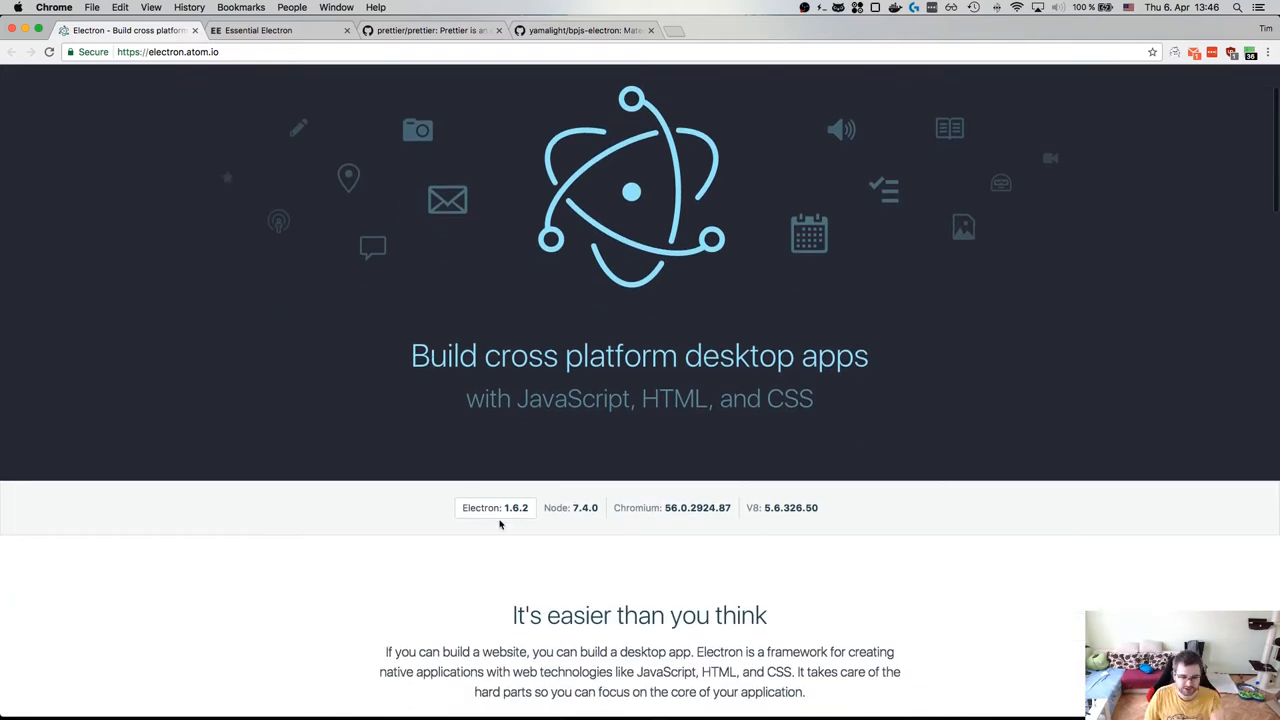
double_click(495, 507)
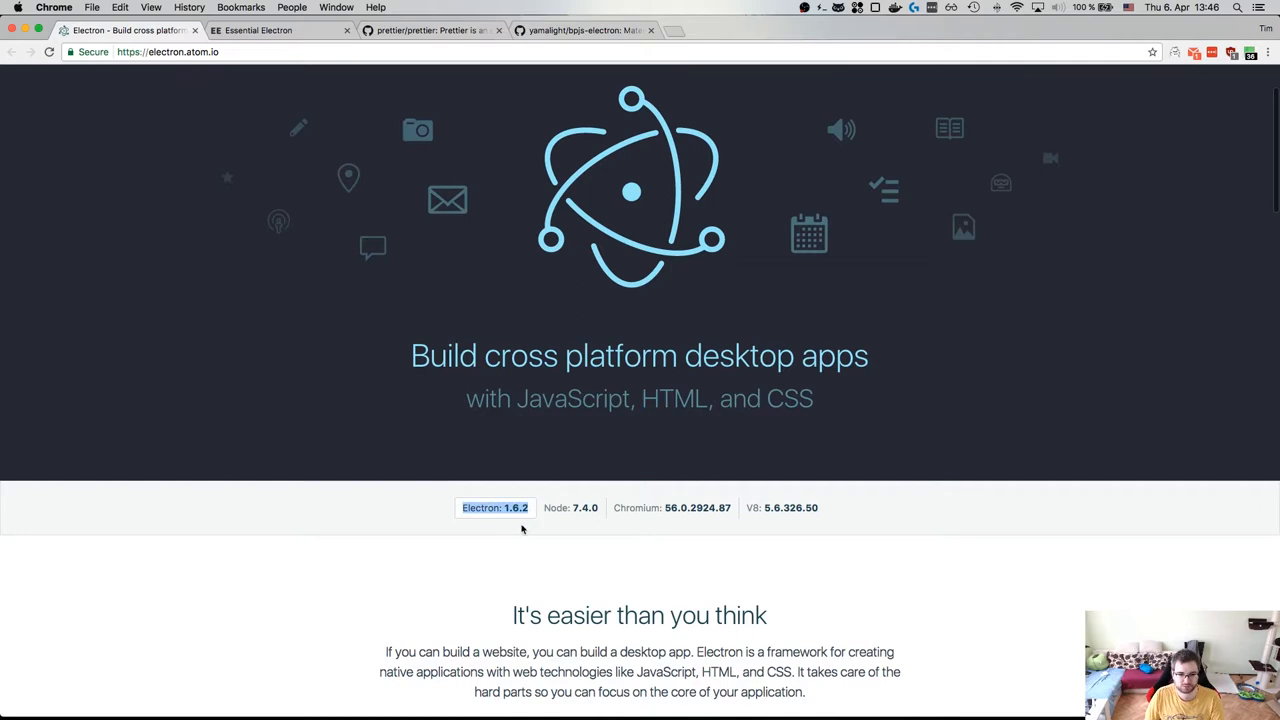
mouse_move(545, 506)
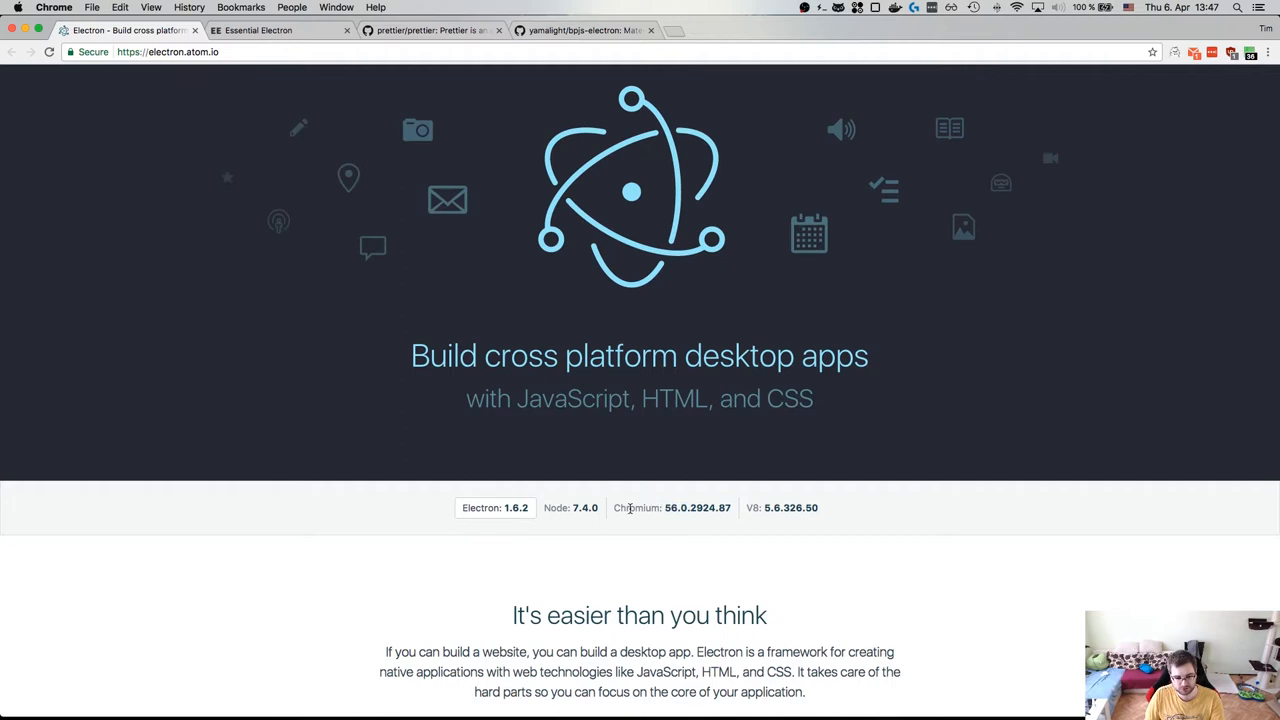
double_click(585, 507)
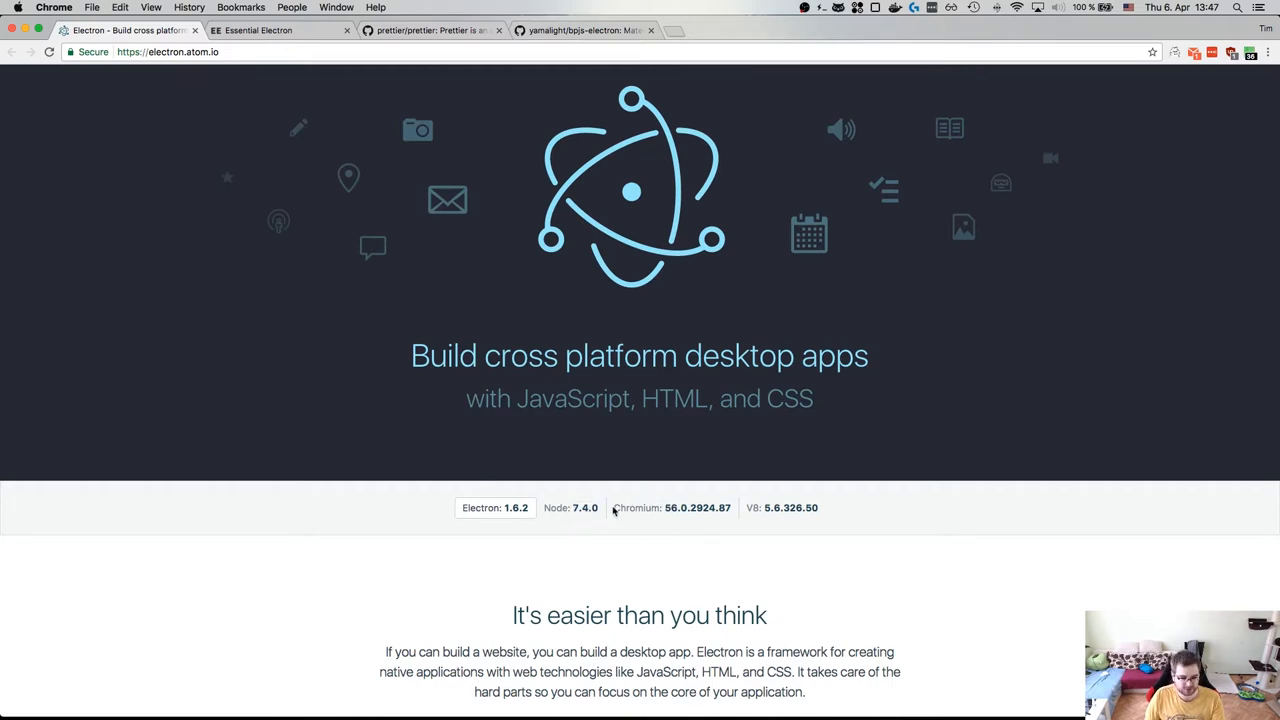
scroll("down", 3)
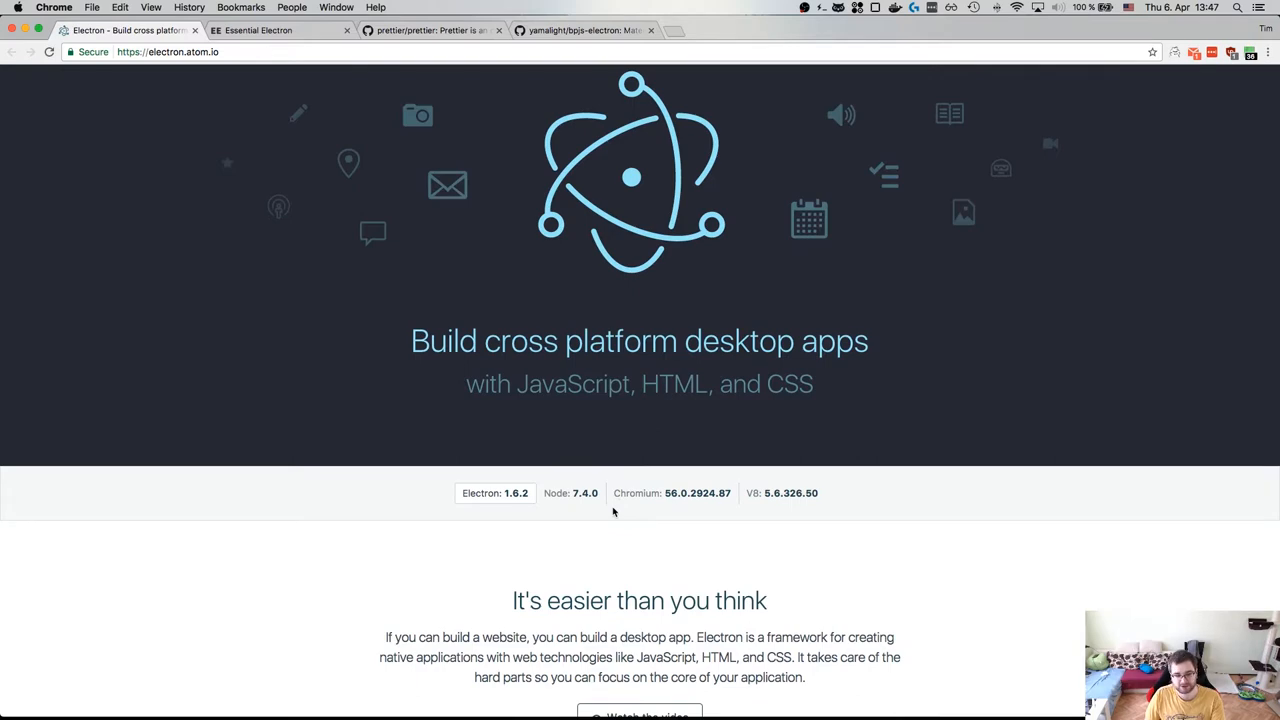
scroll("down", 3)
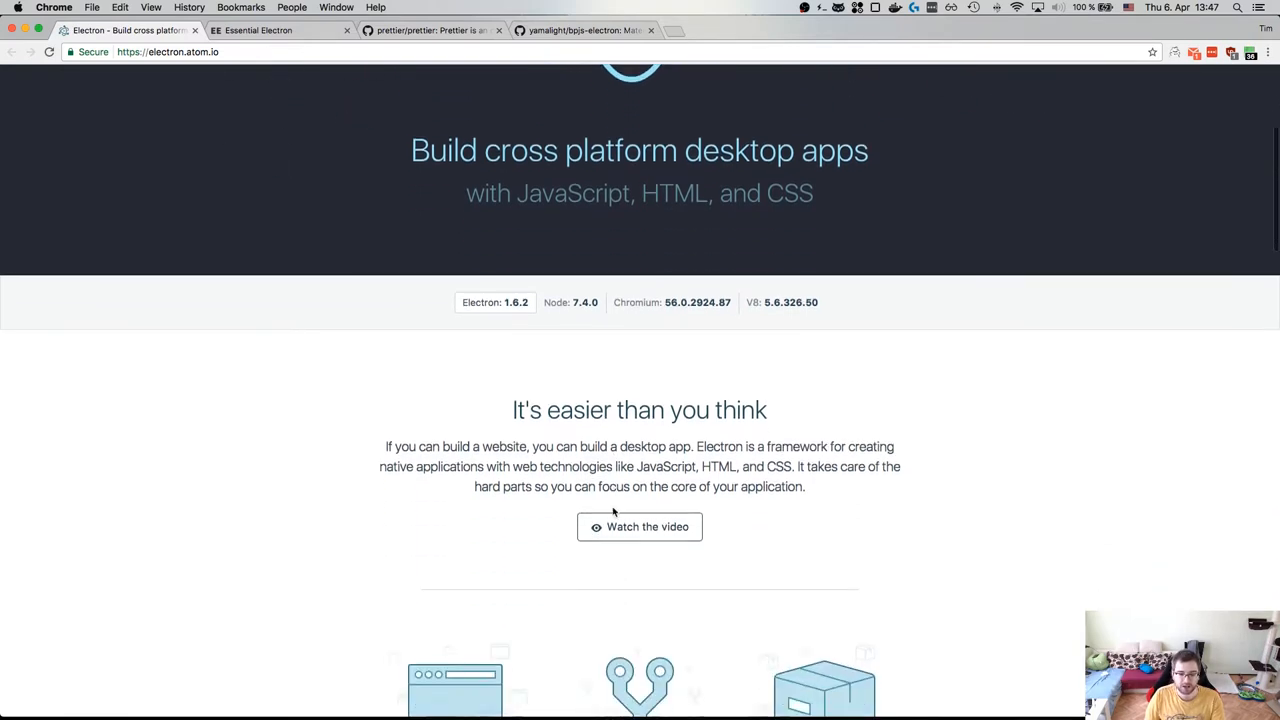
scroll("down", 3)
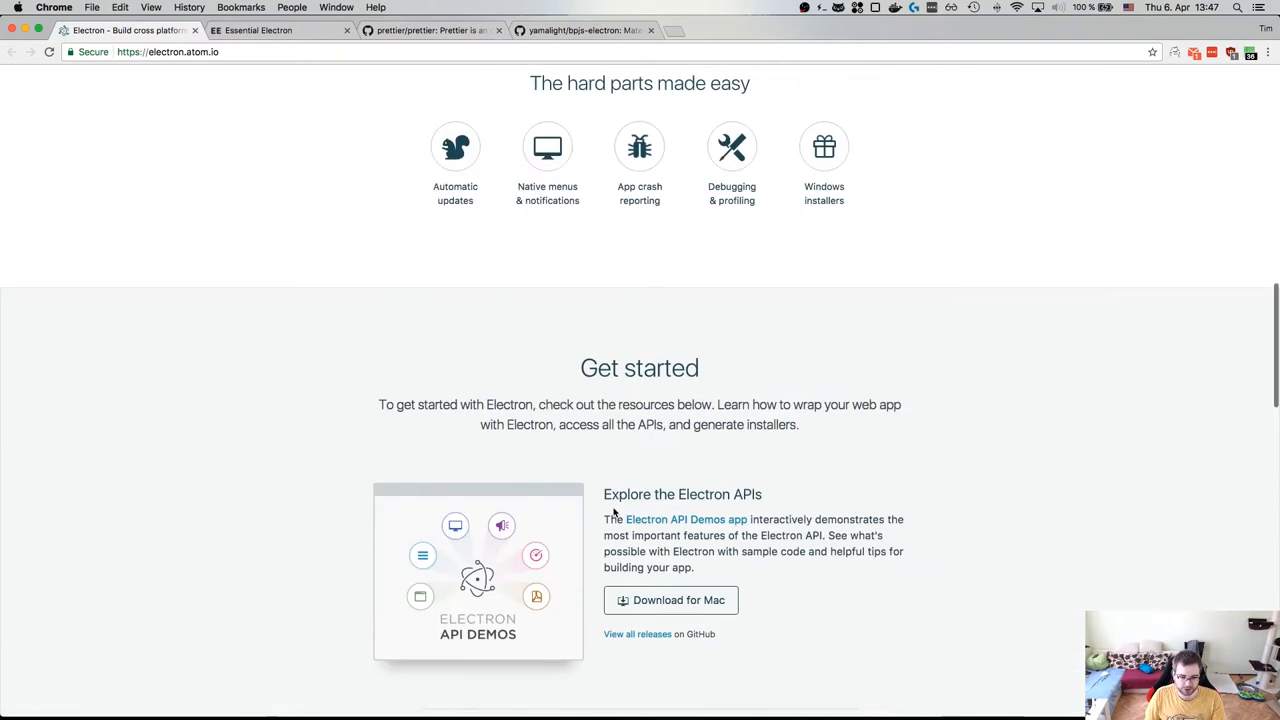
Read the Essential Electron guide from 'What is Electron?' down to Prereqs
left_click(262, 30)
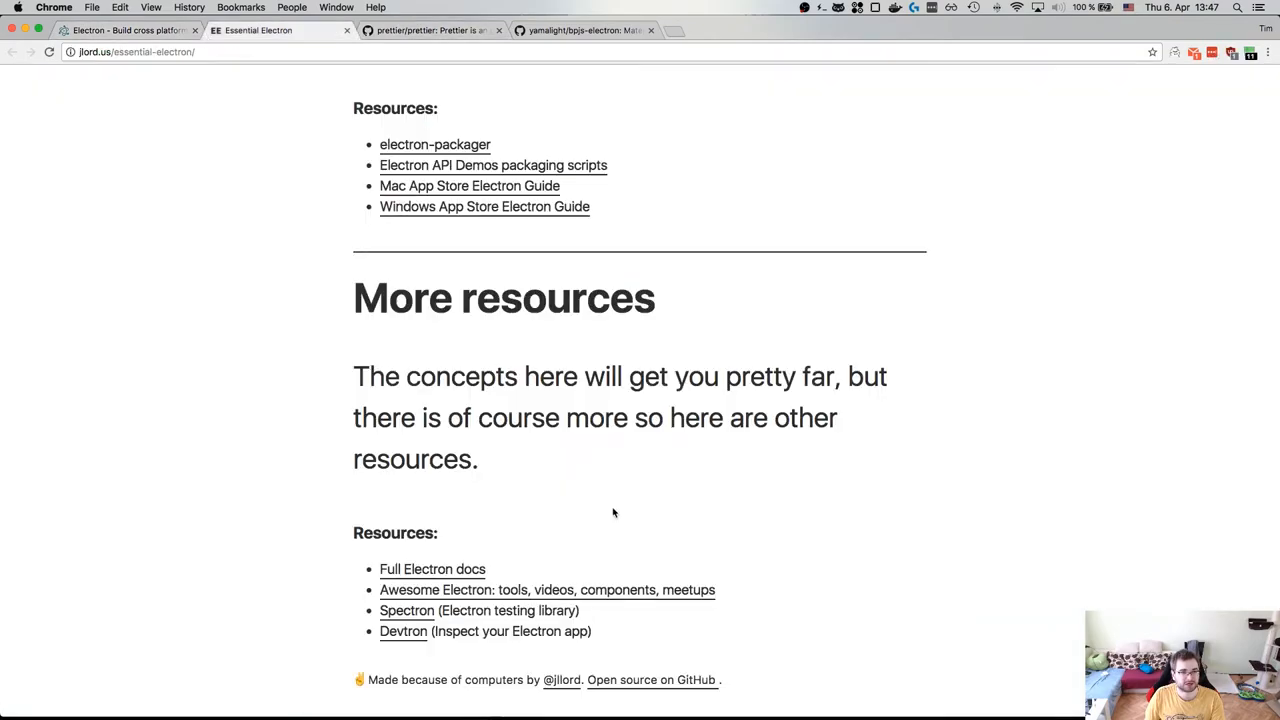
scroll("down", 3)
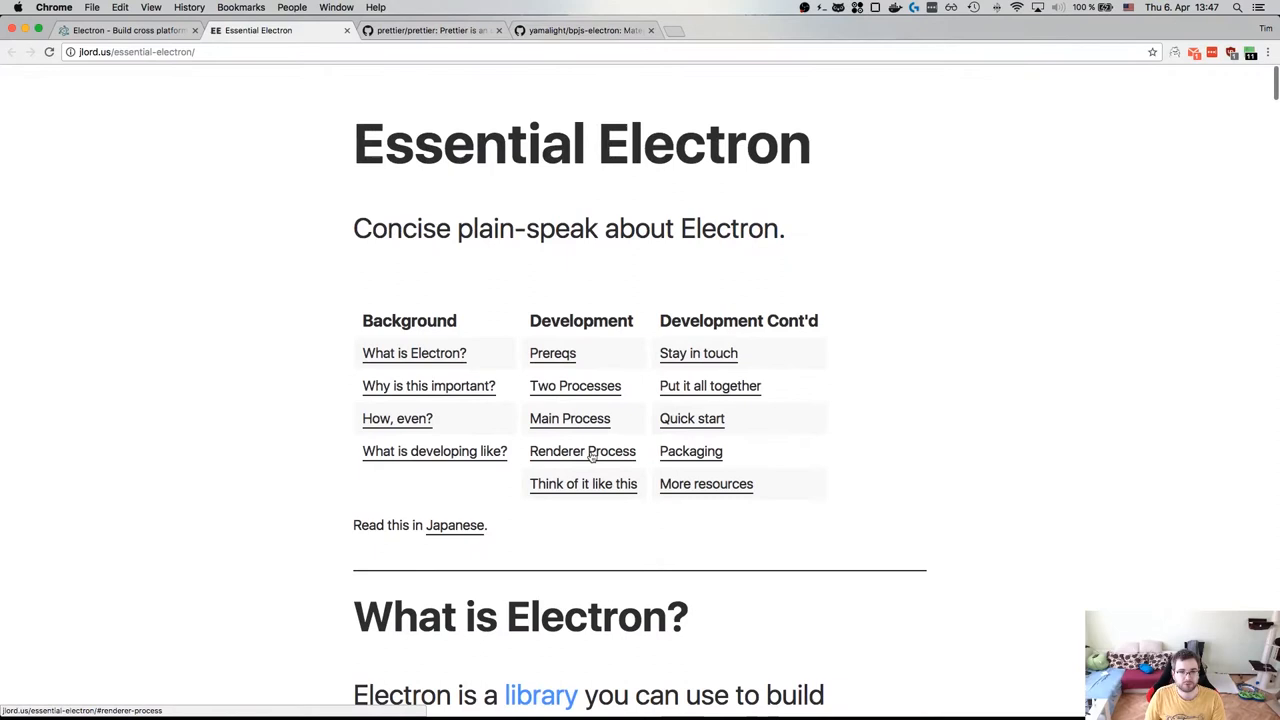
mouse_move(530, 330)
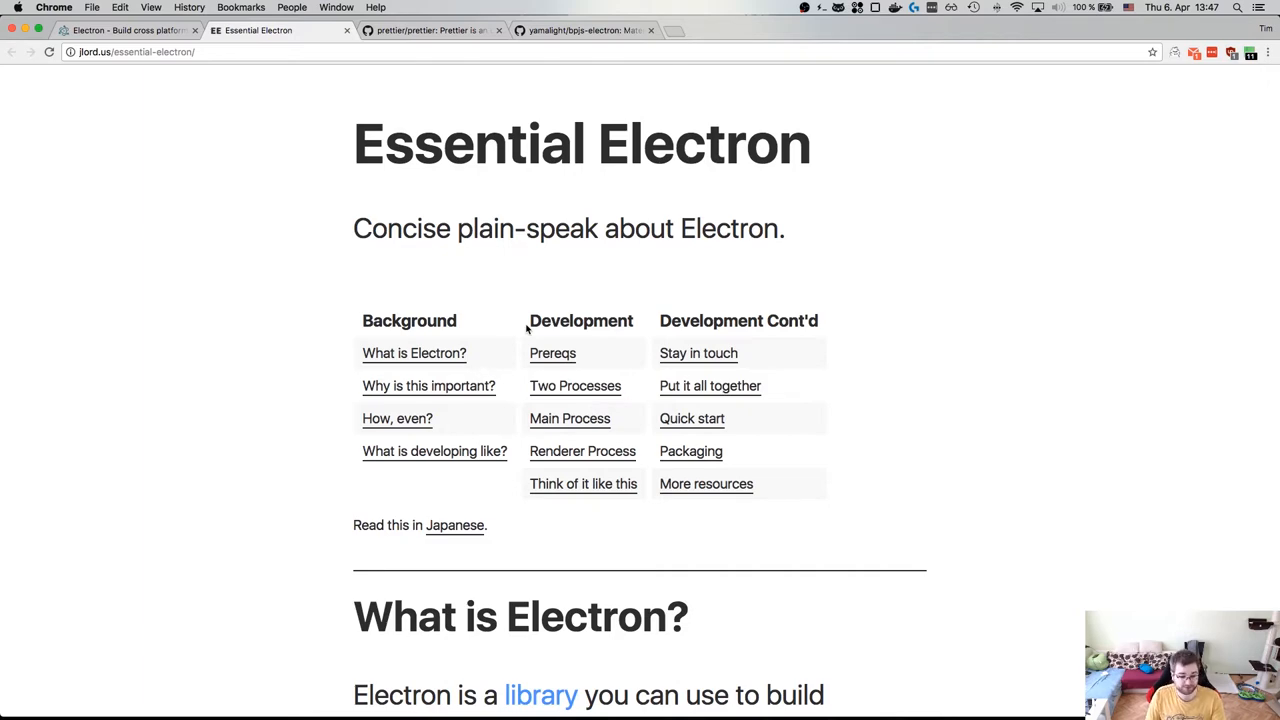
scroll("down", 3)
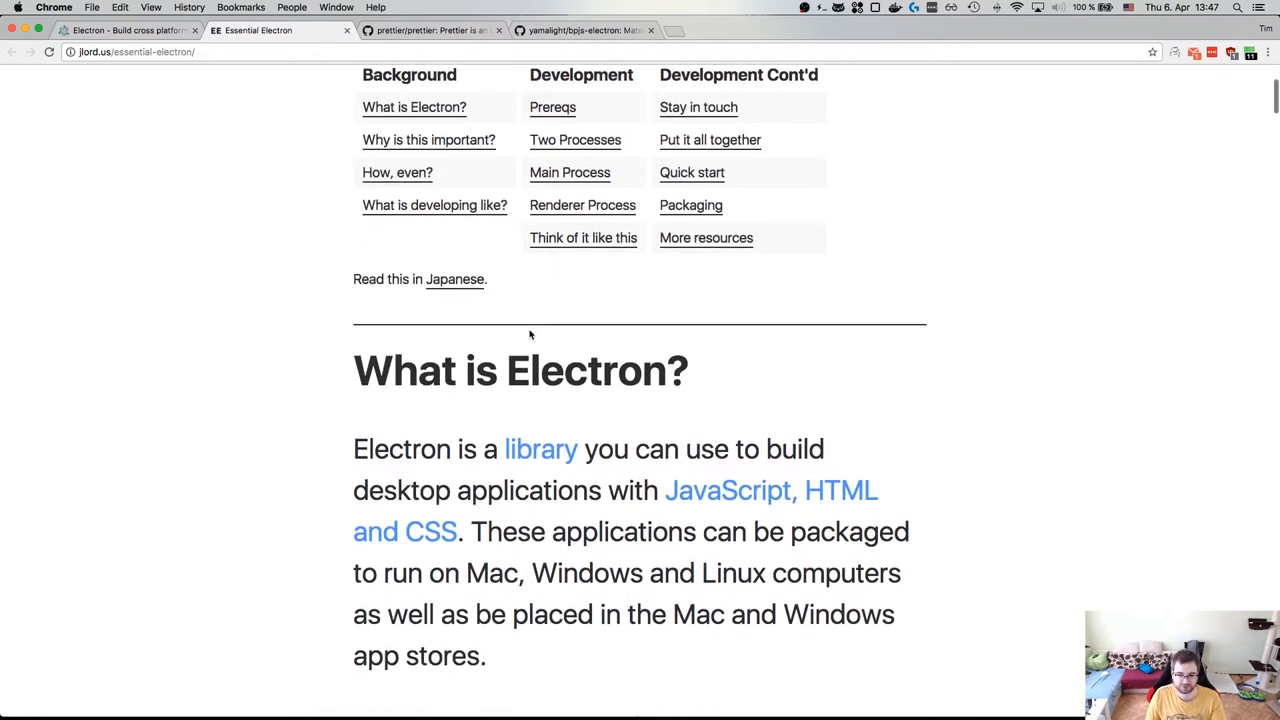
scroll("down", 3)
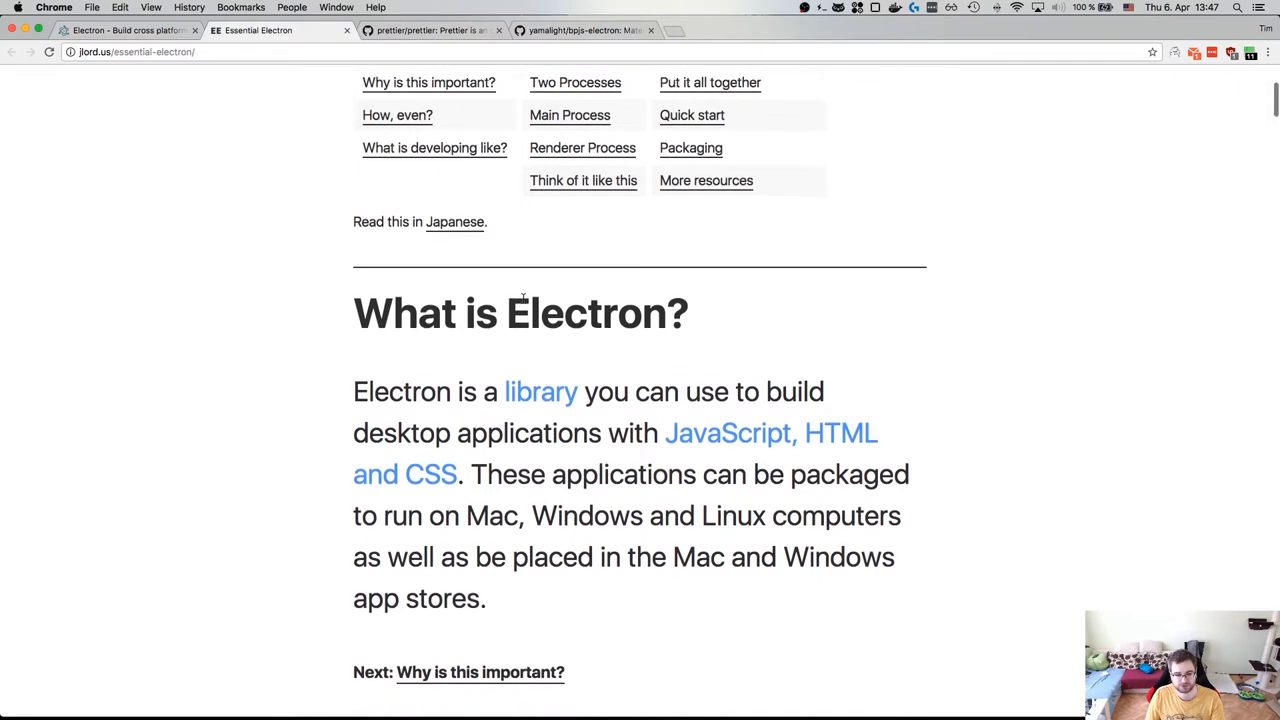
scroll("down", 3)
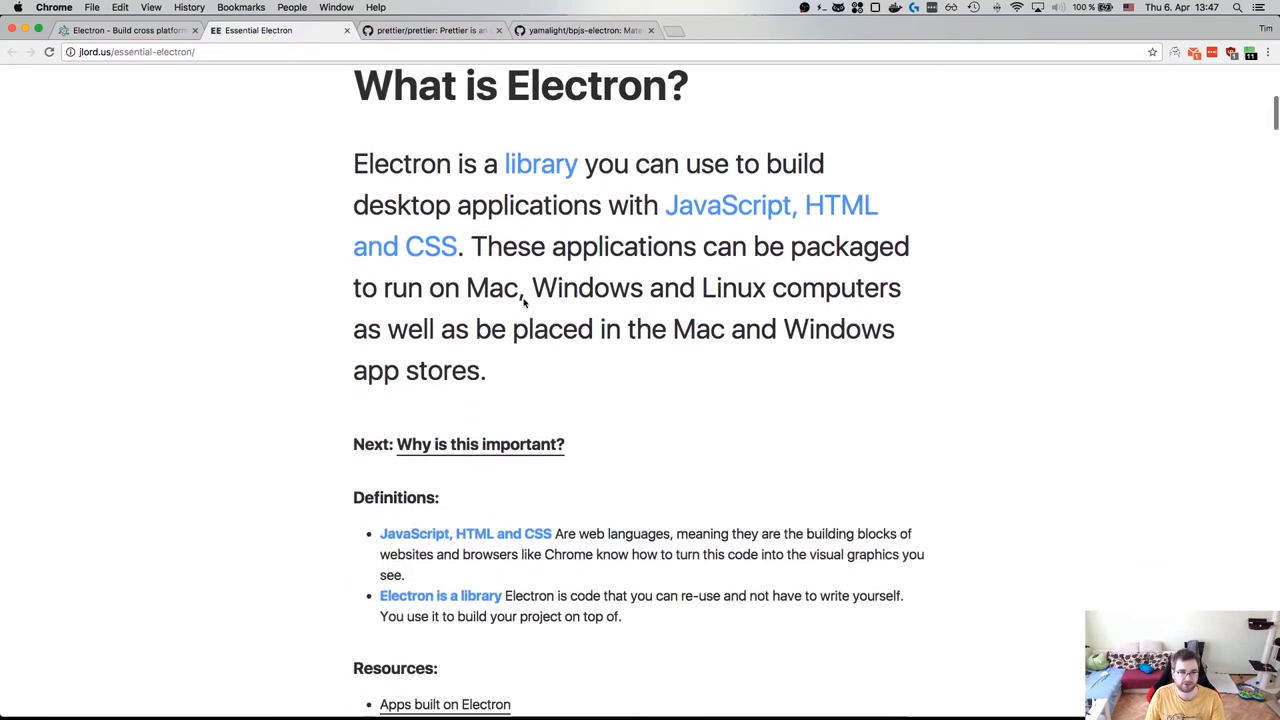
scroll("down", 3)
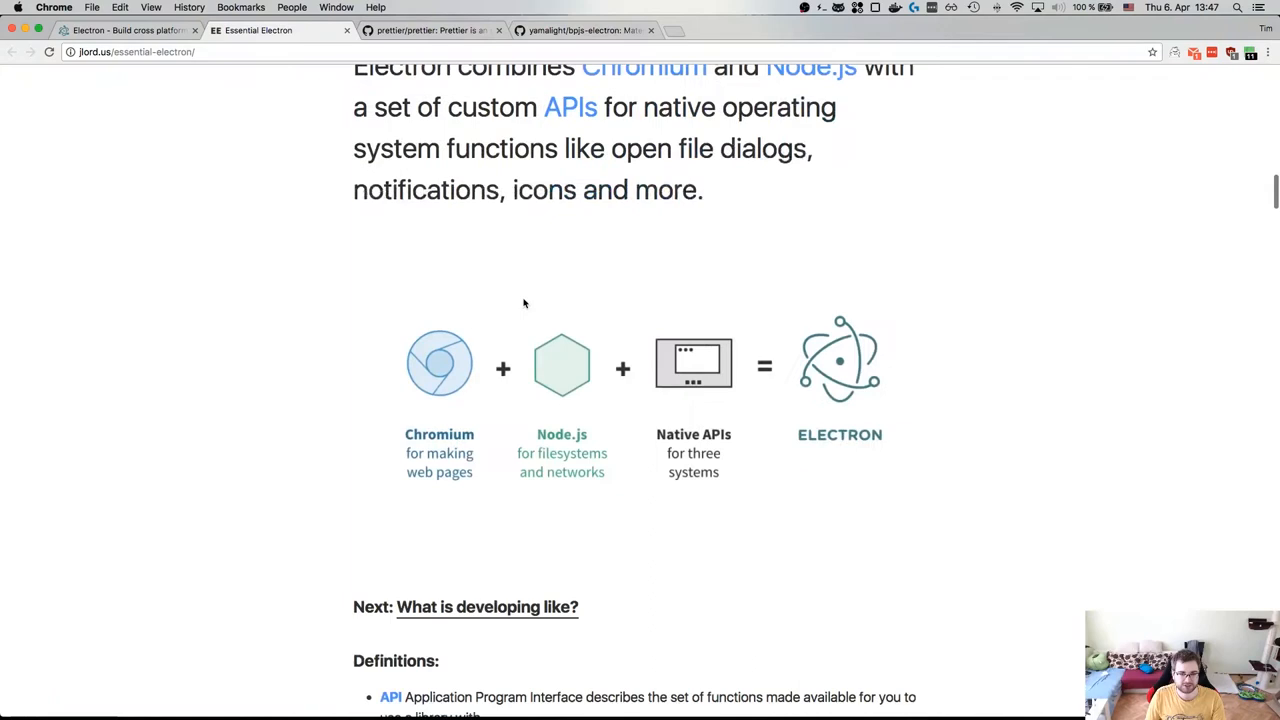
scroll("down", 3)
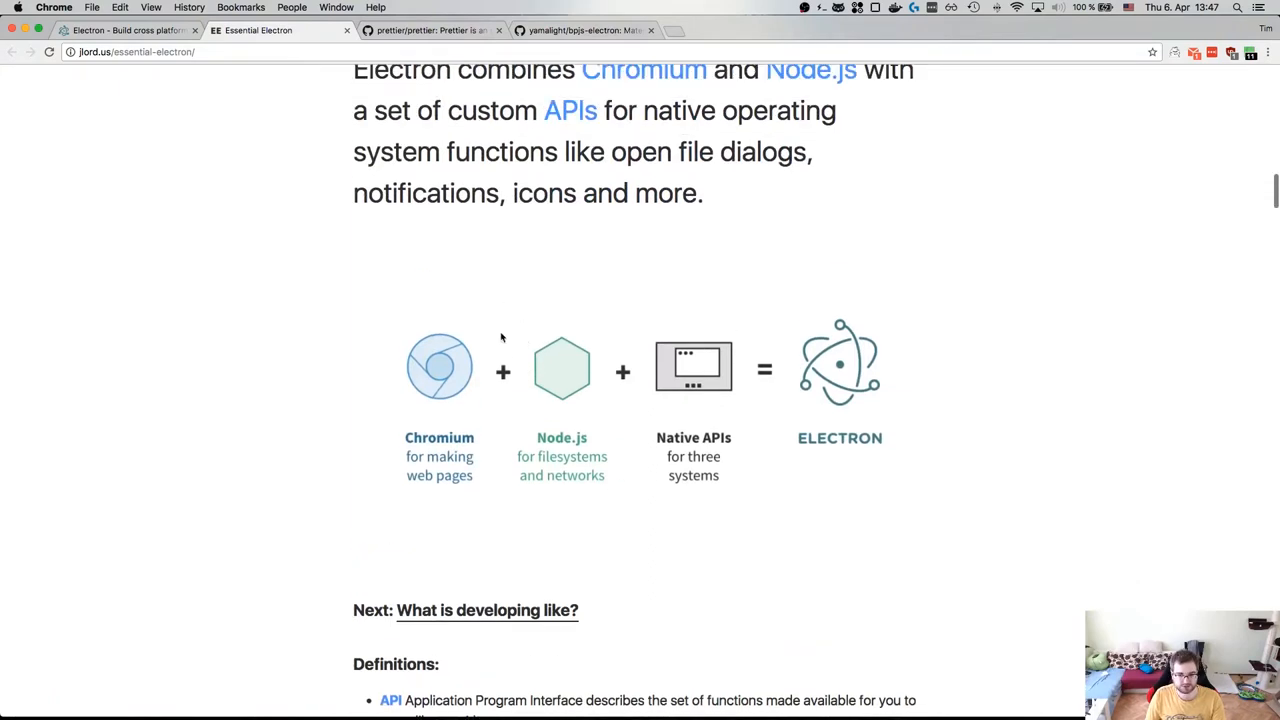
mouse_move(667, 399)
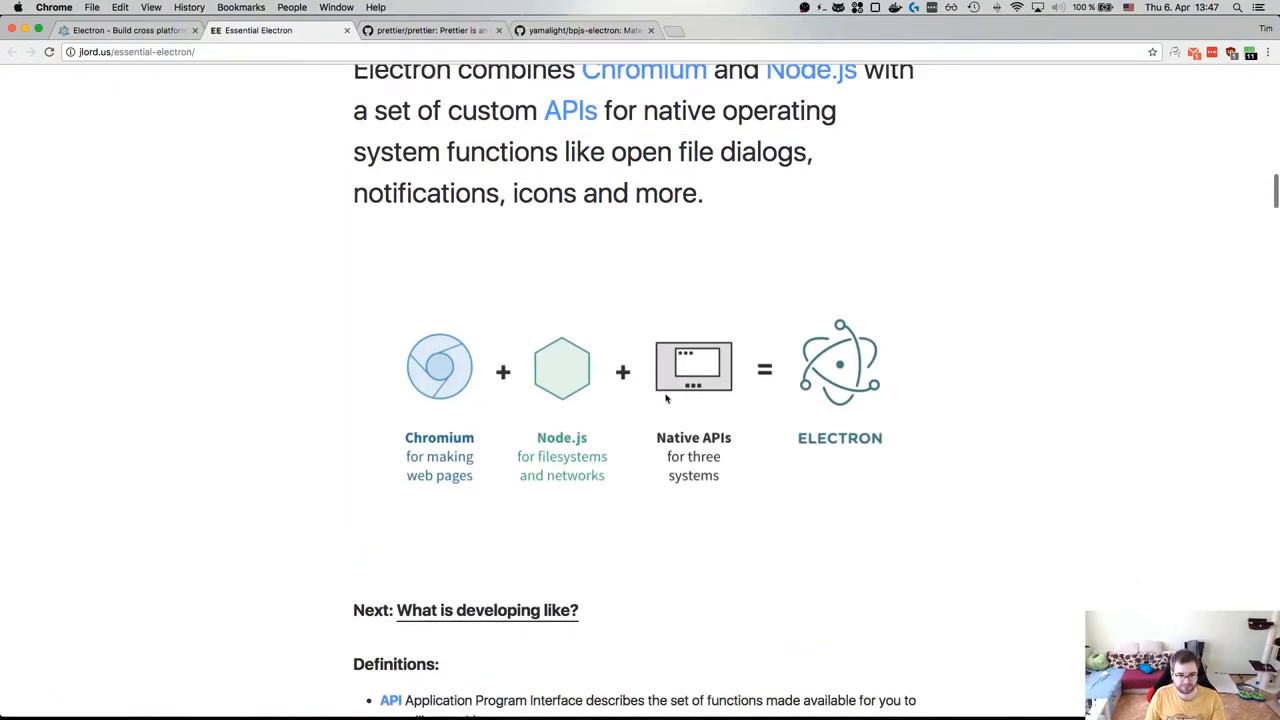
mouse_move(670, 393)
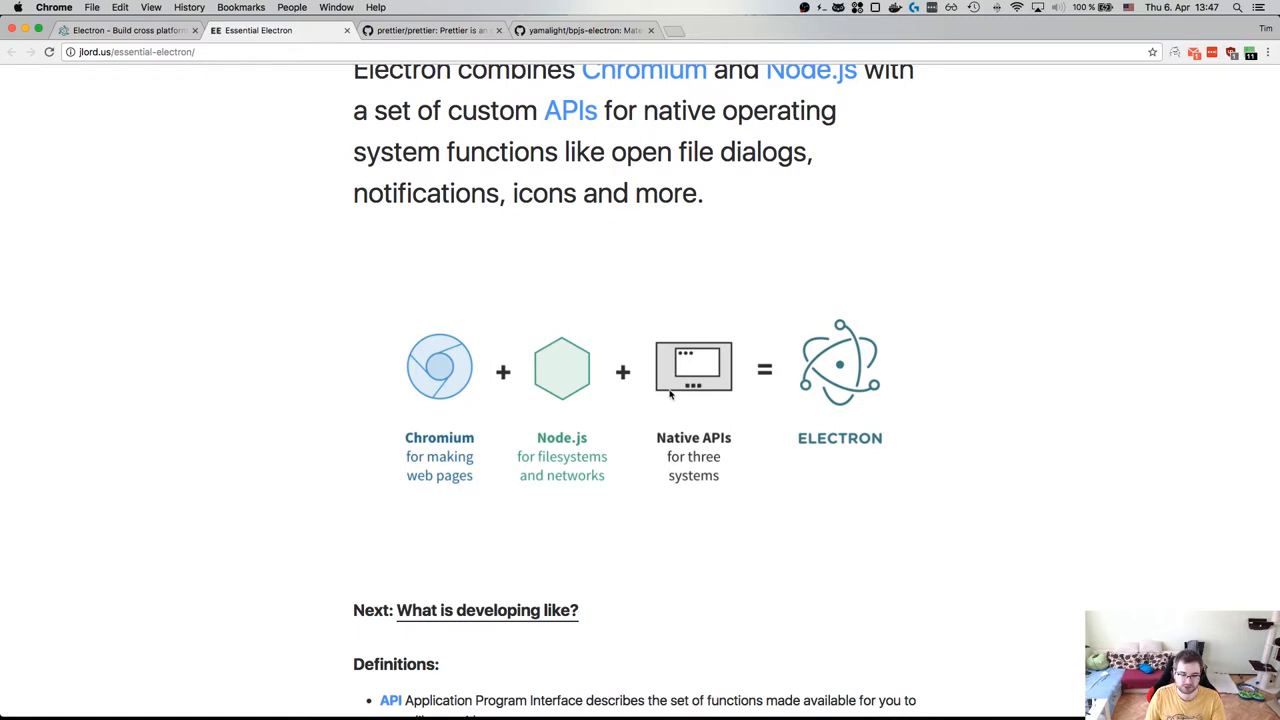
mouse_move(675, 395)
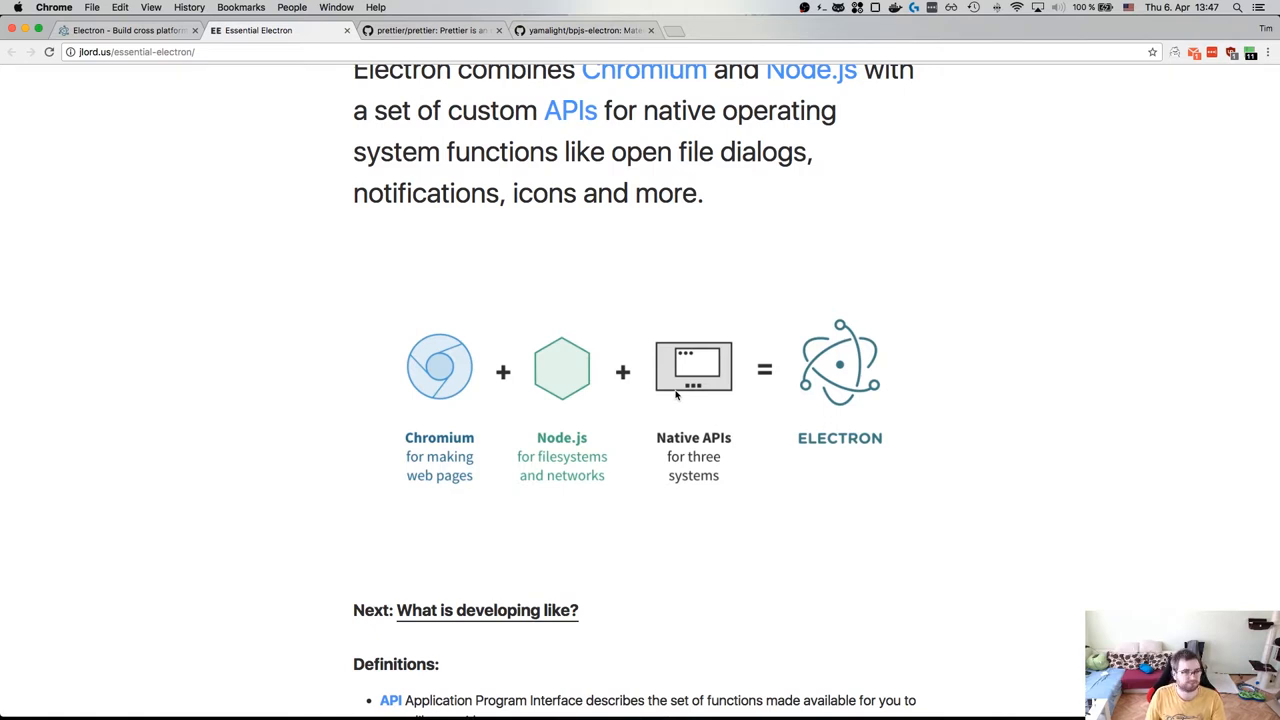
mouse_move(673, 455)
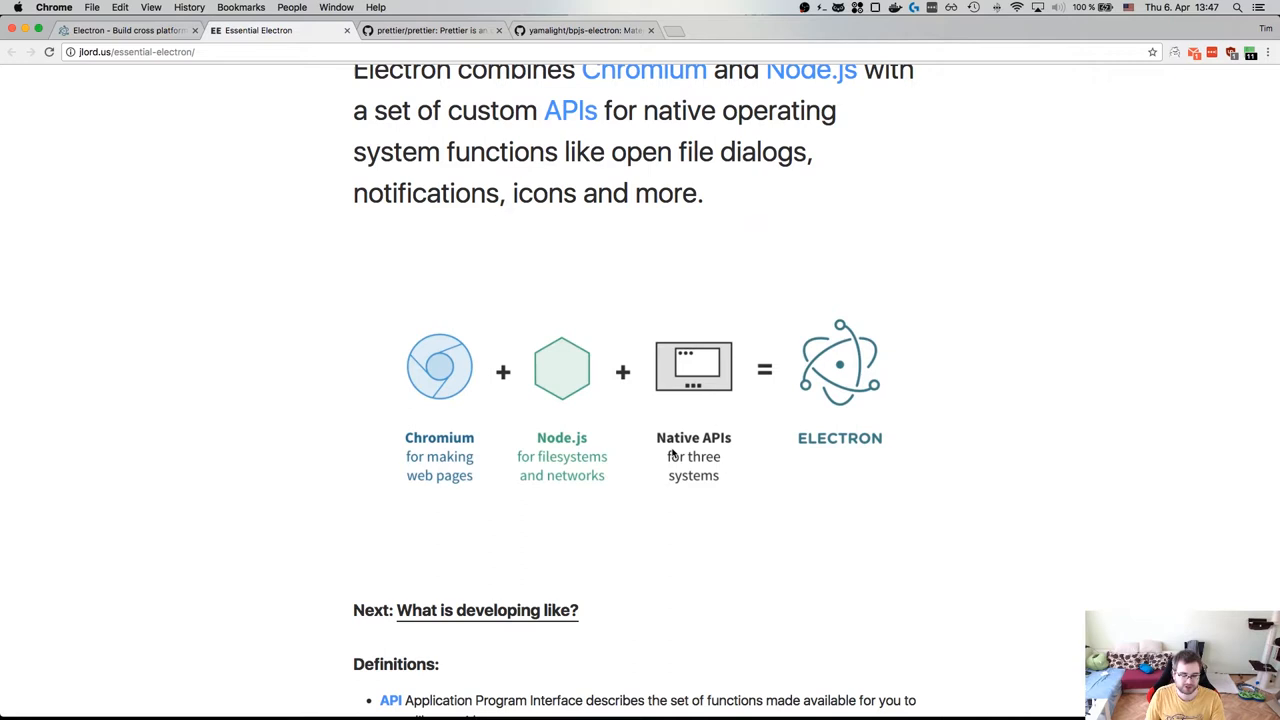
mouse_move(684, 452)
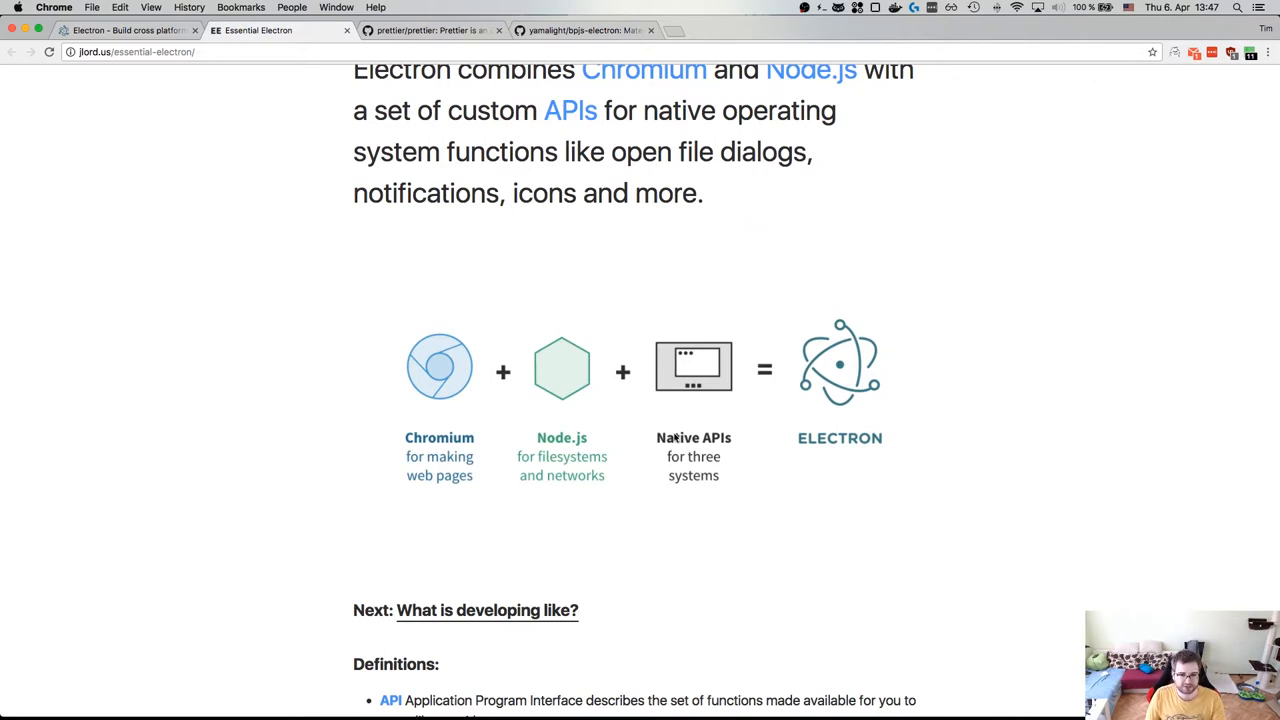
scroll("down", 3)
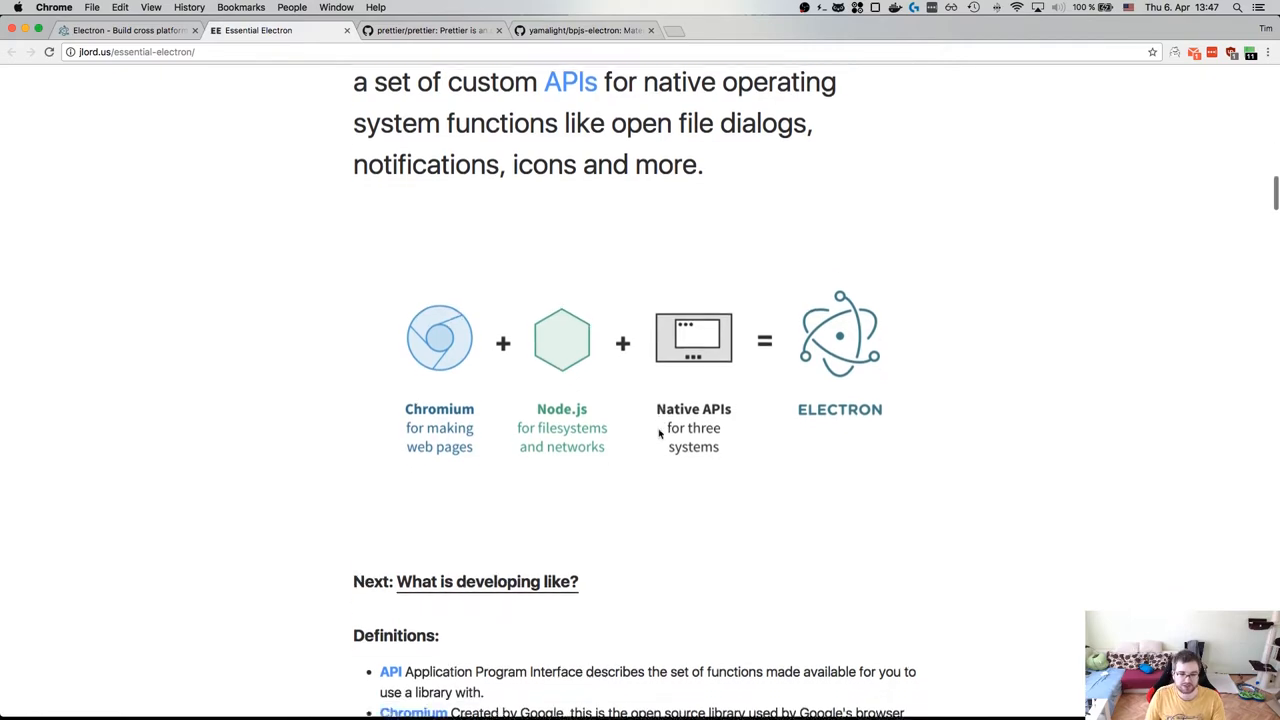
scroll("down", 3)
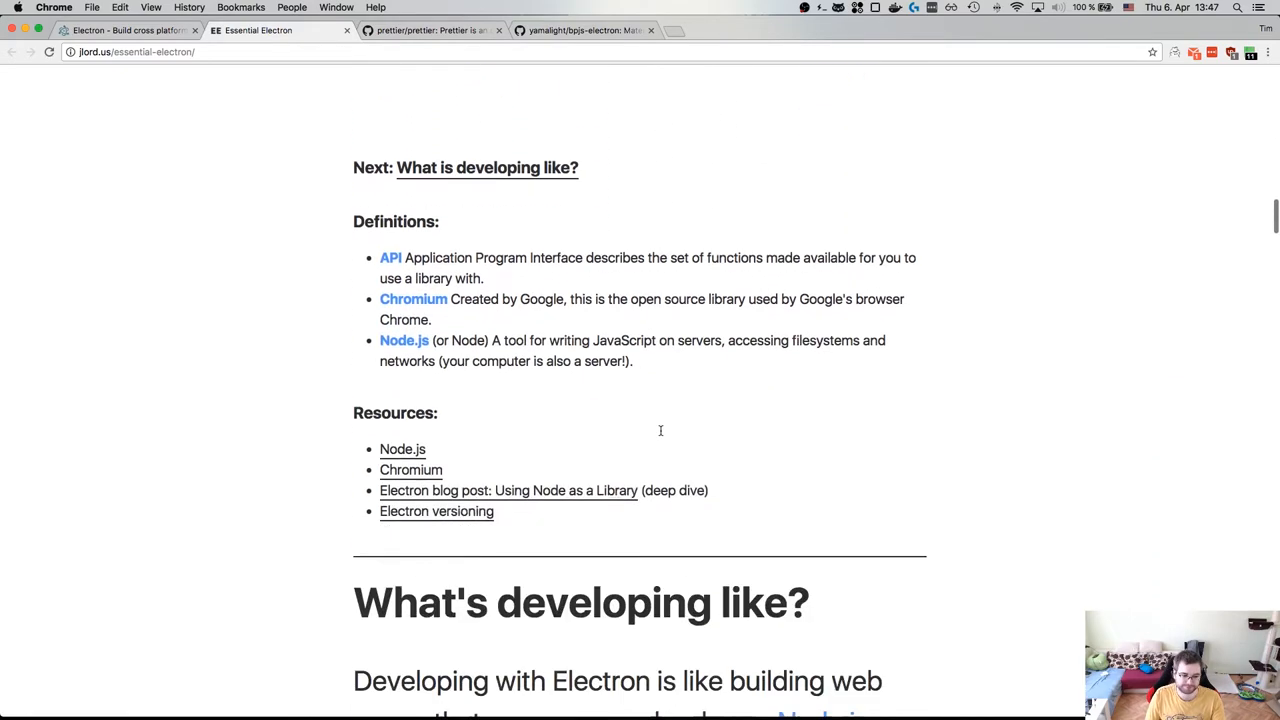
scroll("down", 3)
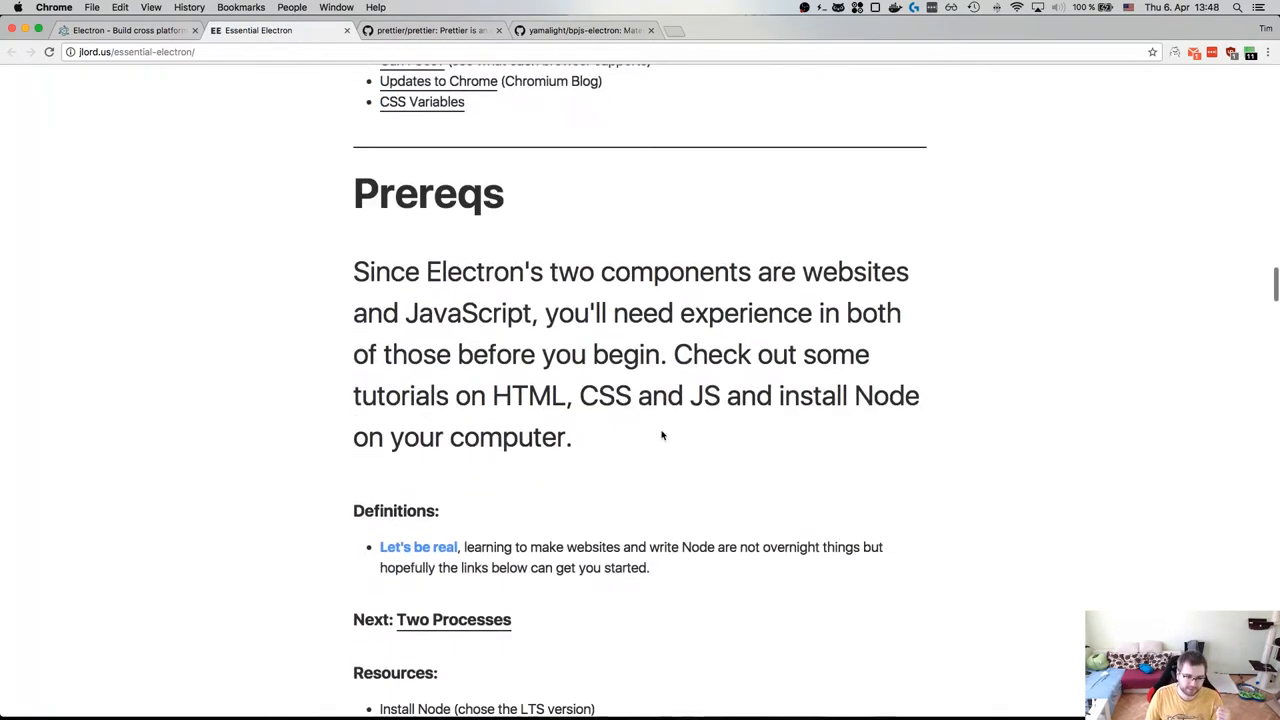
scroll("down", 3)
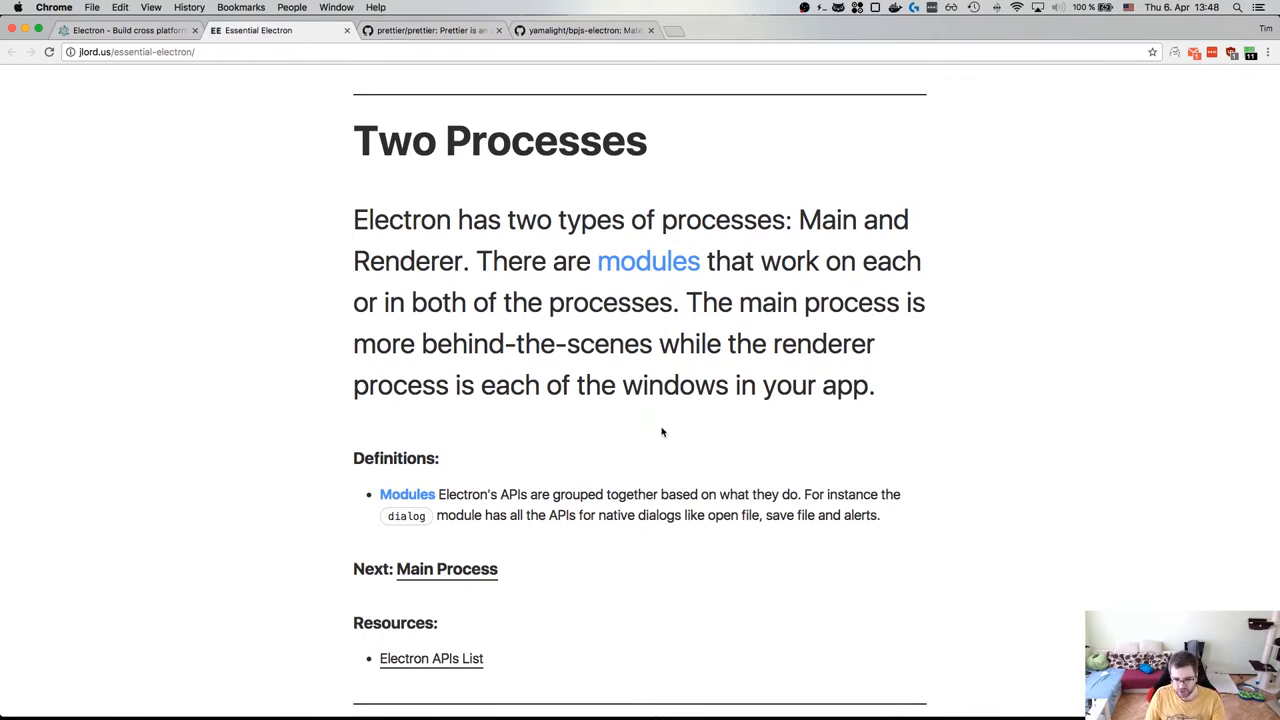
scroll("down", 3)
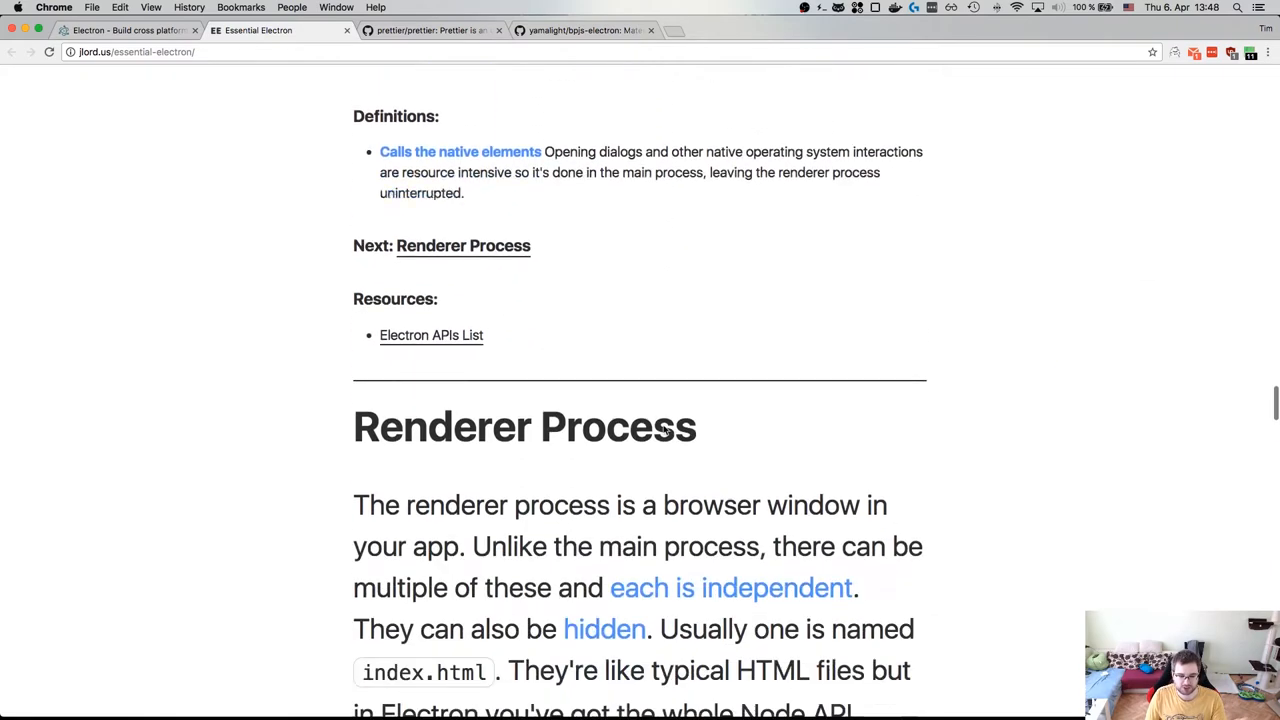
scroll("down", 3)
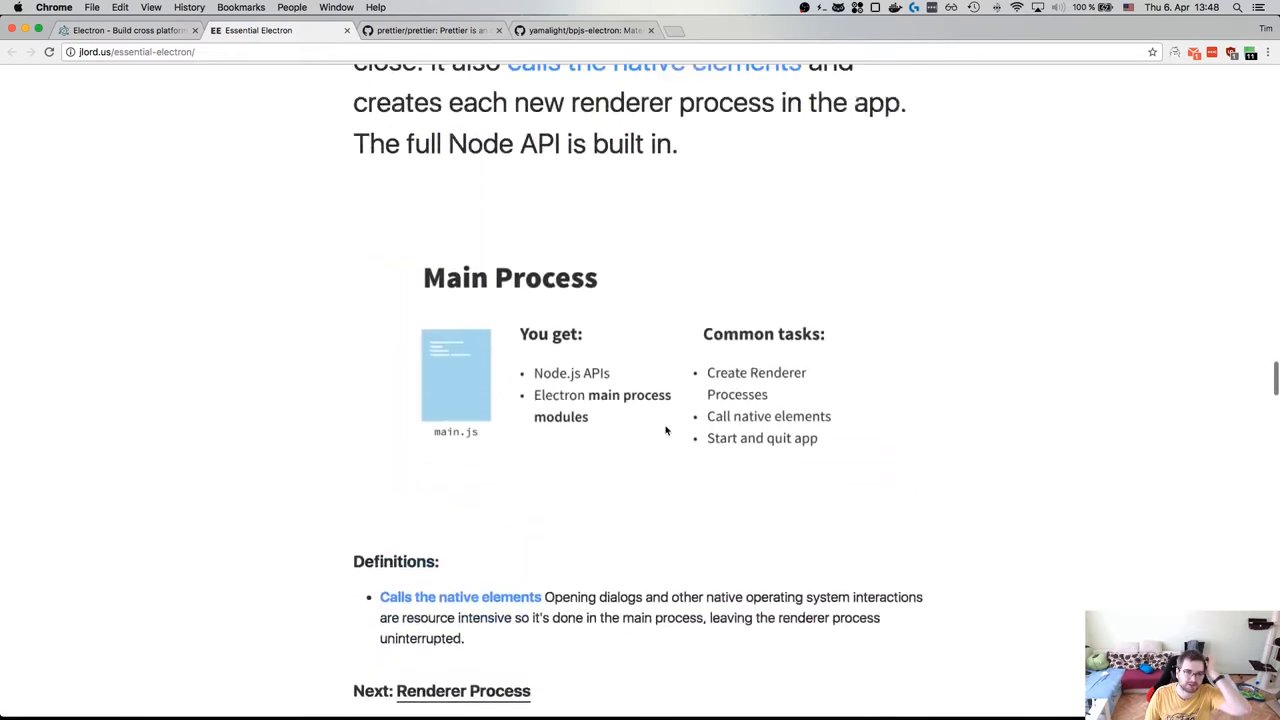
scroll("up", 3)
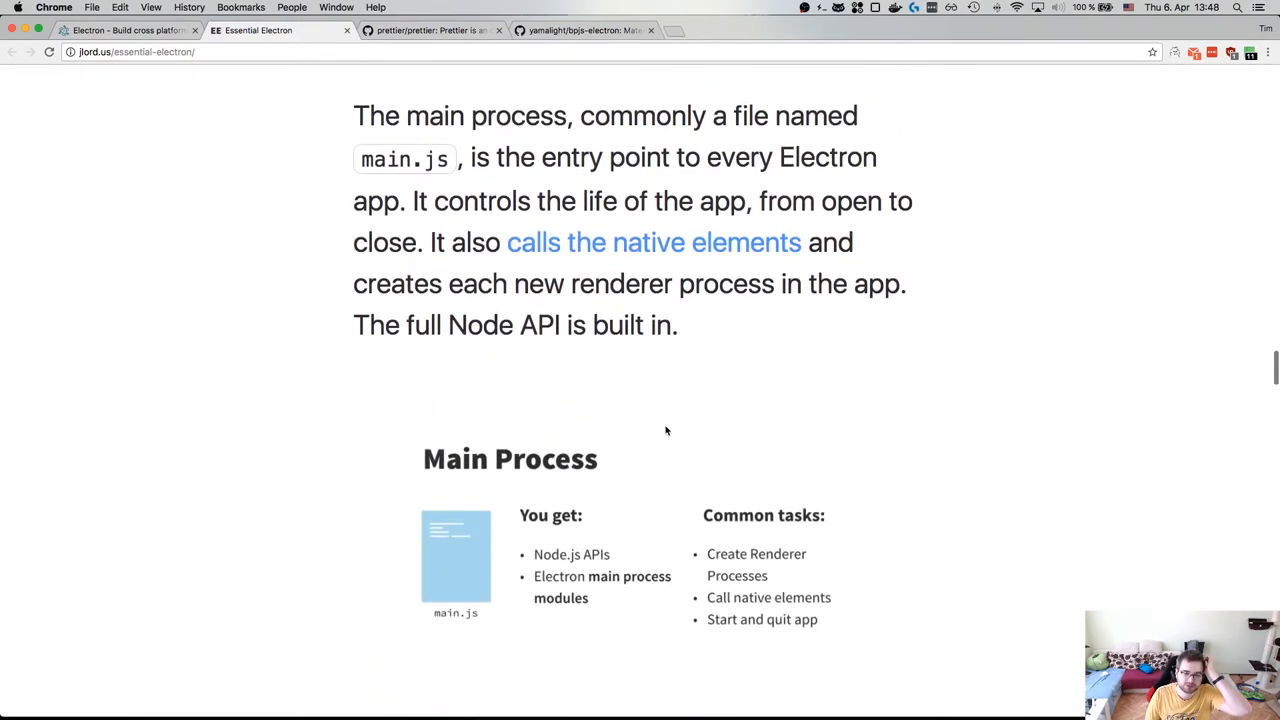
scroll("down", 3)
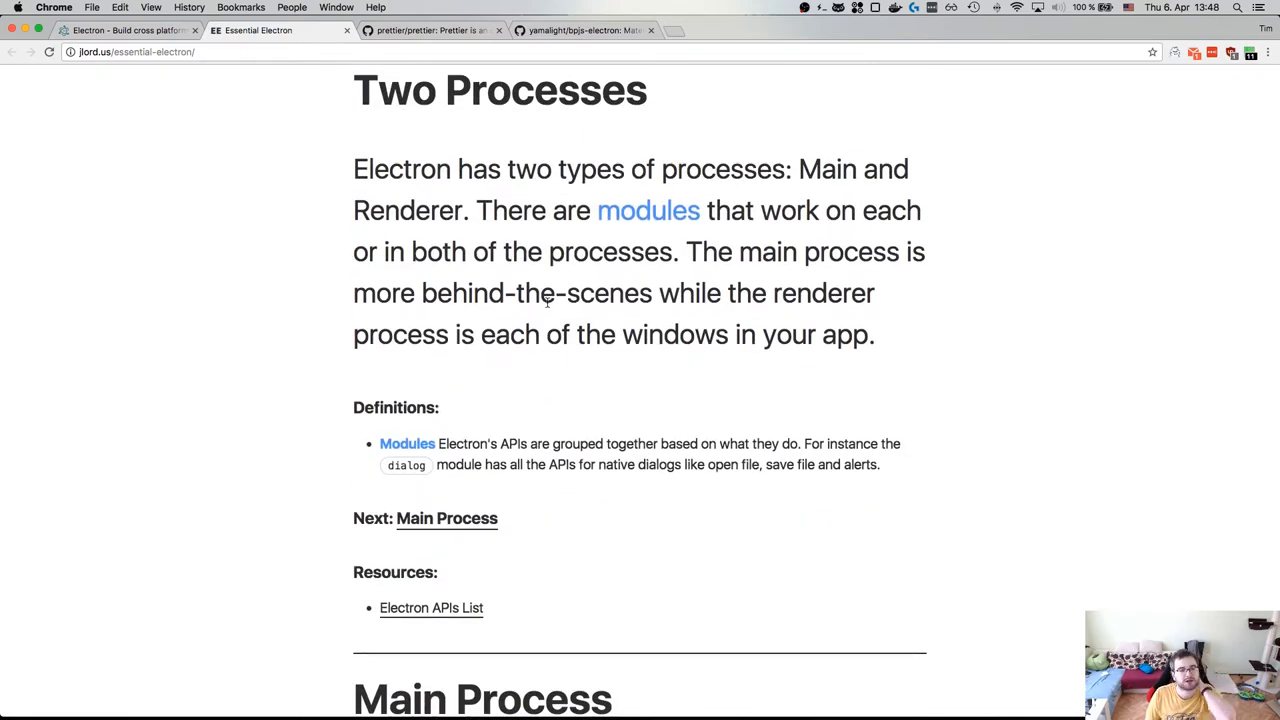
scroll("down", 3)
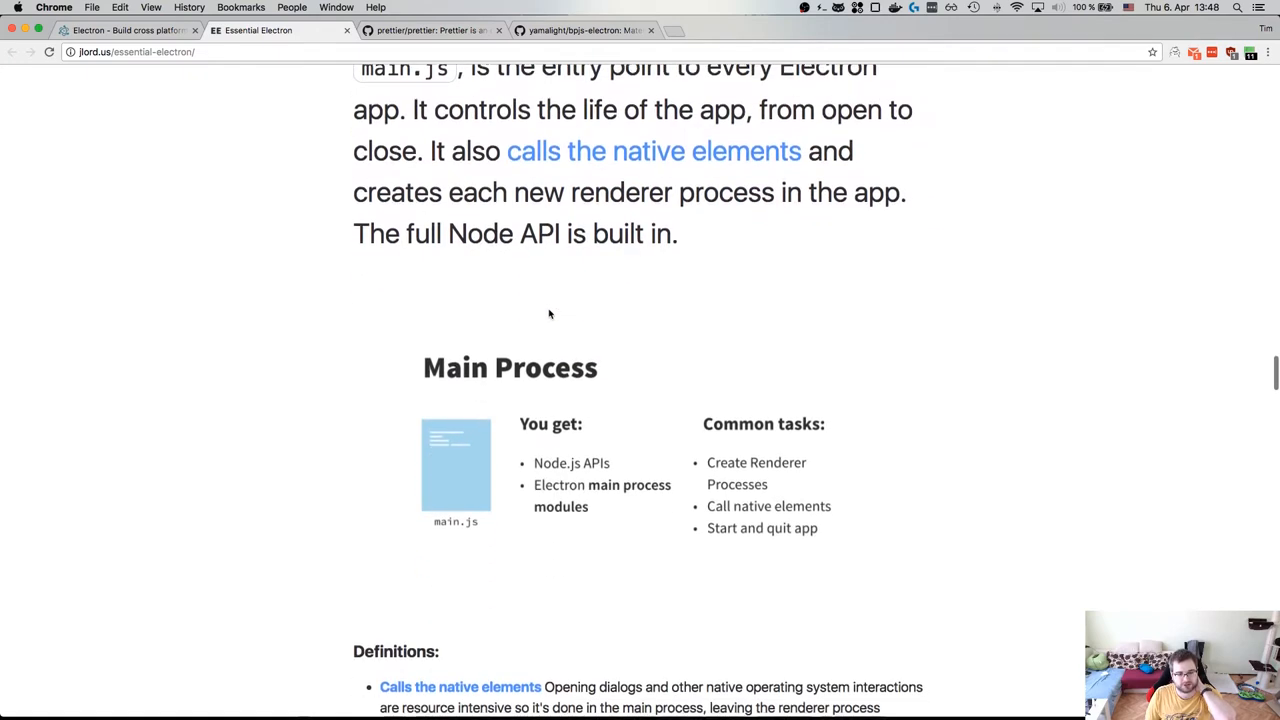
scroll("down", 3)
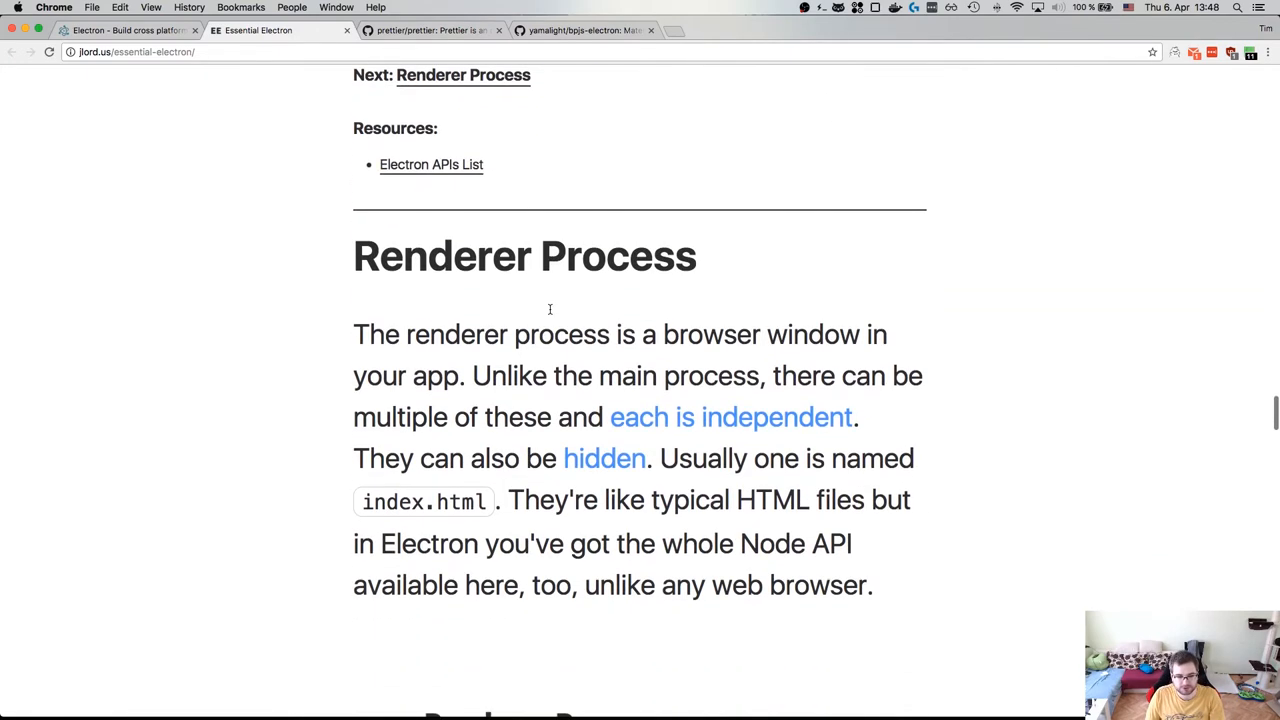
scroll("down", 3)
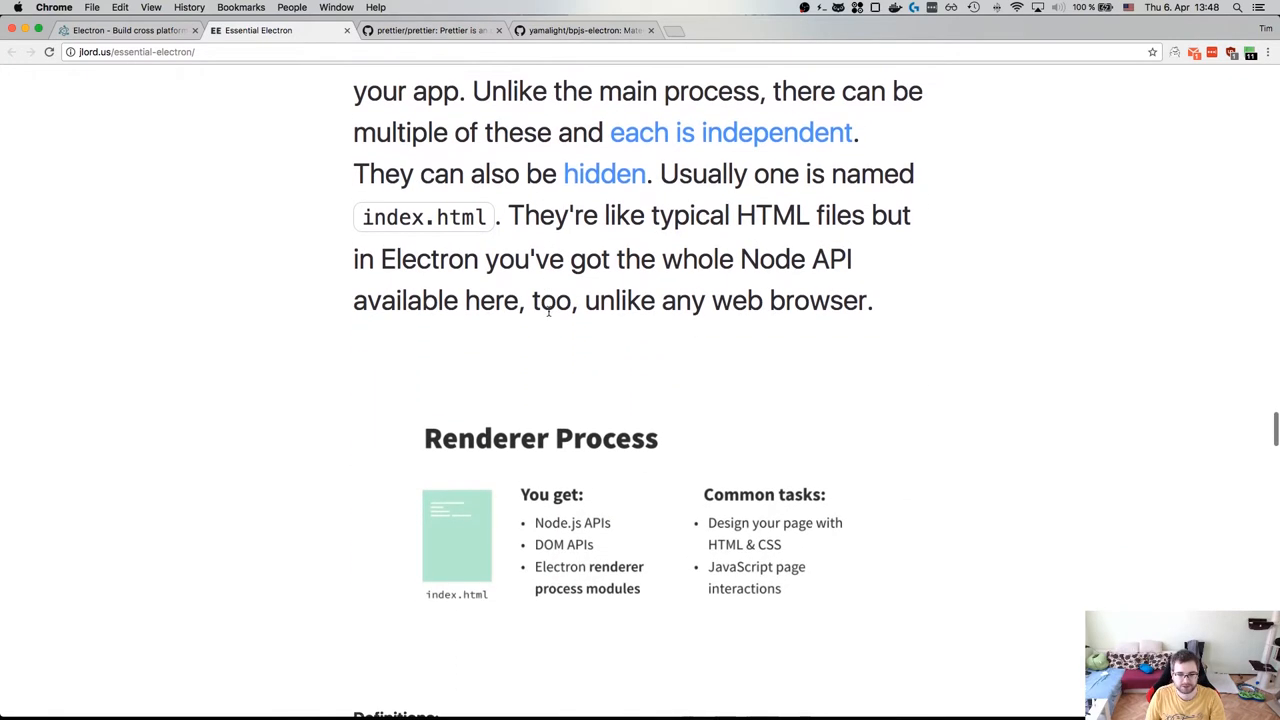
scroll("down", 3)
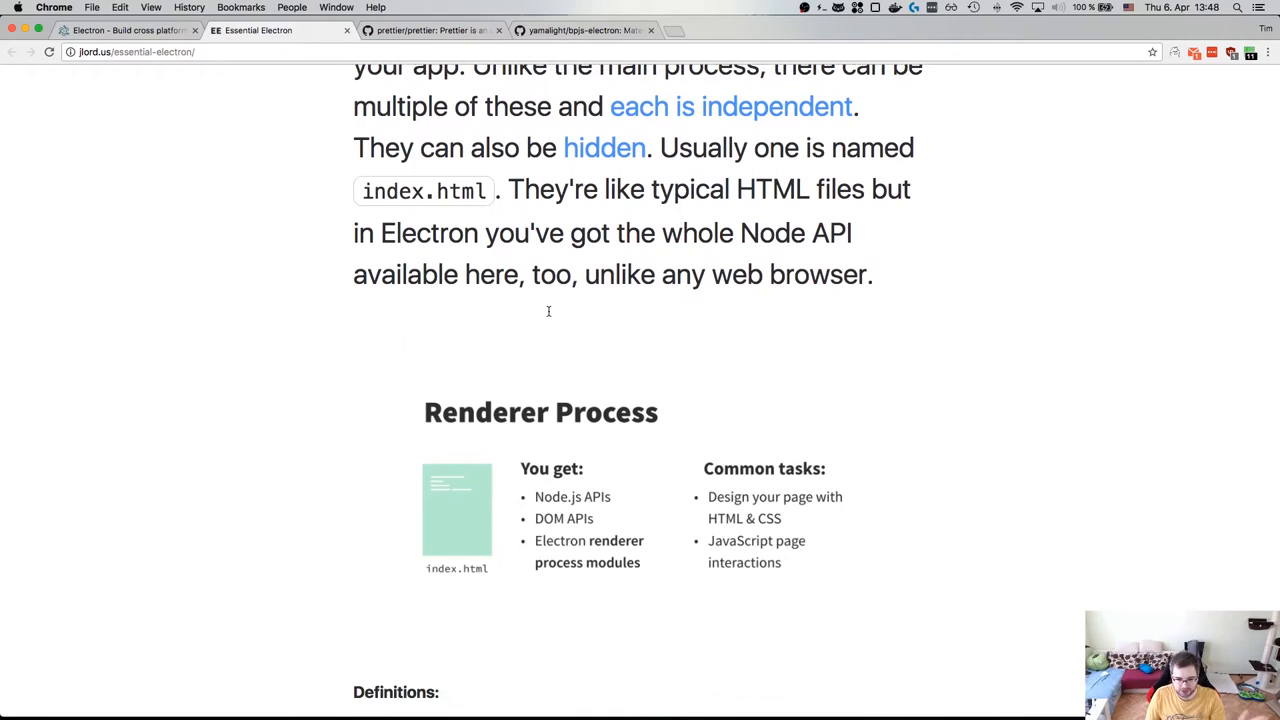
scroll("down", 3)
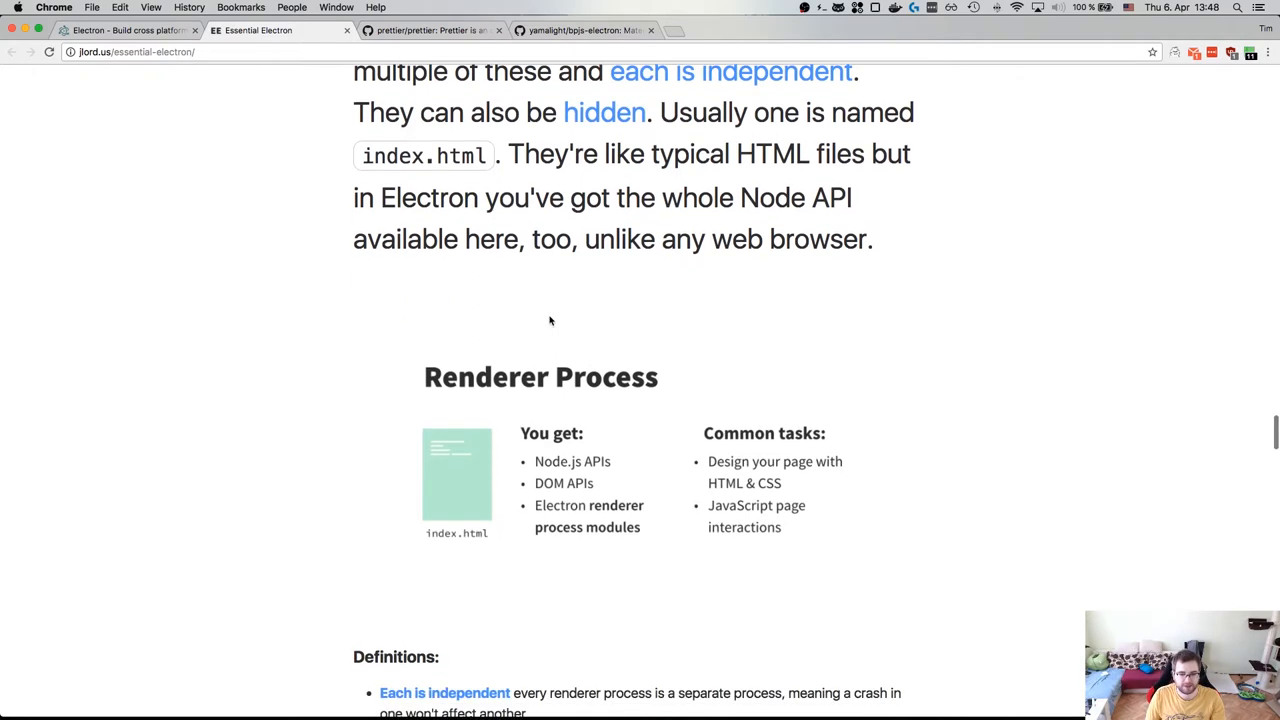
scroll("down", 3)
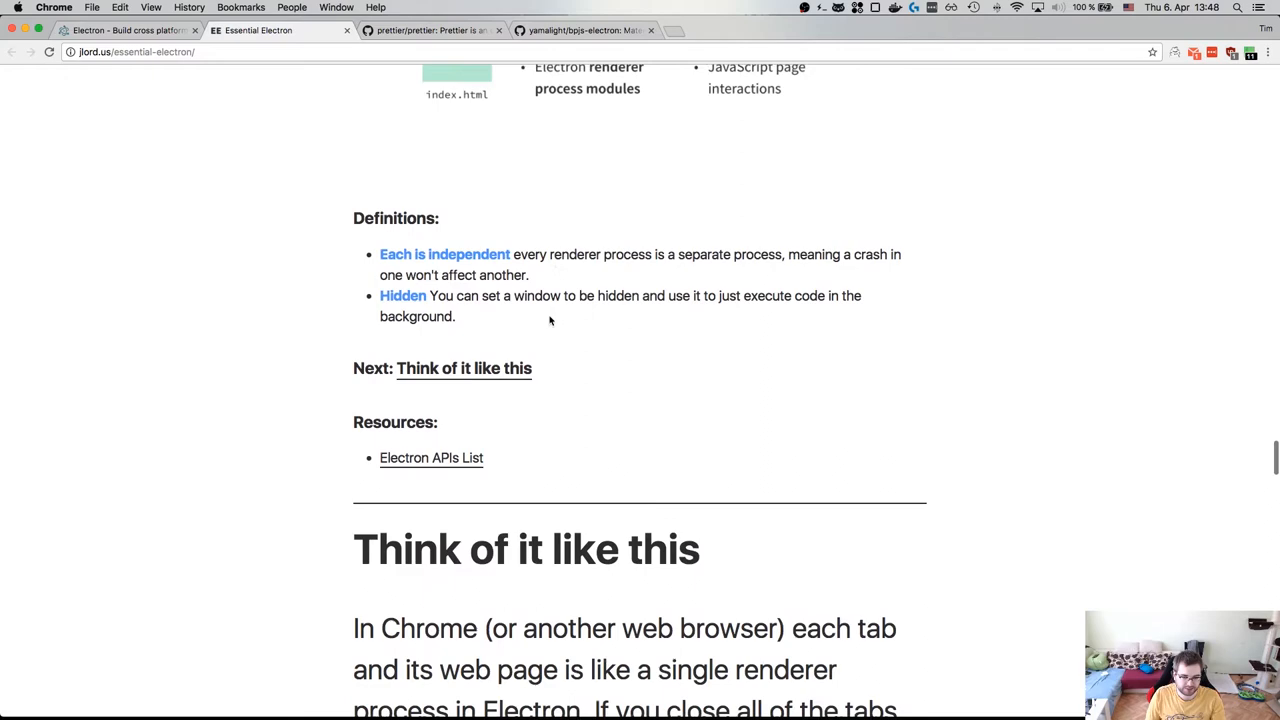
Close the Electron website tab
scroll("down", 3)
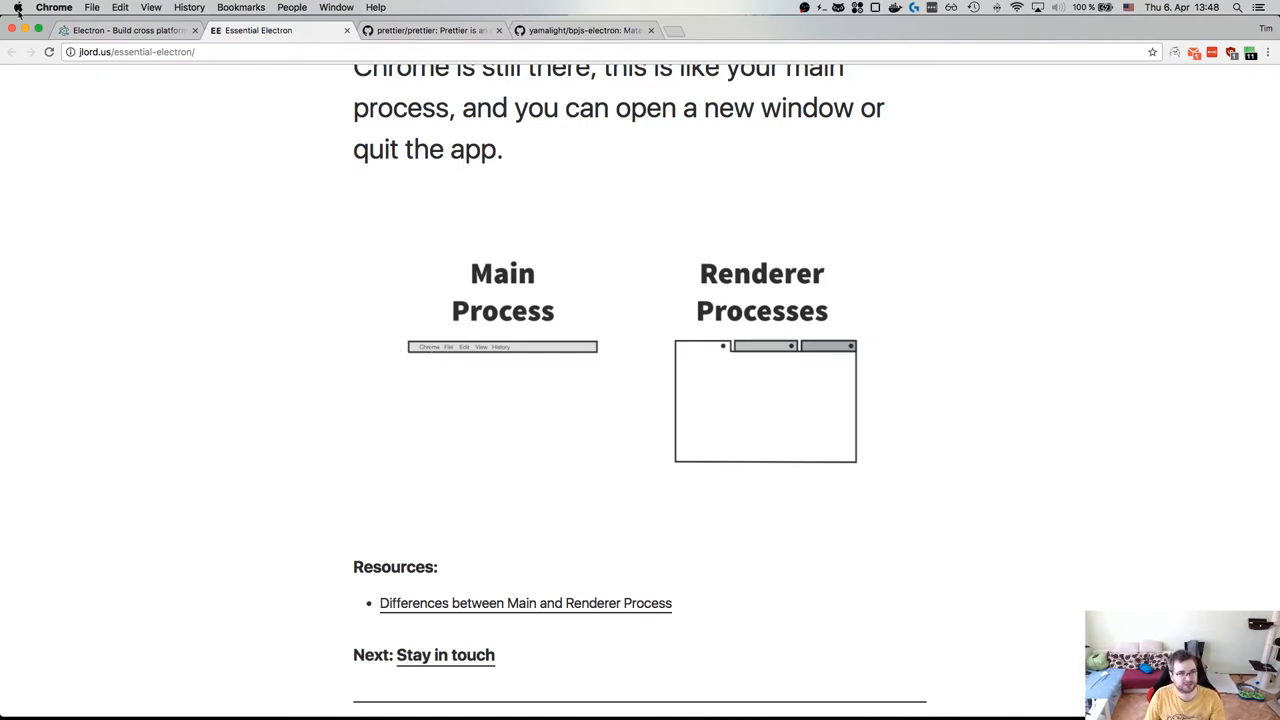
left_click(54, 7)
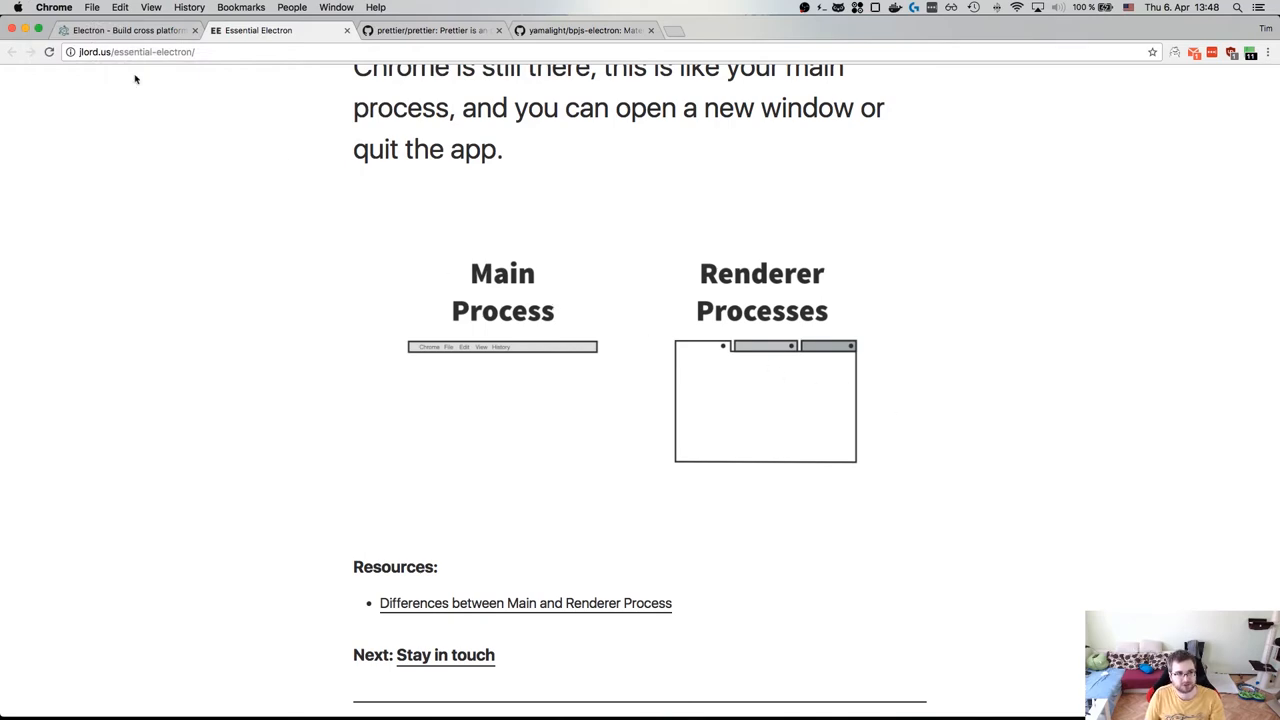
left_click(195, 30)
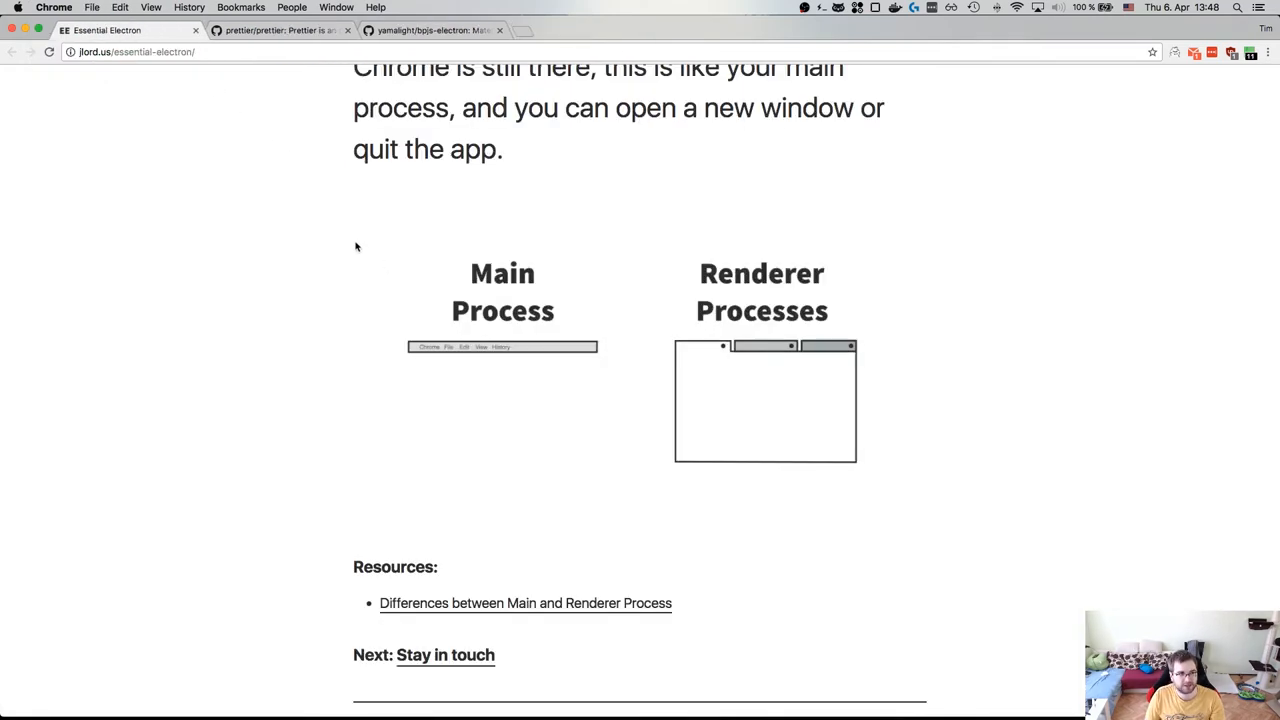
Read the guide through IPC and Packaging, then view bpjs-electron's commit history
scroll("down", 3)
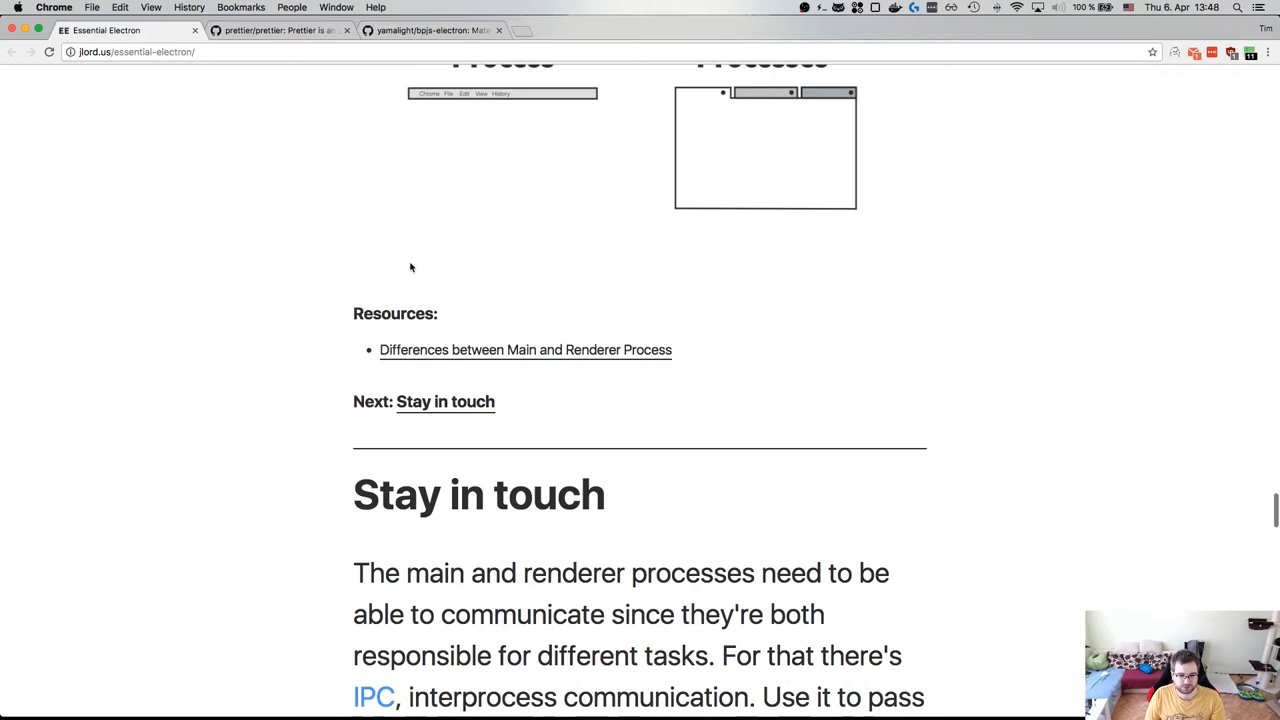
scroll("down", 3)
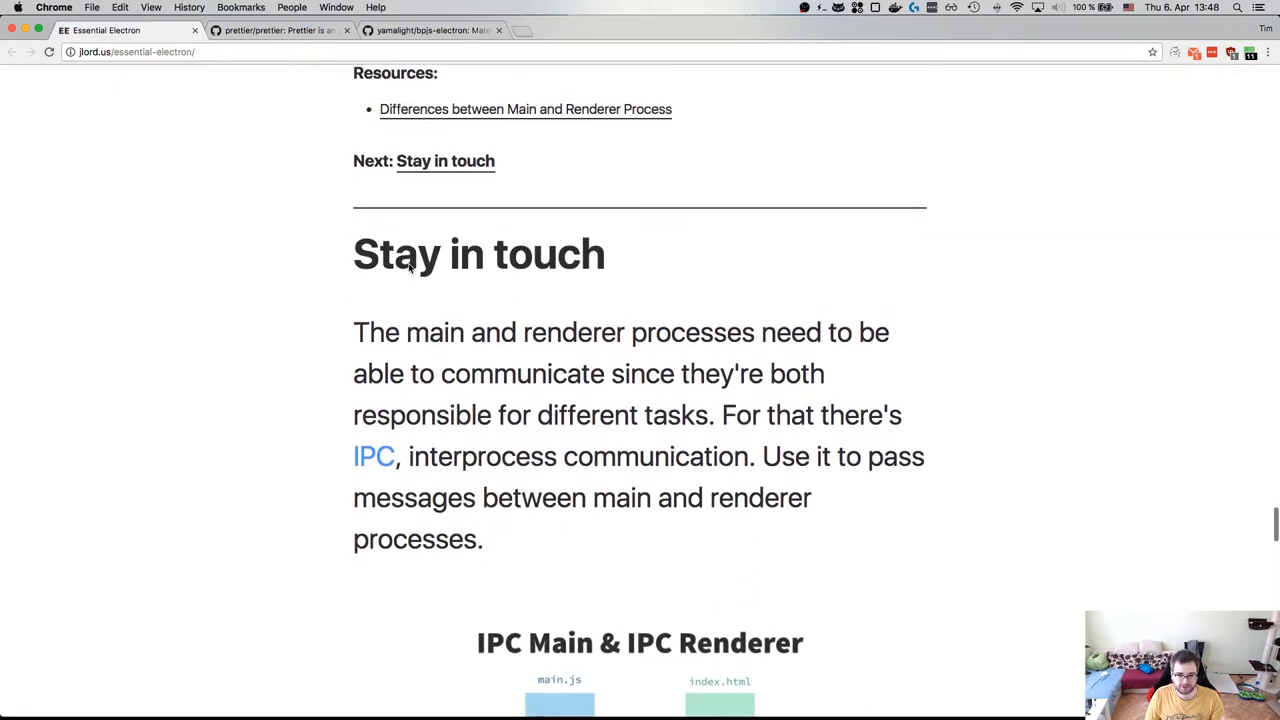
scroll("down", 3)
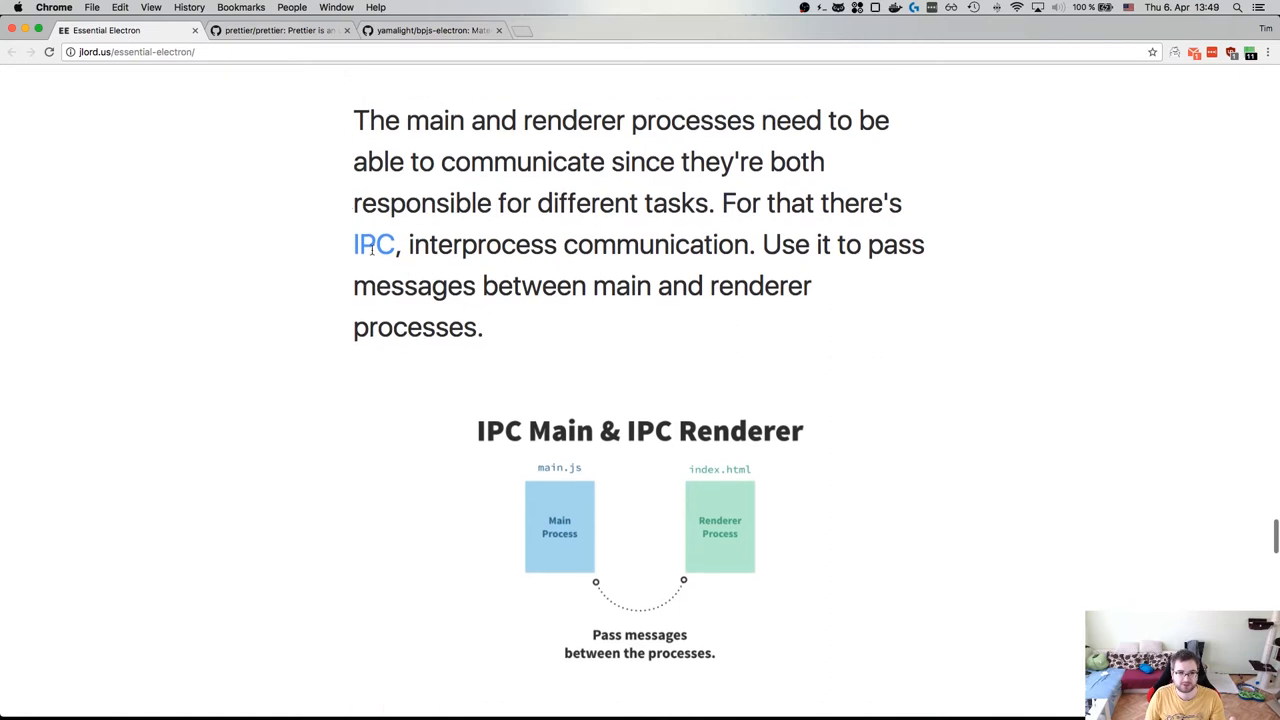
mouse_move(388, 278)
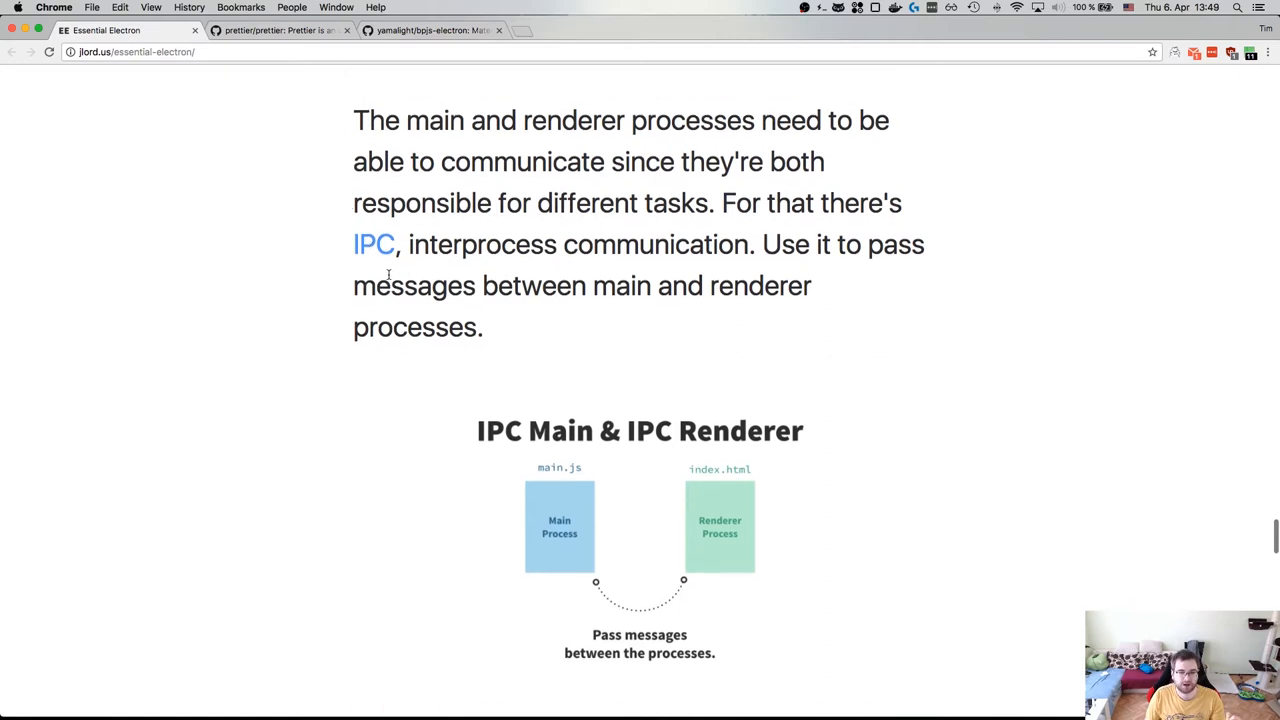
scroll("down", 3)
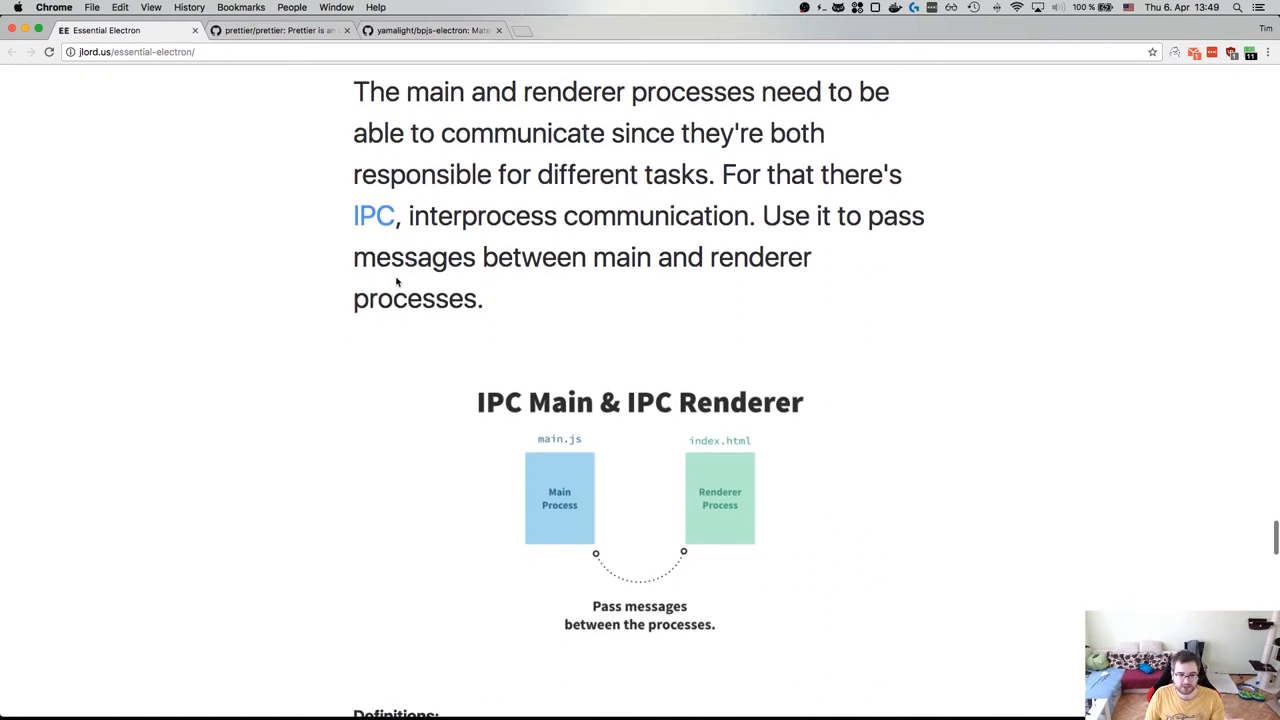
scroll("down", 3)
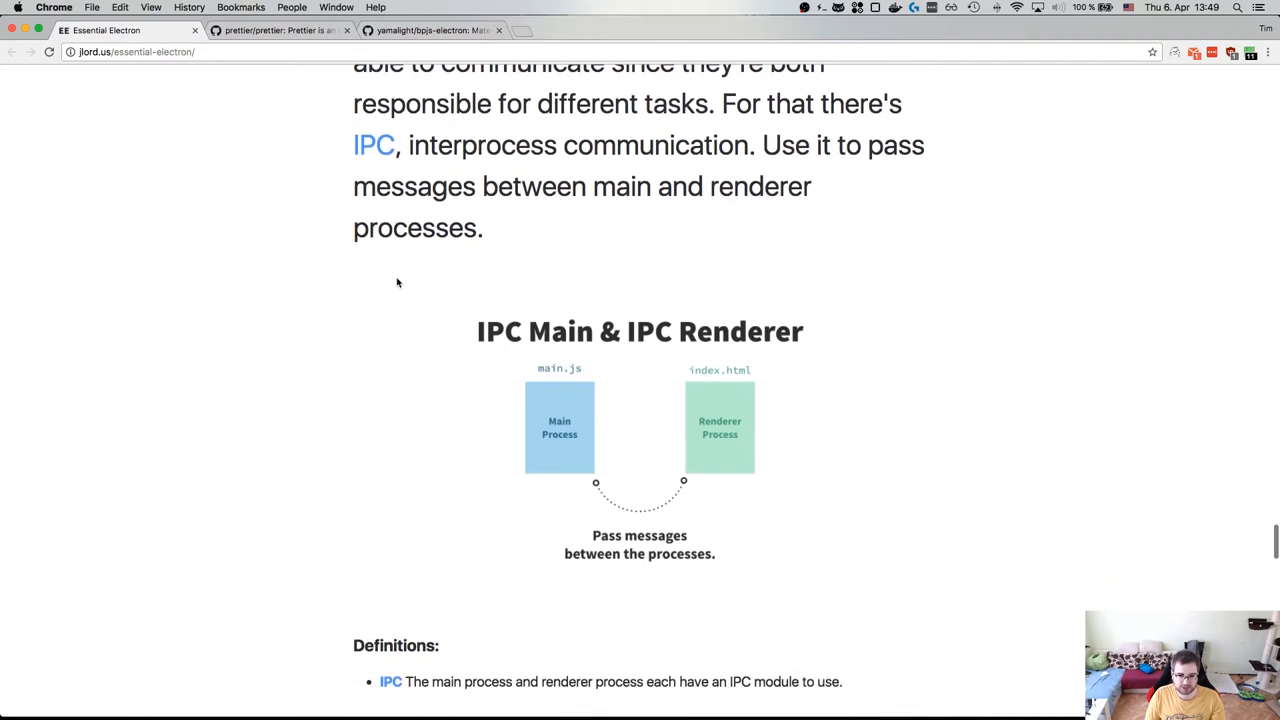
scroll("down", 3)
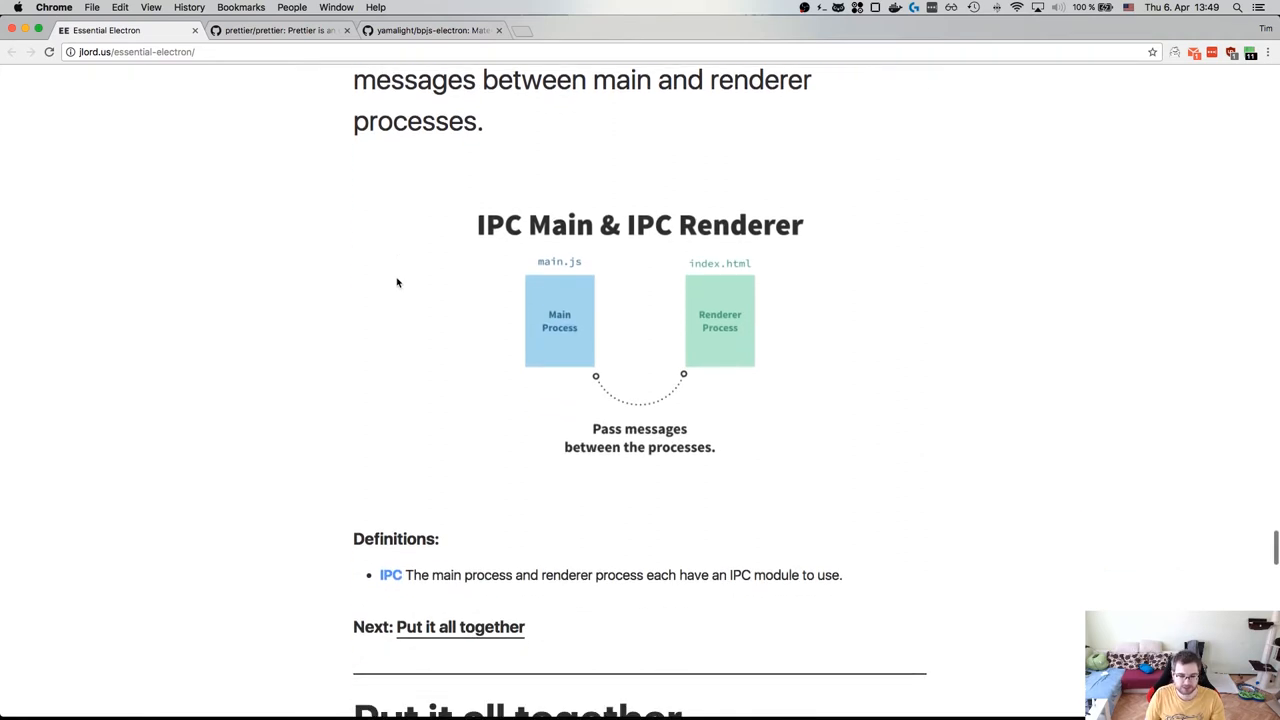
scroll("down", 3)
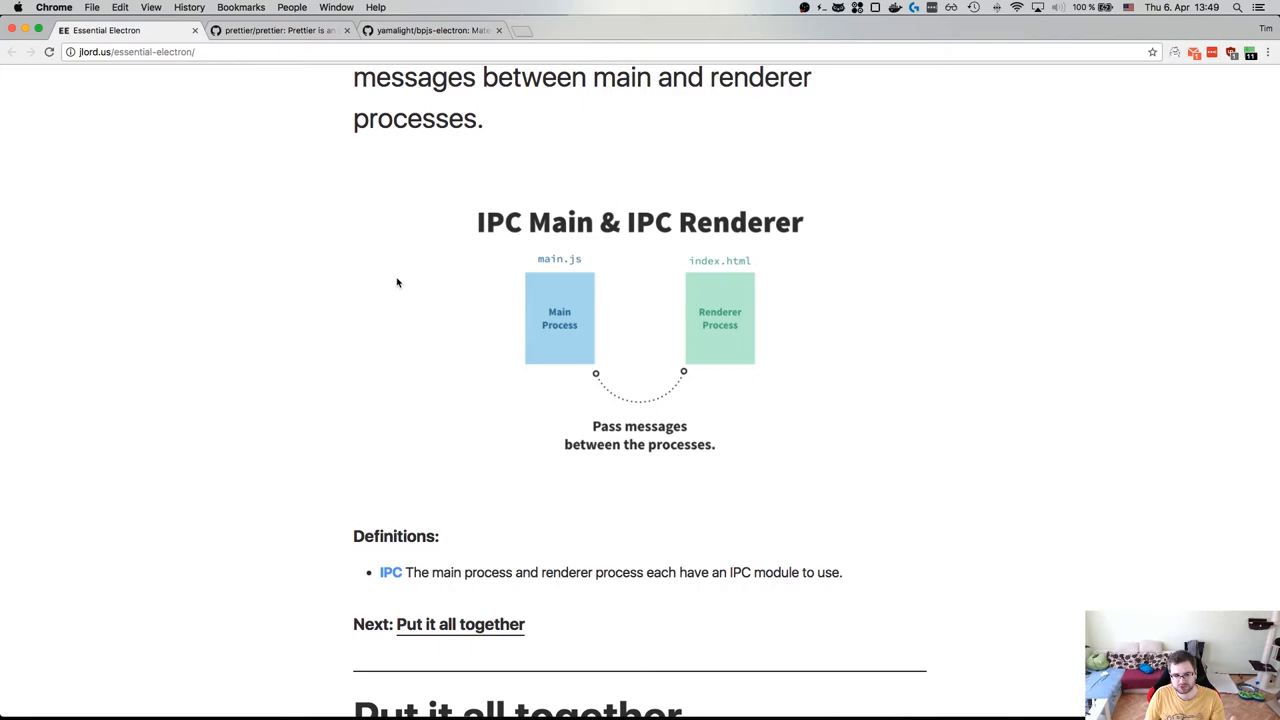
scroll("down", 3)
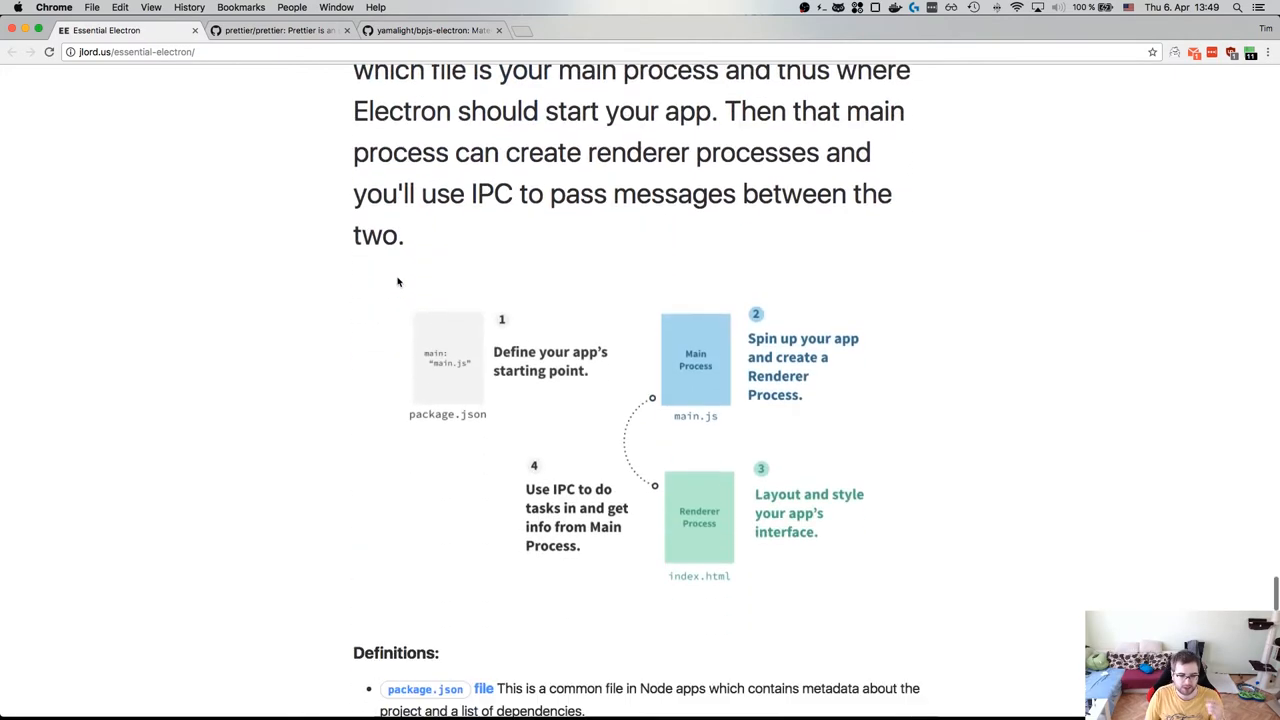
scroll("down", 3)
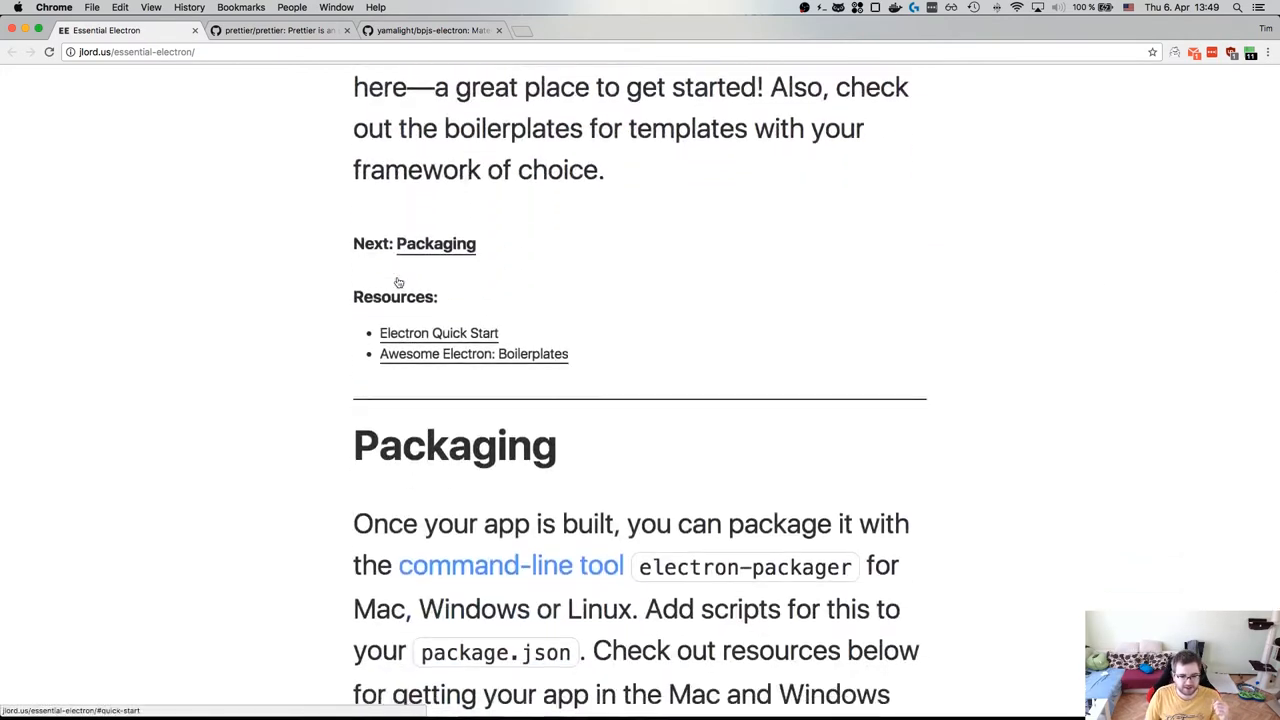
scroll("down", 3)
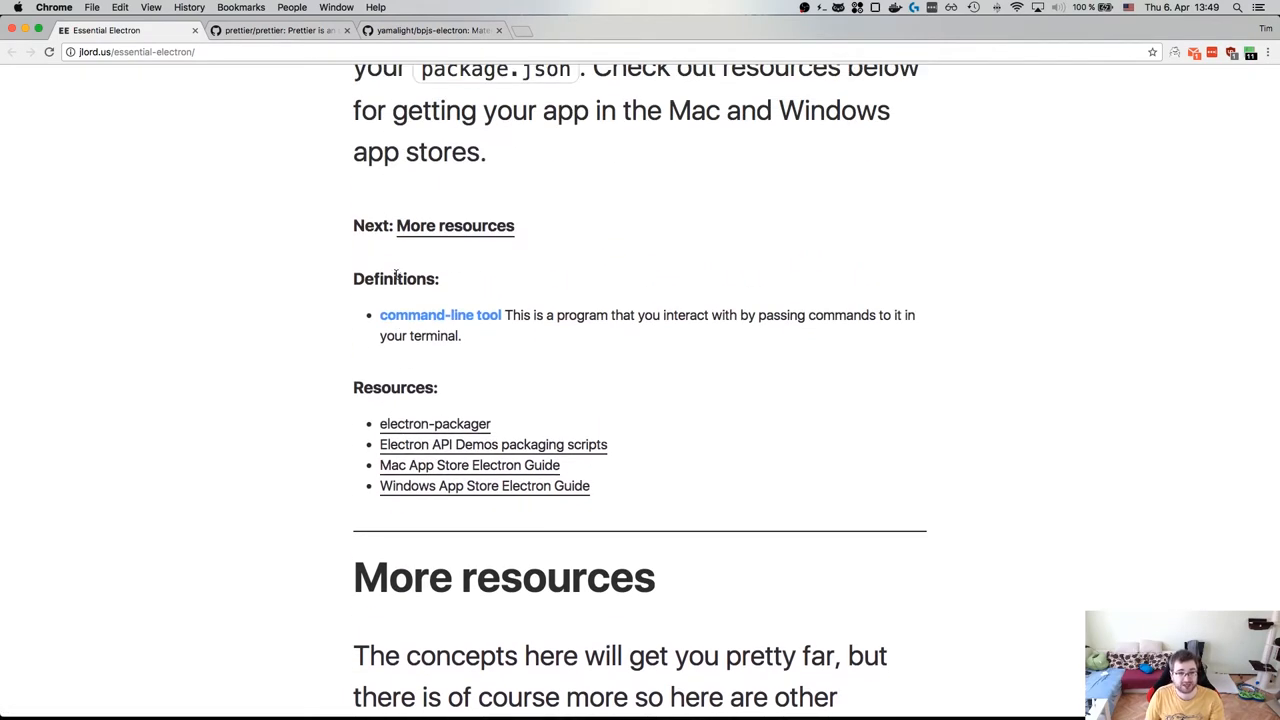
left_click(430, 30)
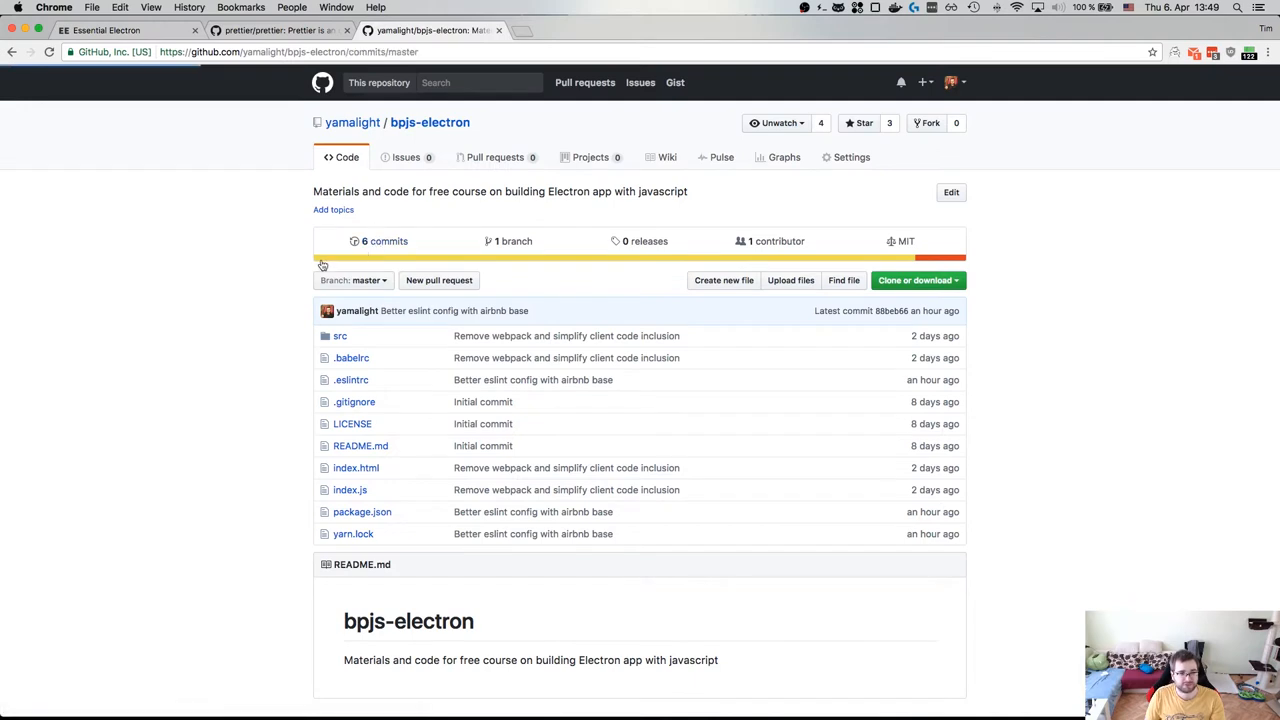
left_click(384, 241)
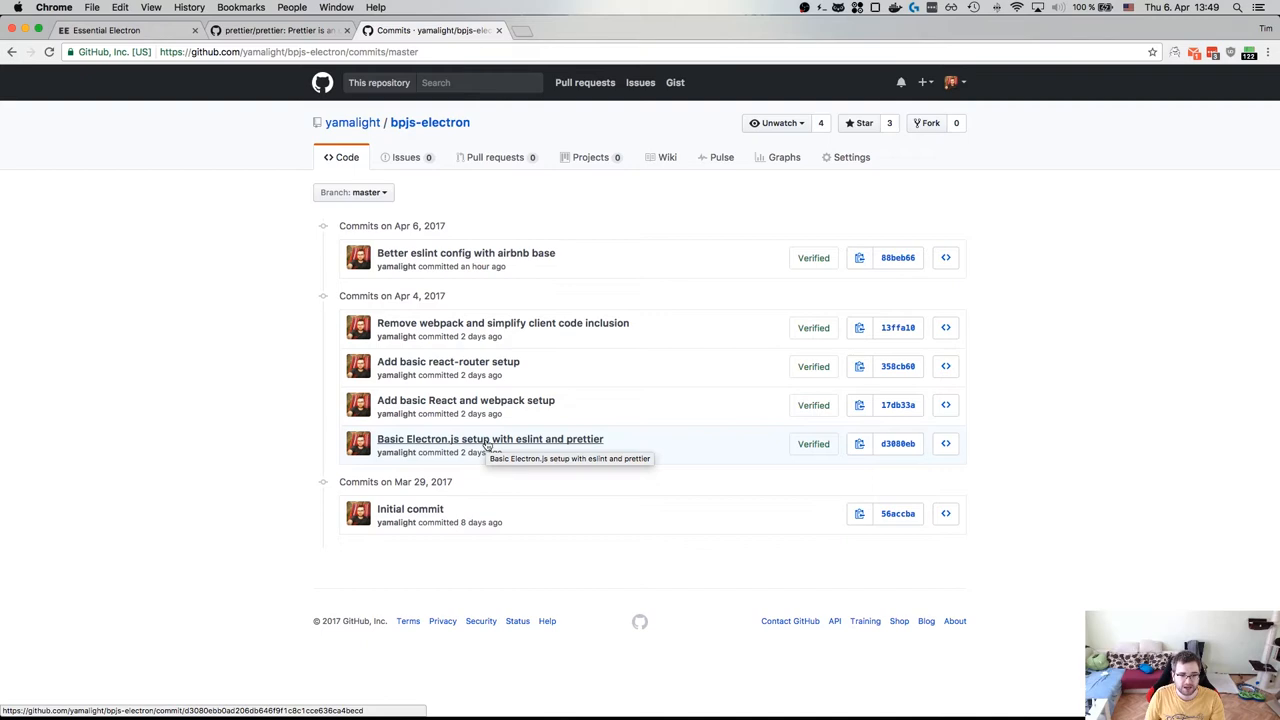
left_click(490, 439)
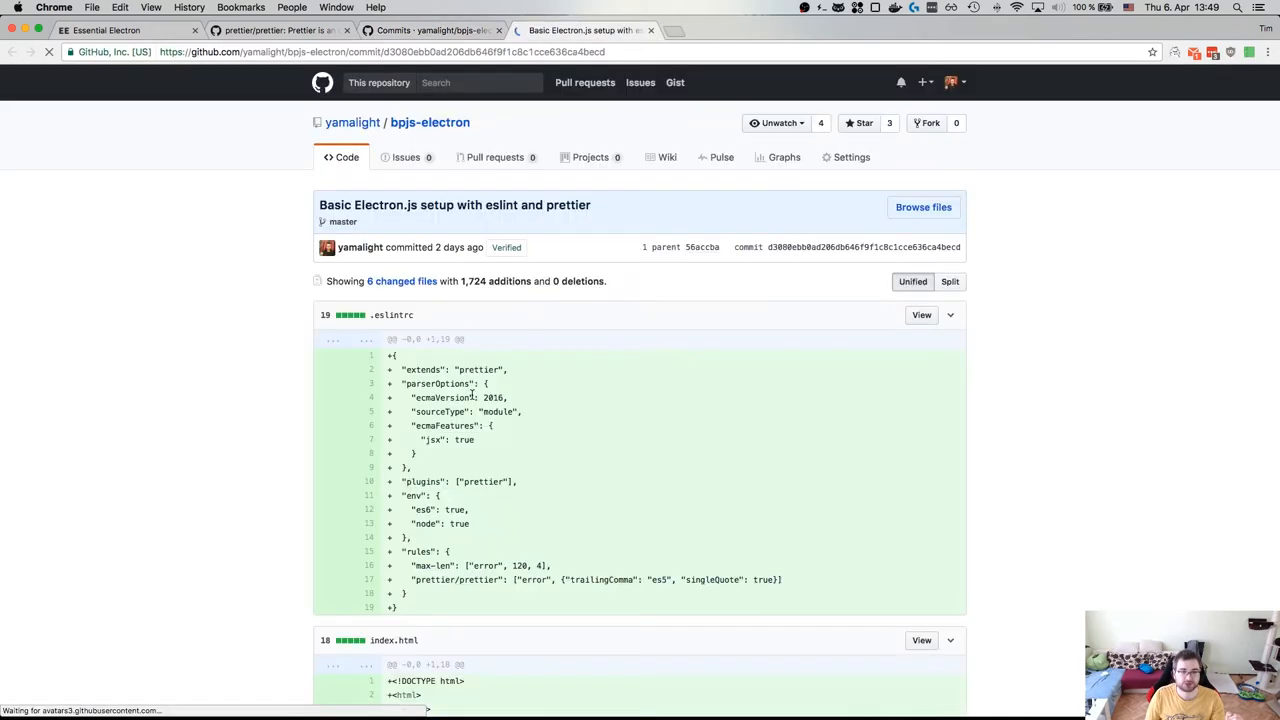
scroll("down", 3)
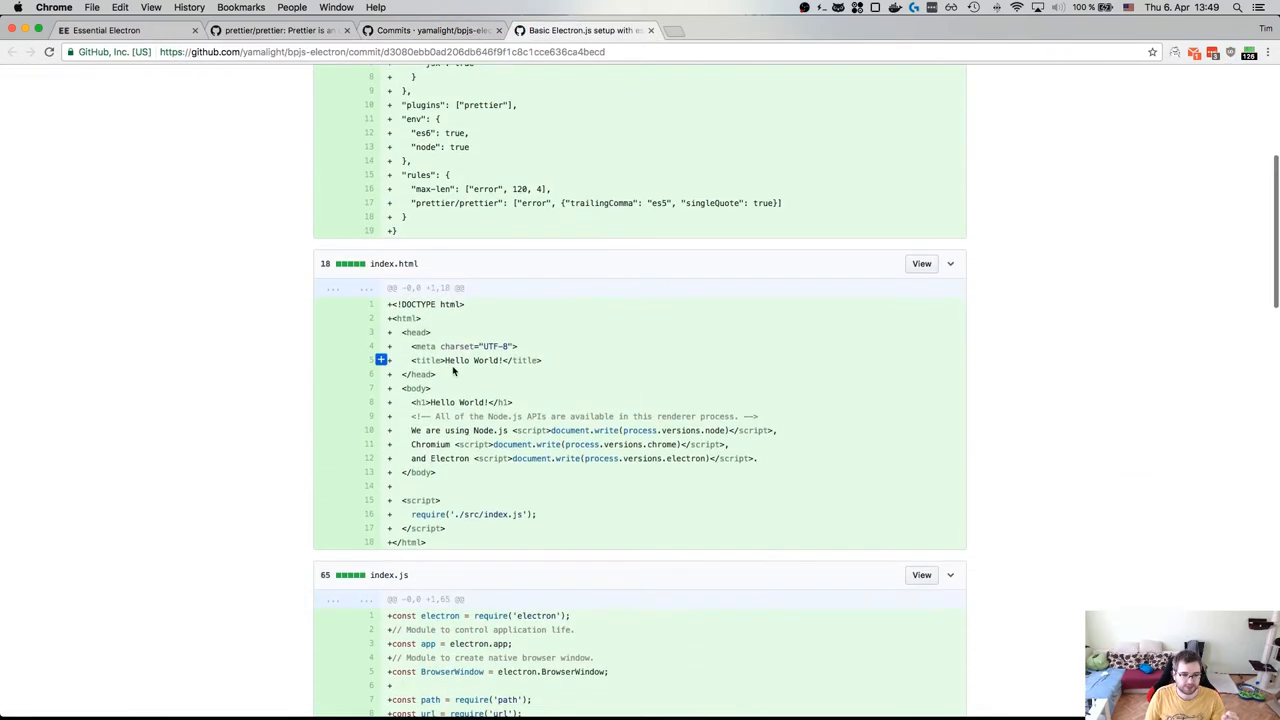
scroll("down", 3)
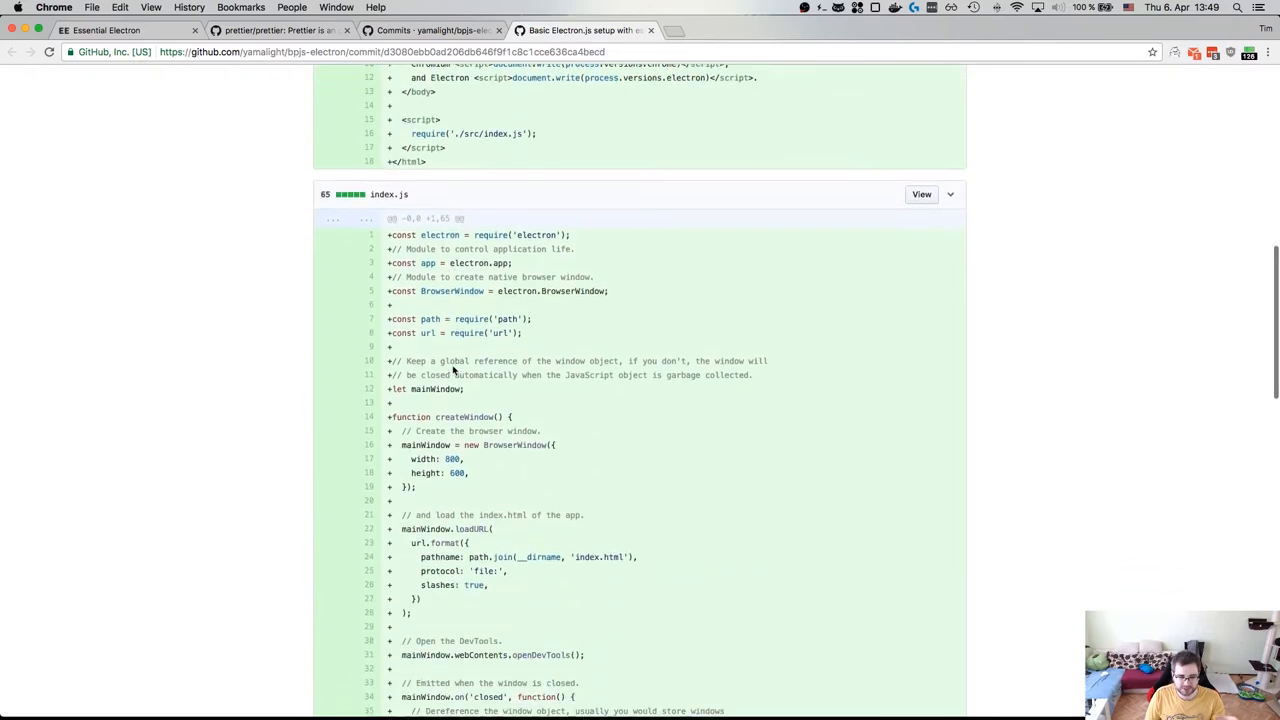
scroll("down", 3)
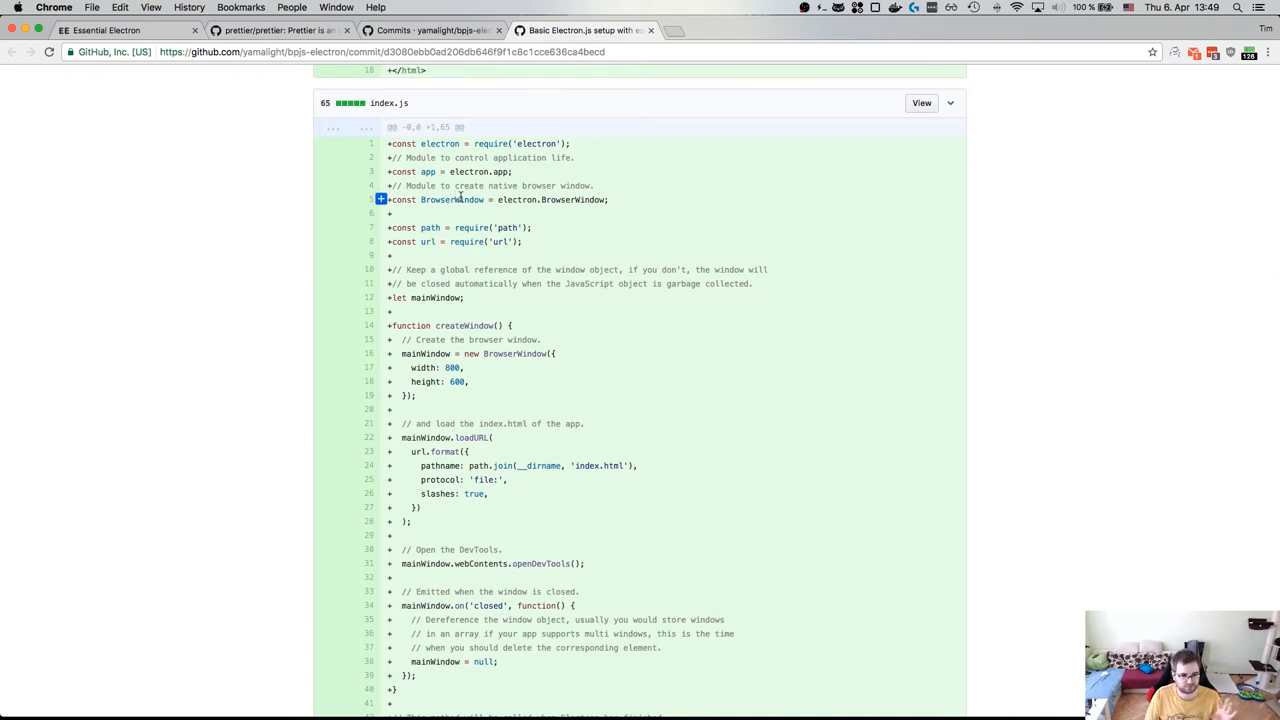
scroll("down", 3)
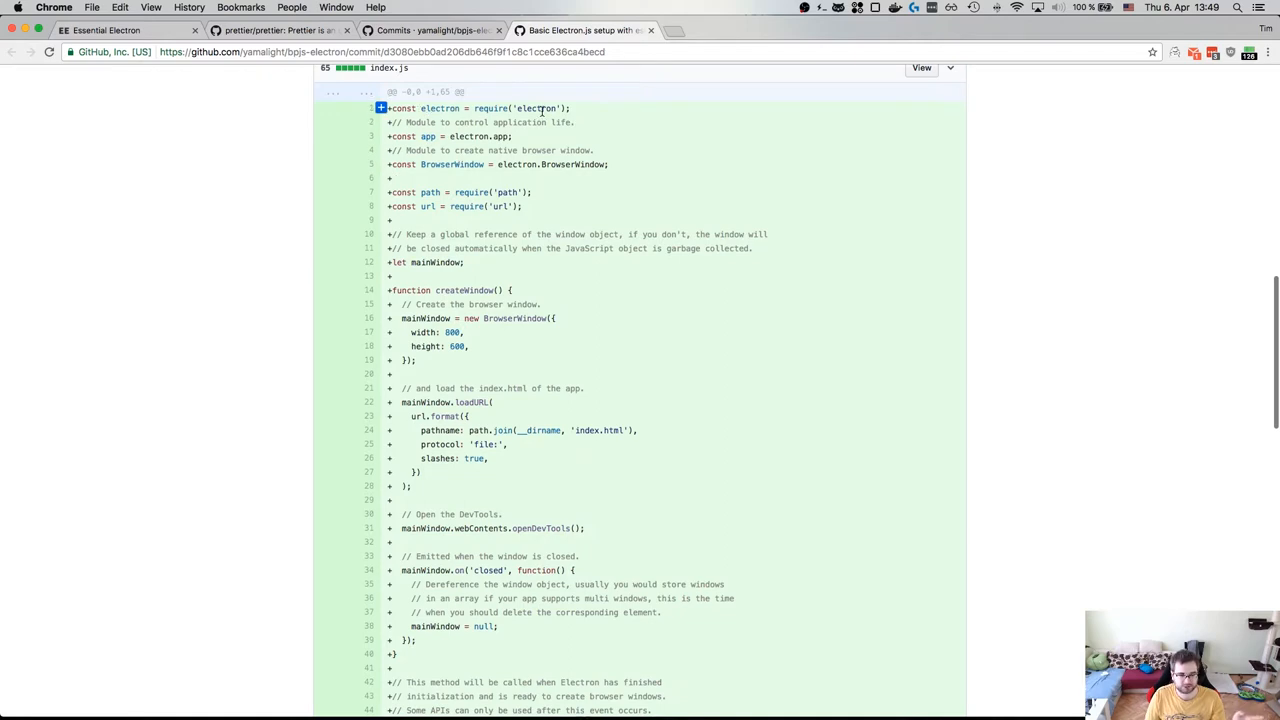
mouse_move(492, 150)
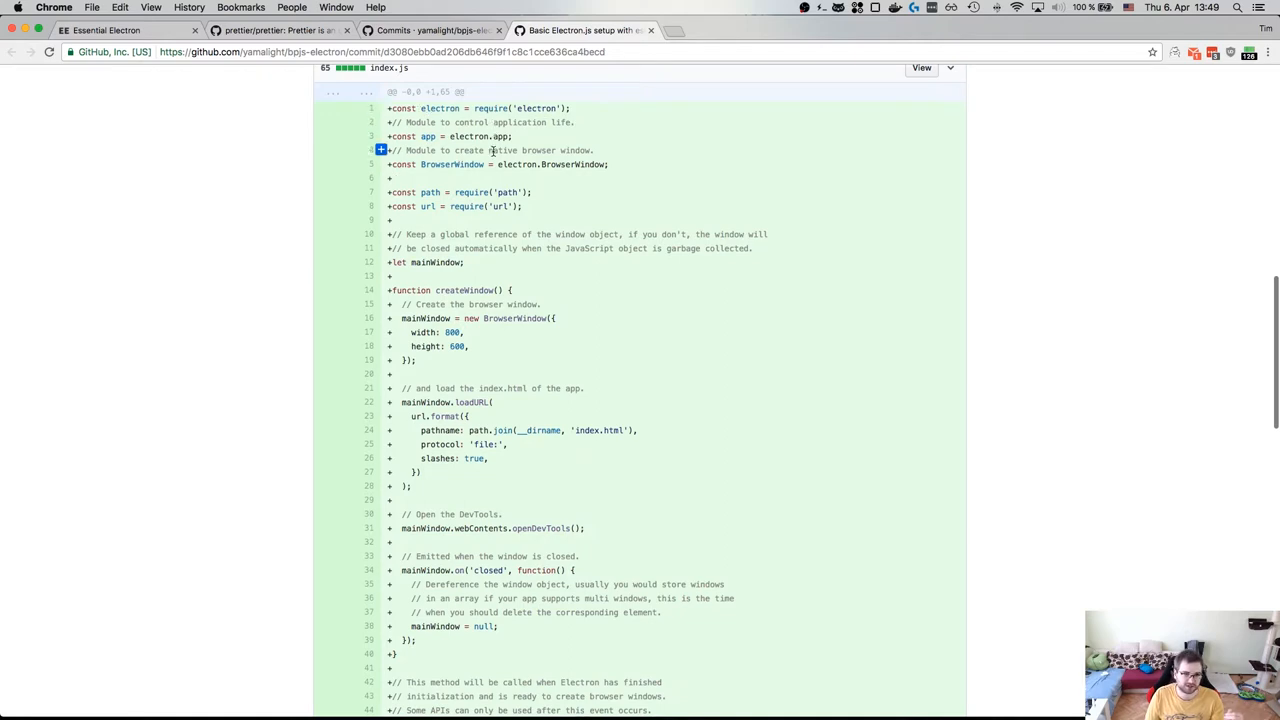
scroll("down", 3)
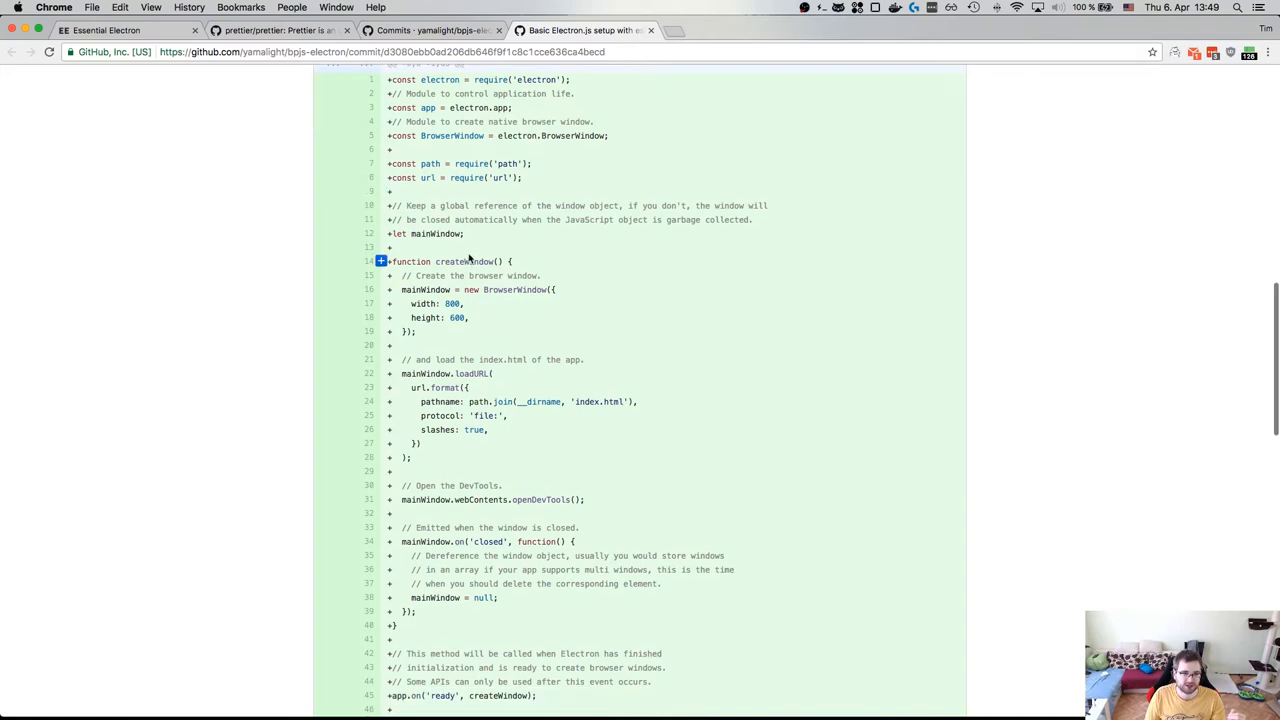
scroll("down", 3)
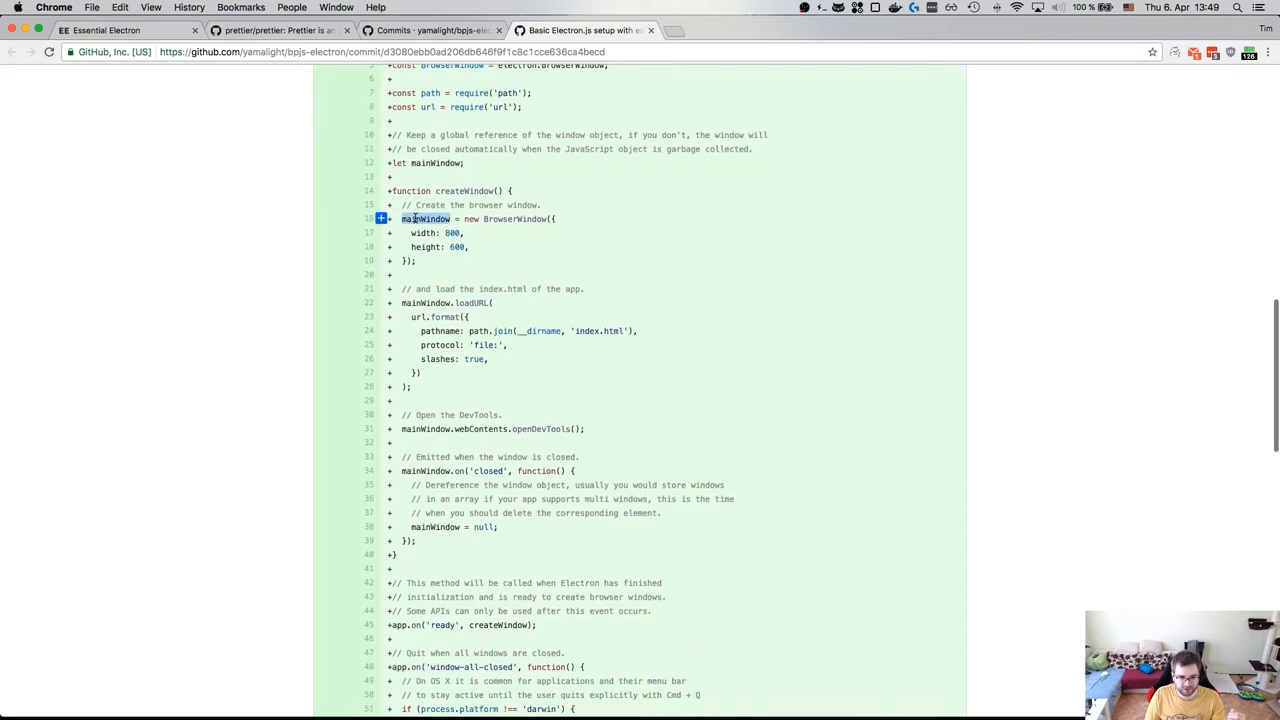
scroll("down", 3)
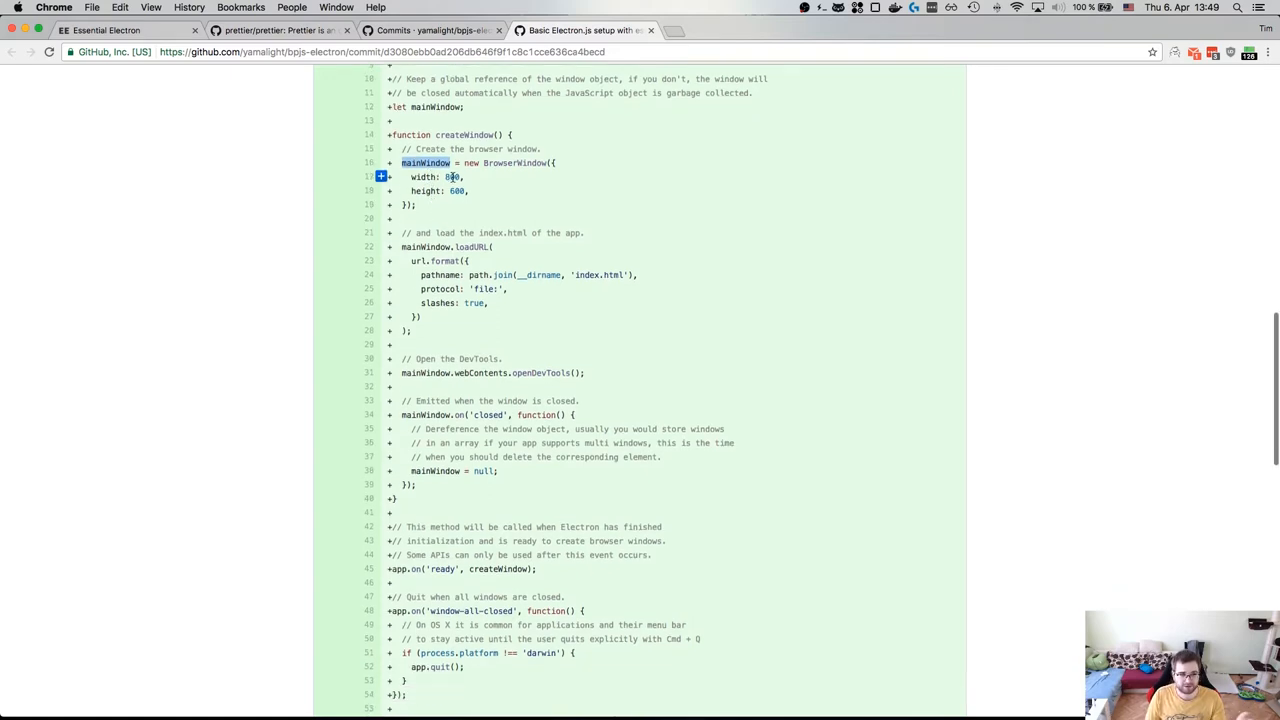
scroll("down", 3)
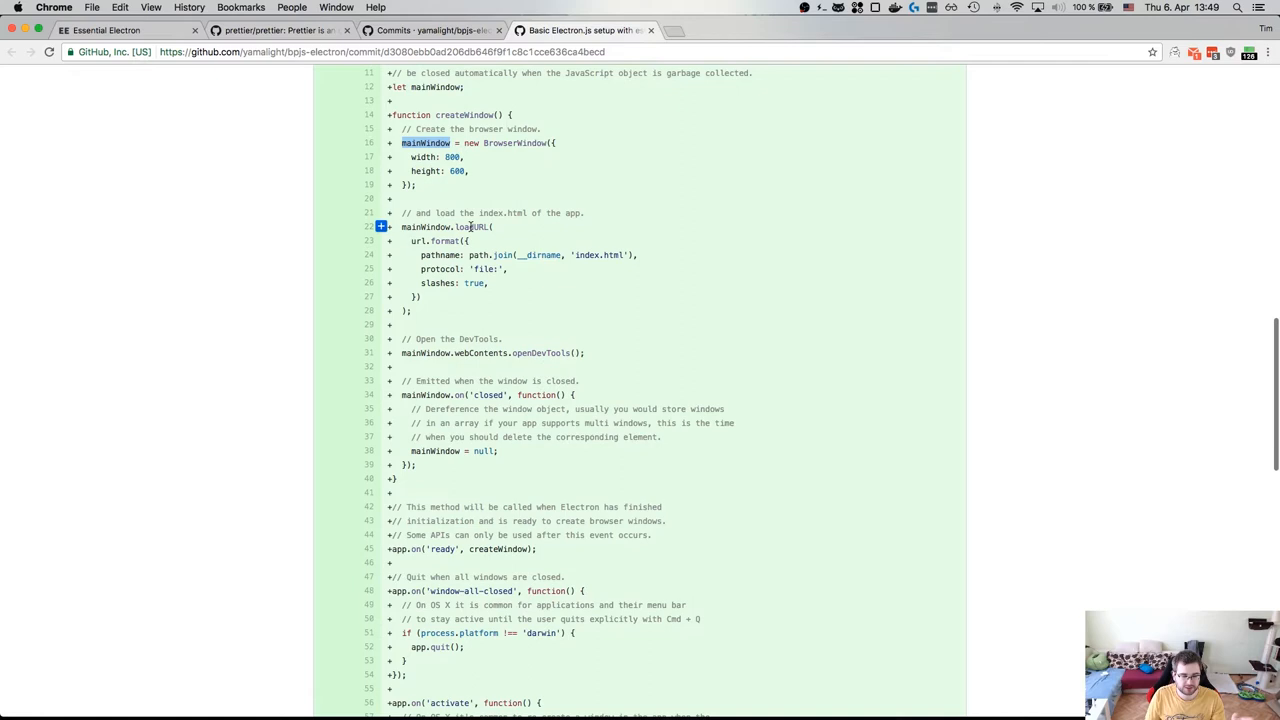
scroll("down", 3)
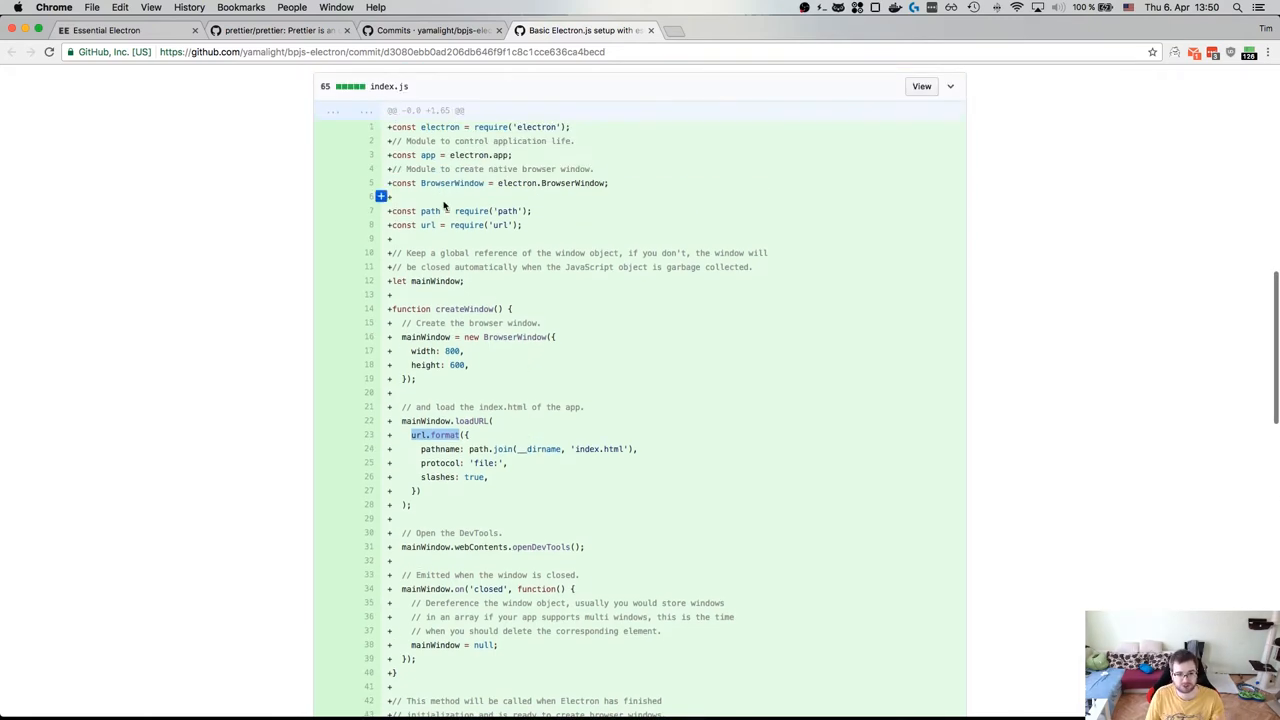
scroll("down", 3)
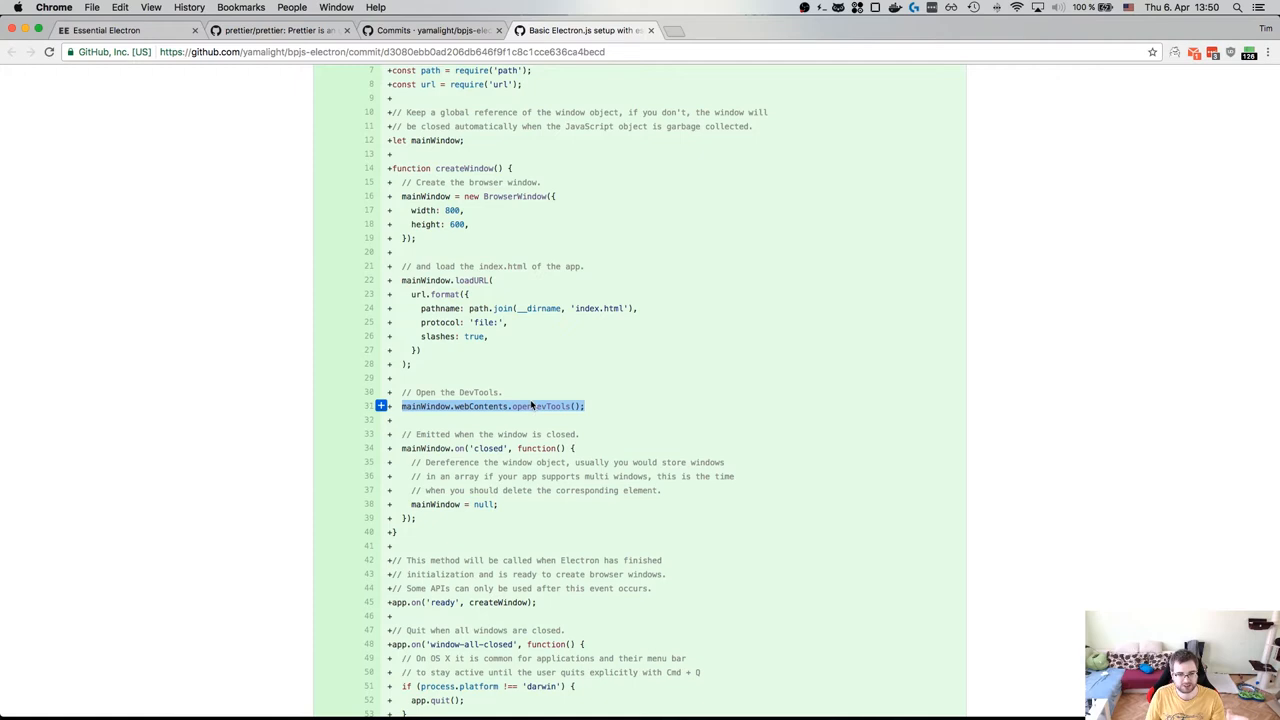
scroll("down", 3)
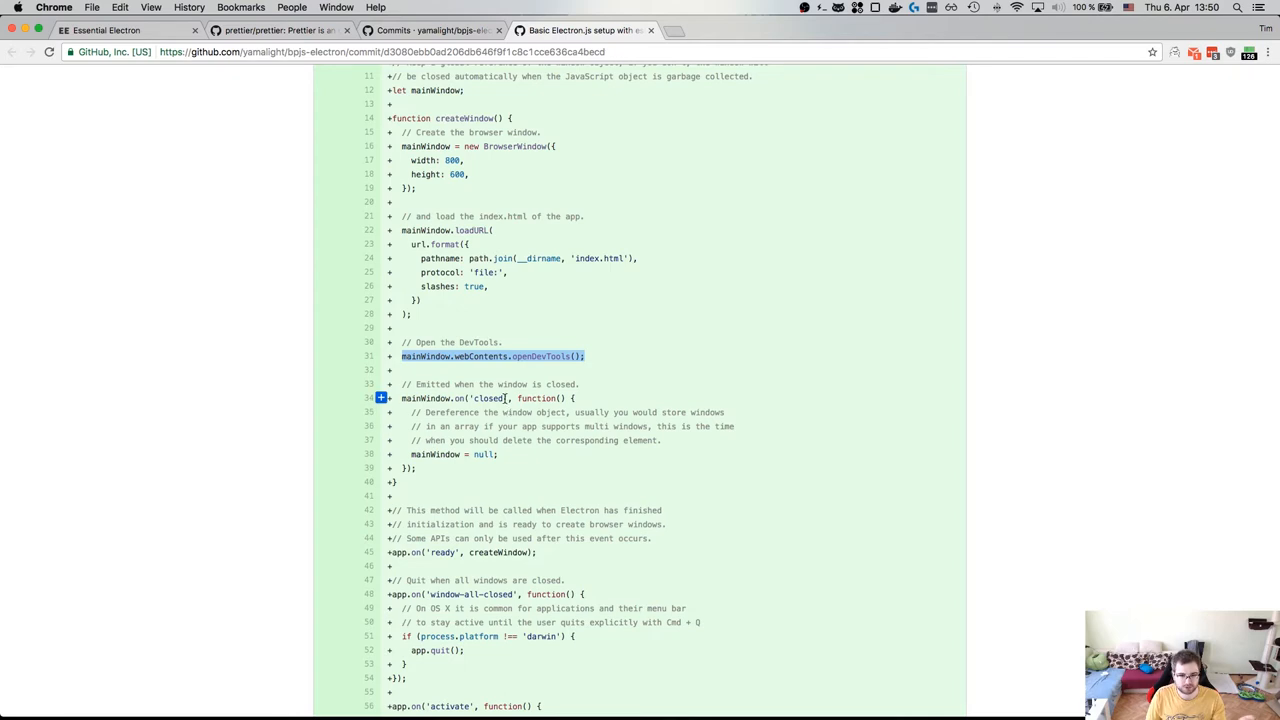
scroll("down", 3)
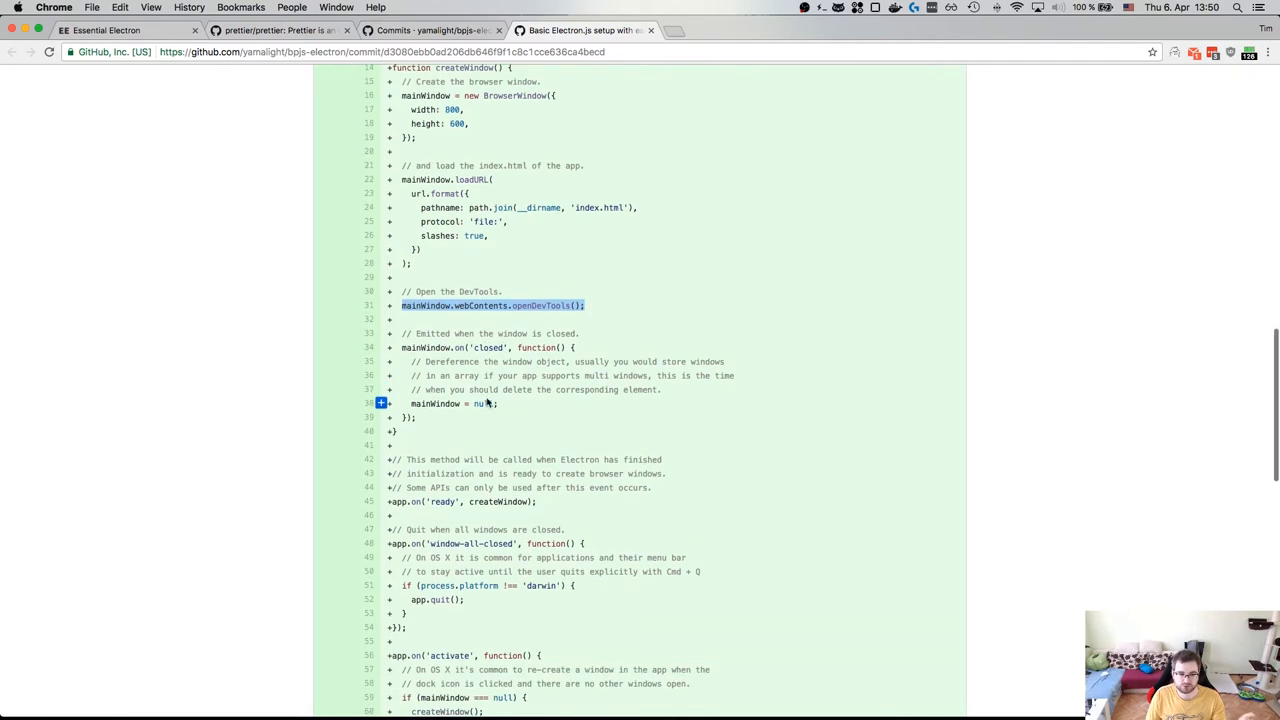
scroll("down", 3)
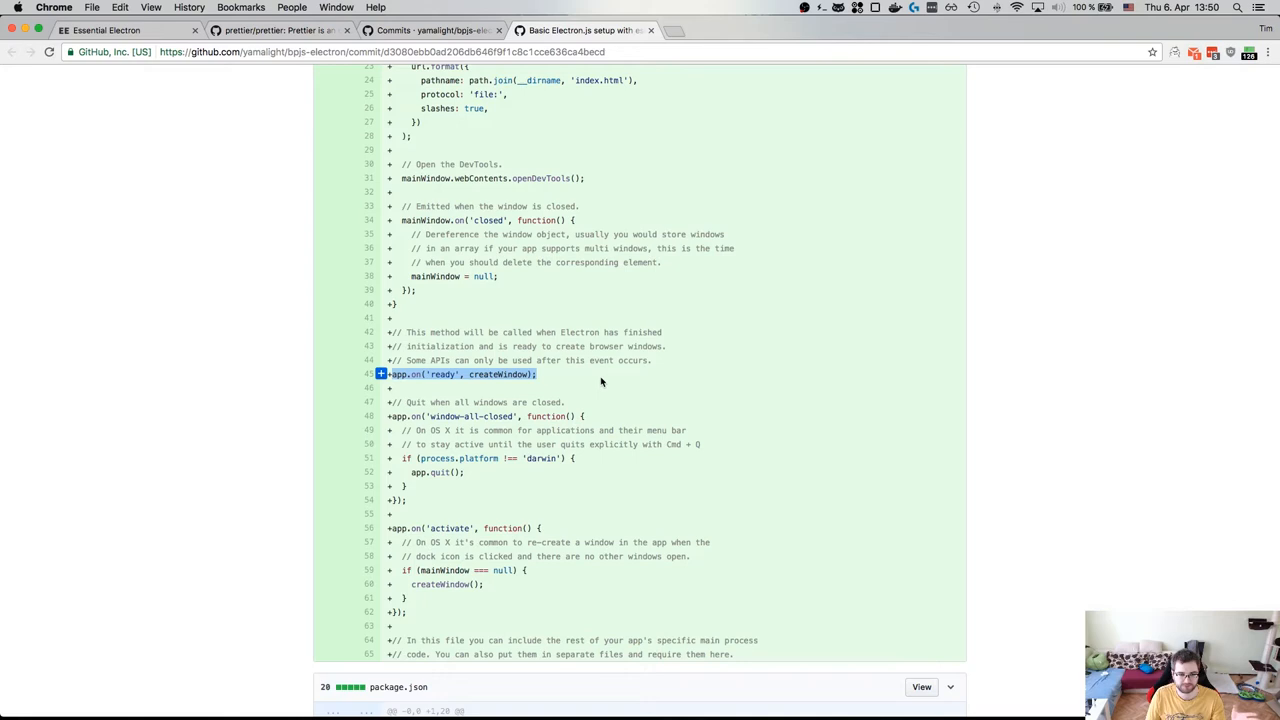
scroll("down", 3)
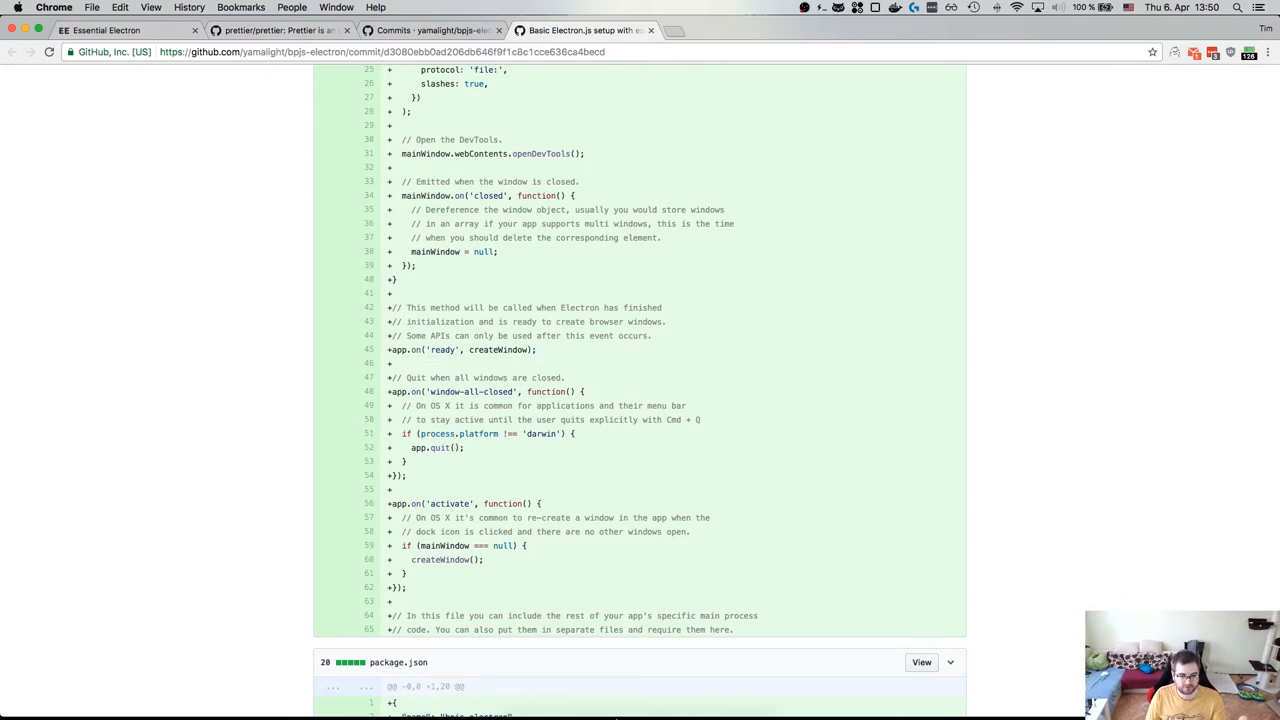
mouse_move(555, 690)
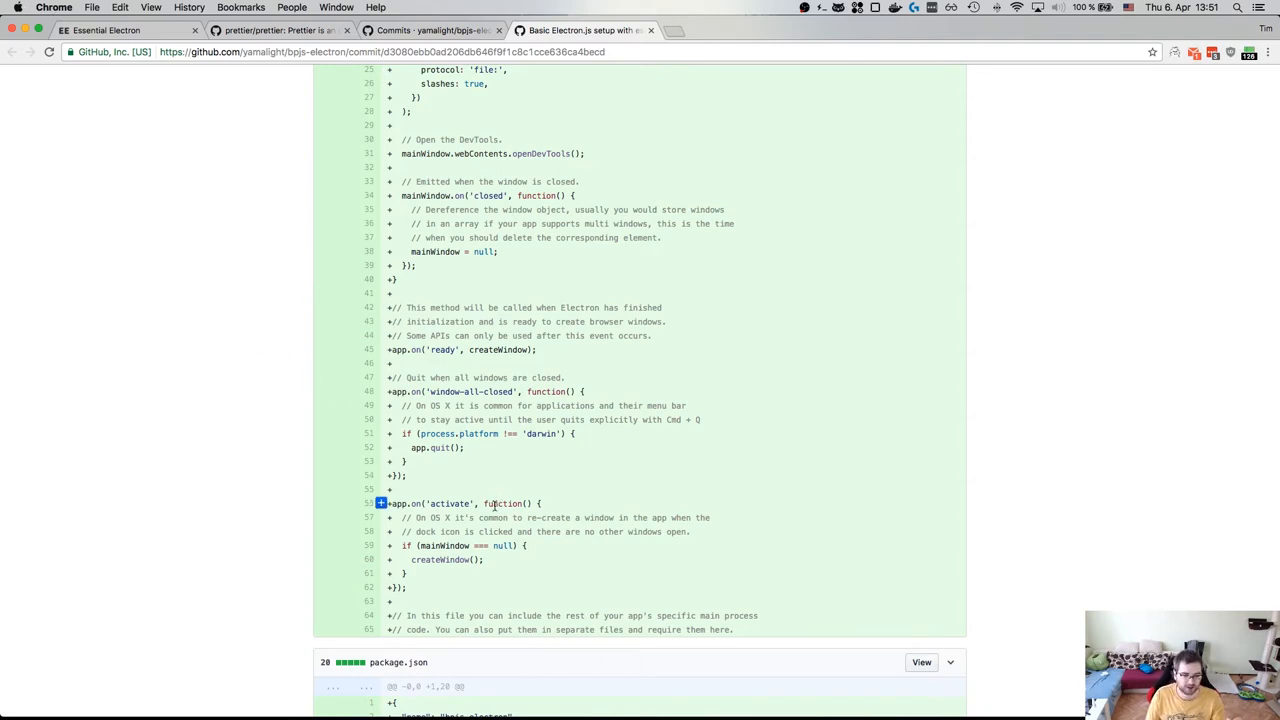
scroll("down", 3)
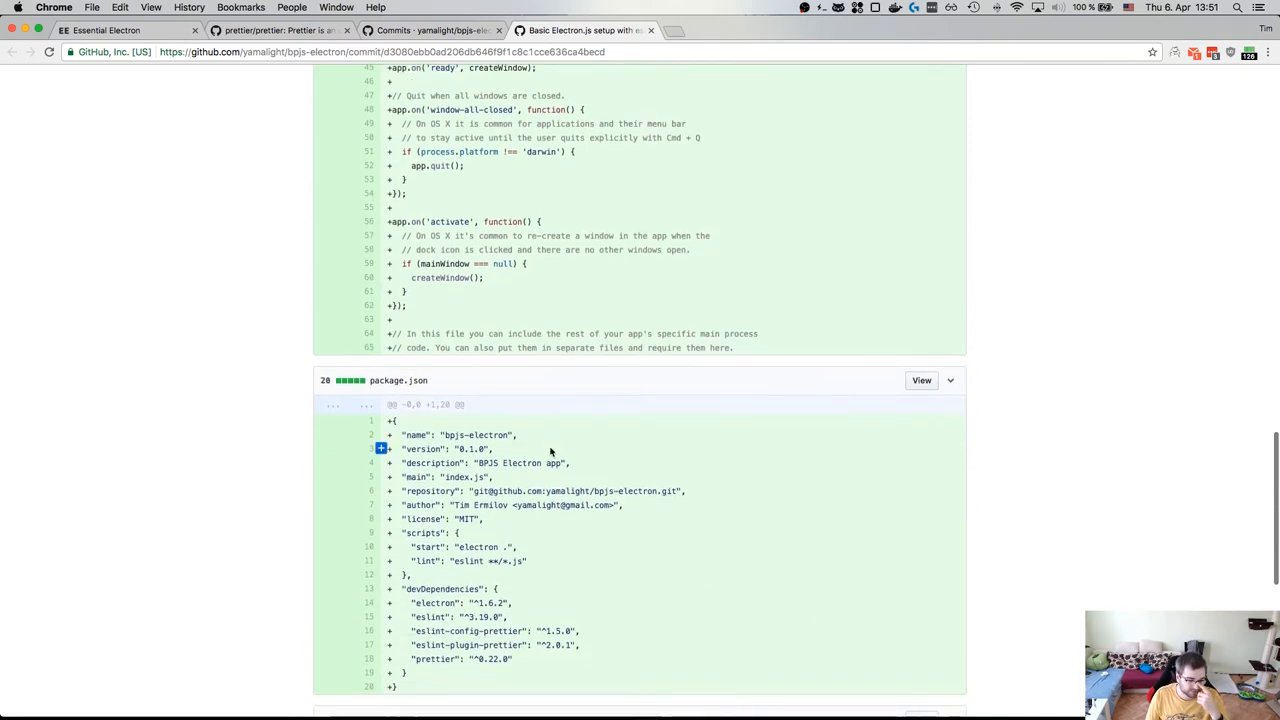
scroll("down", 3)
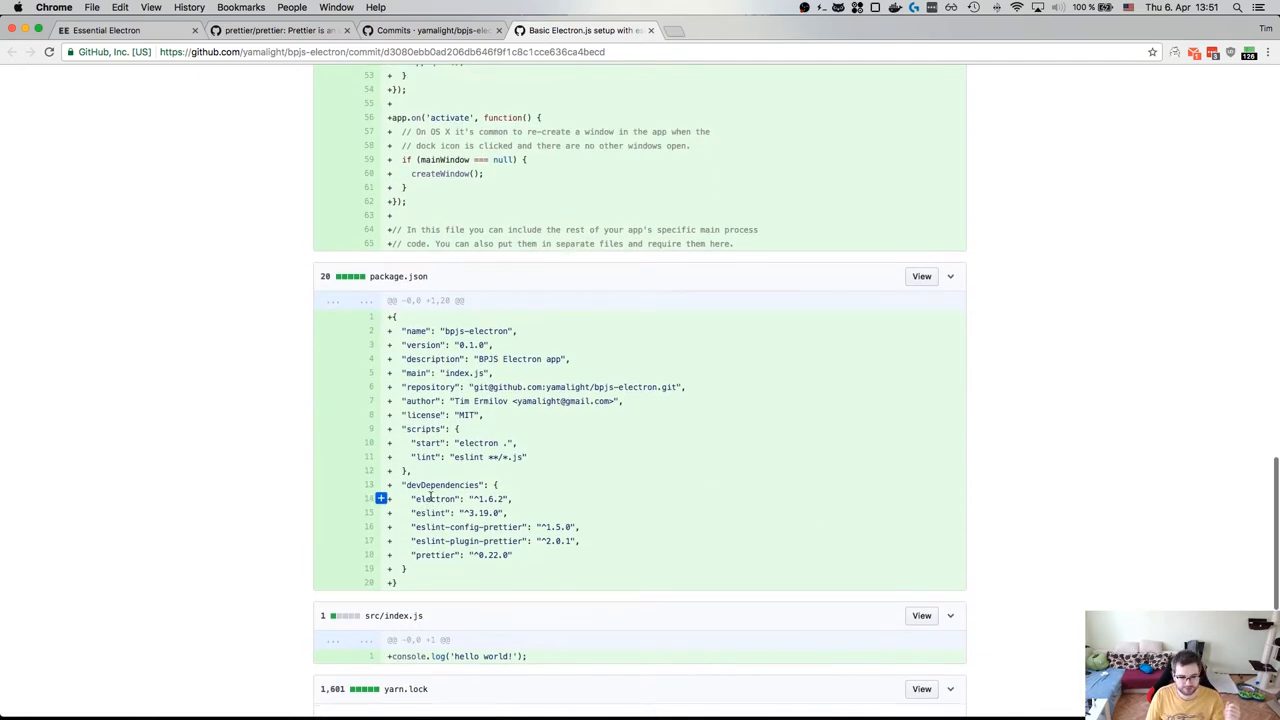
scroll("down", 3)
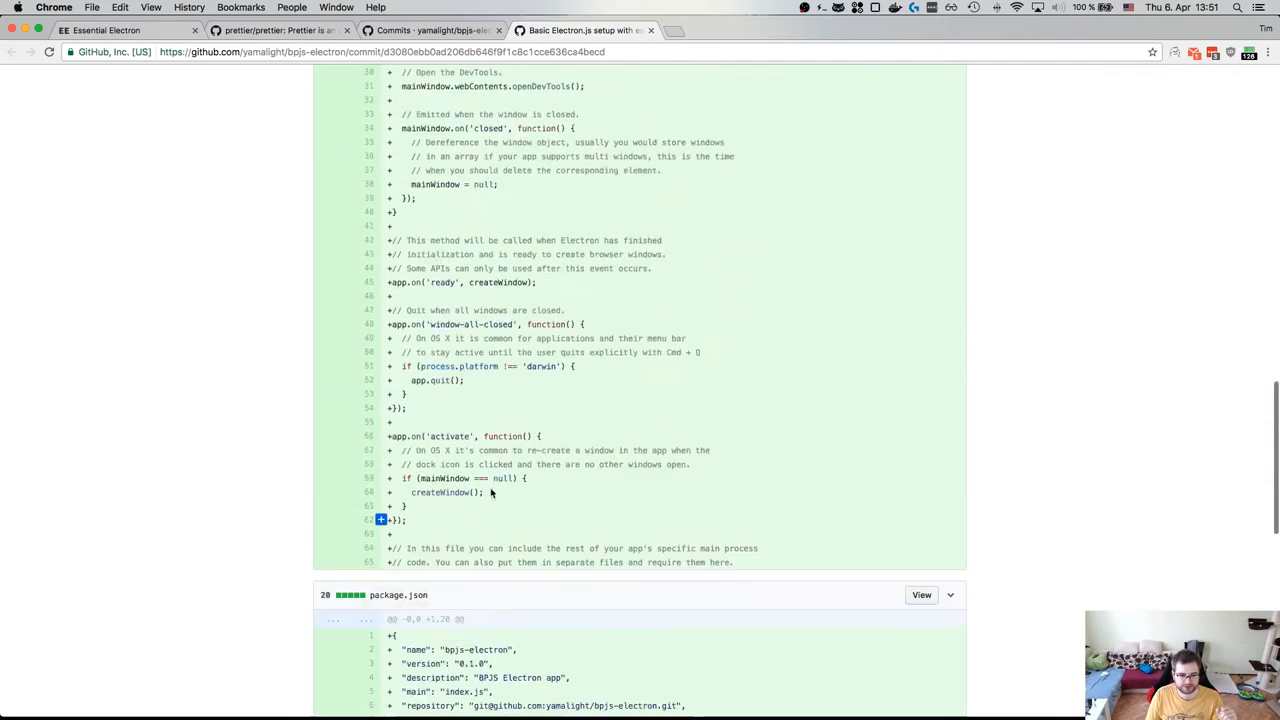
scroll("down", 3)
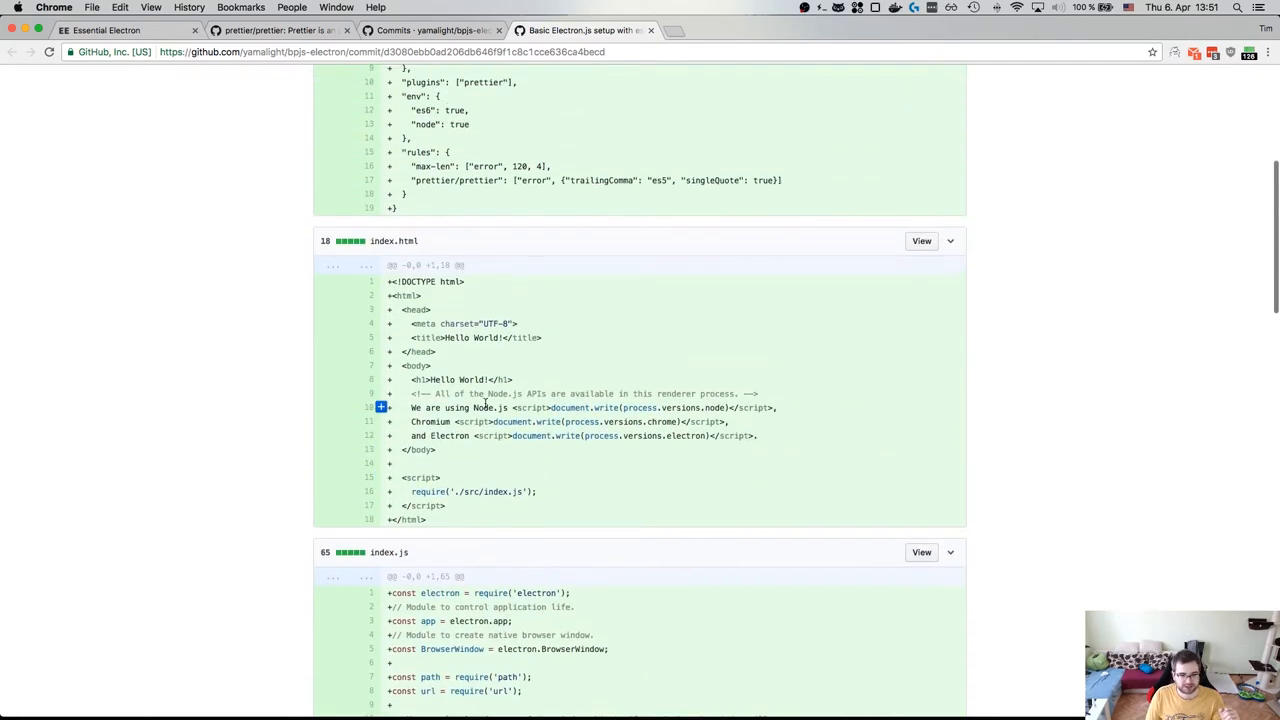
mouse_move(615, 421)
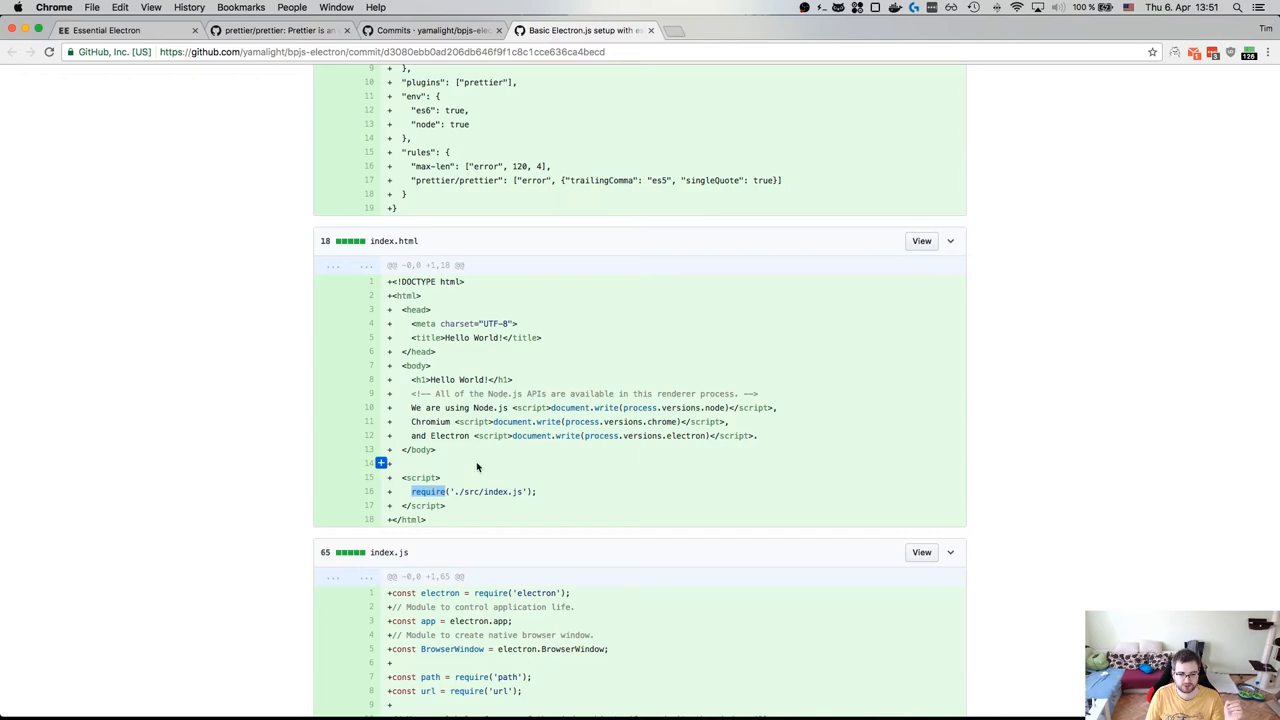
scroll("down", 3)
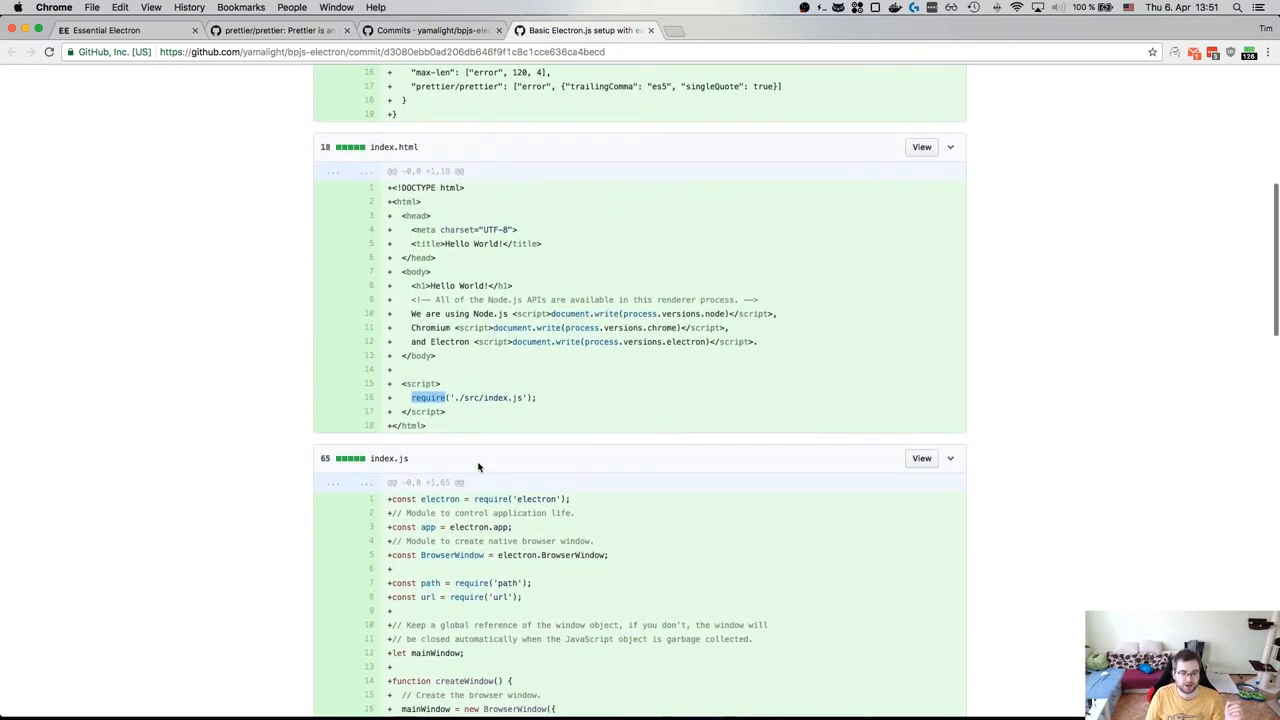
scroll("down", 3)
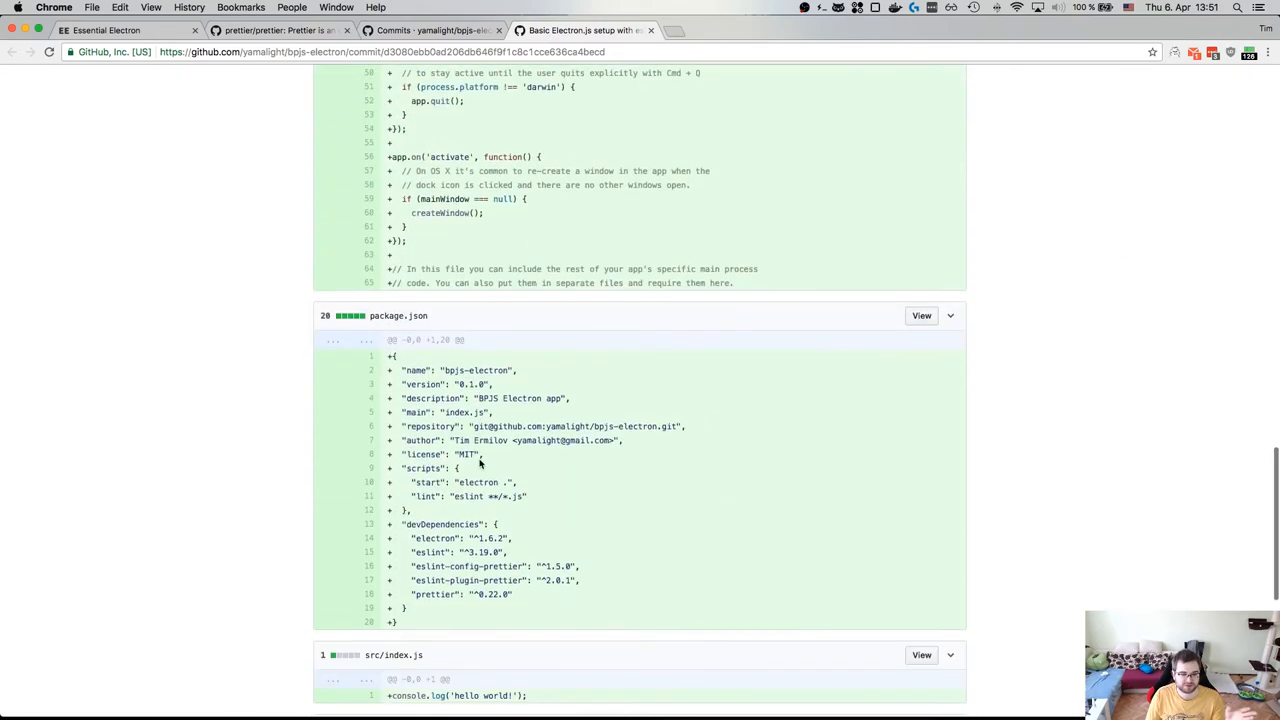
scroll("down", 3)
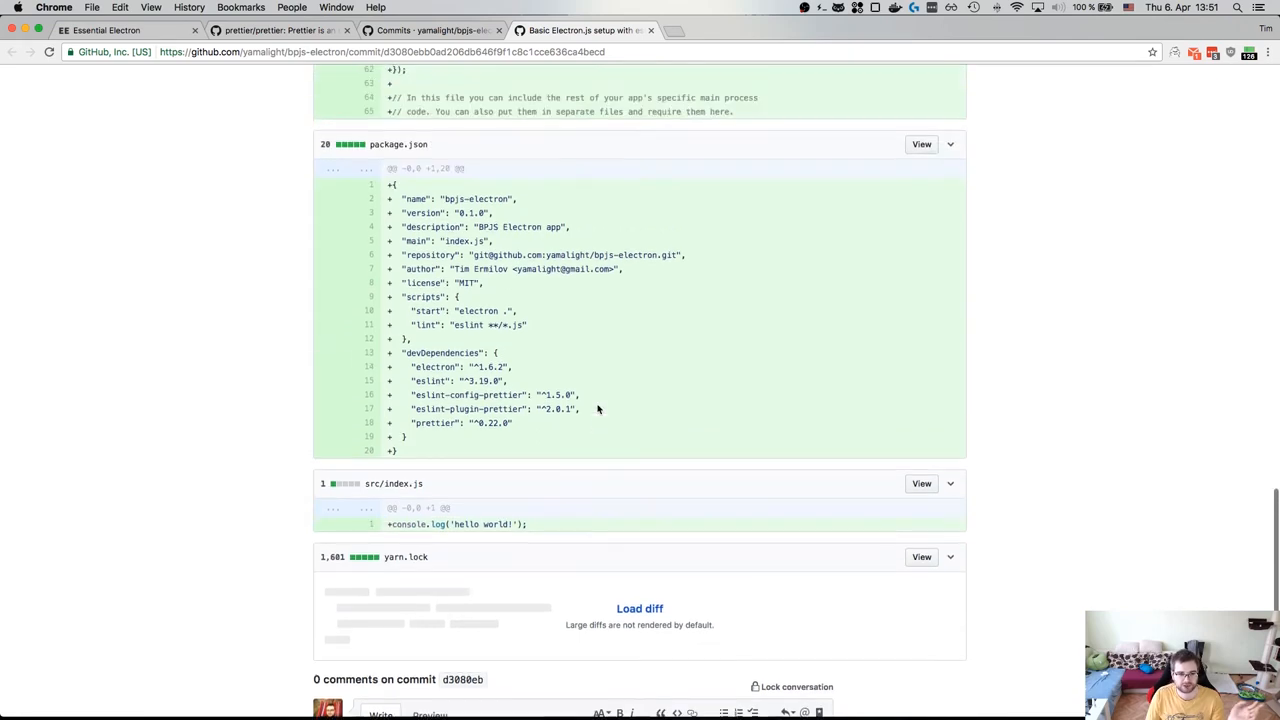
scroll("down", 3)
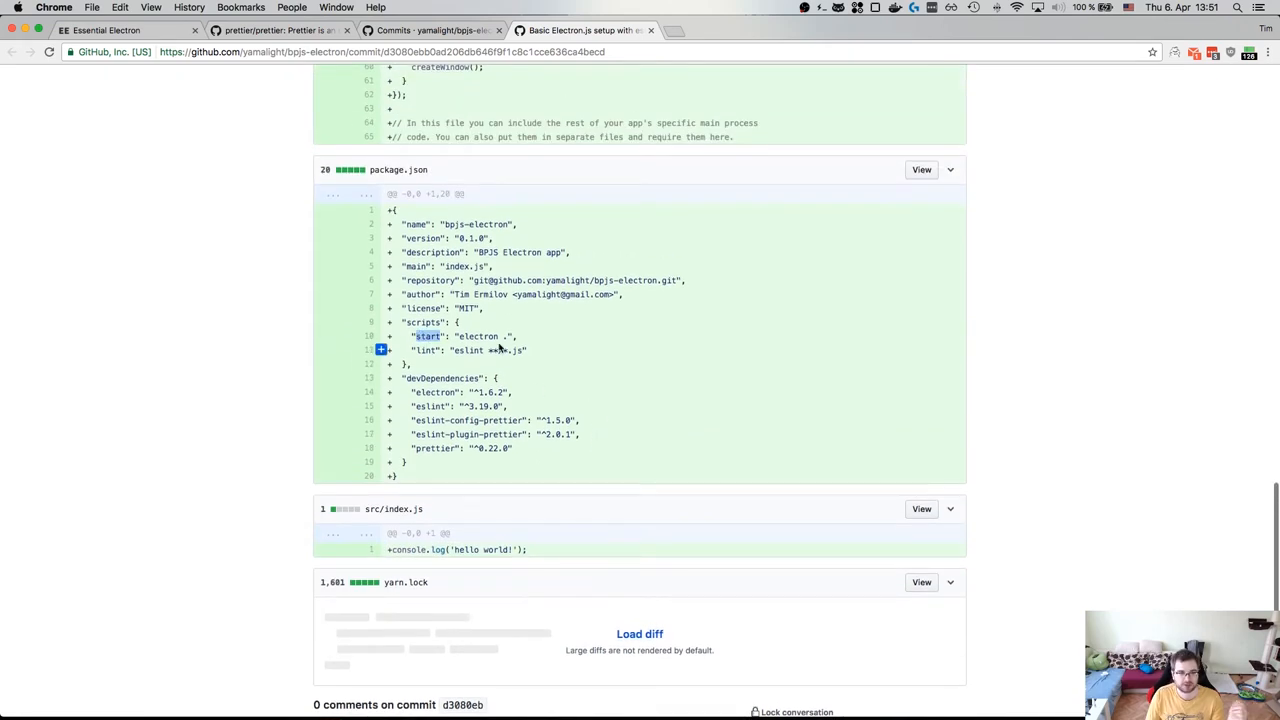
mouse_move(536, 358)
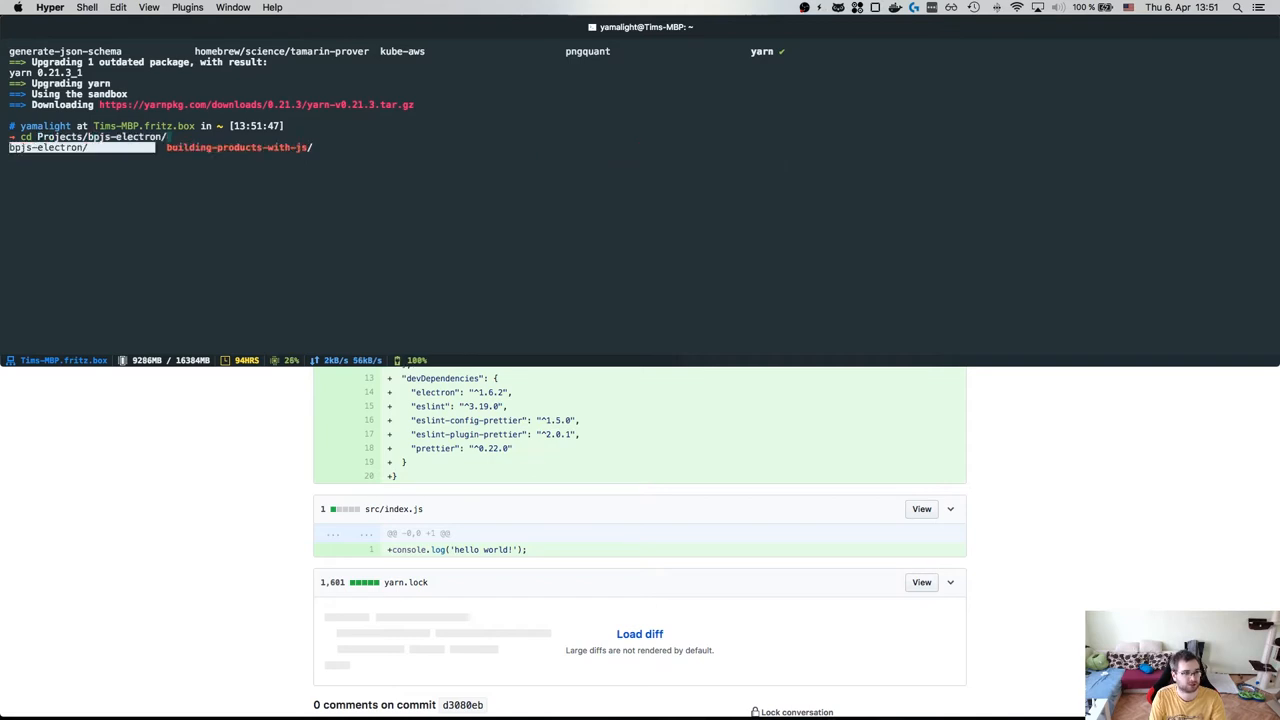
Launch bpjs-electron with npm start in Hyper, then return to the commit list
type("npm")
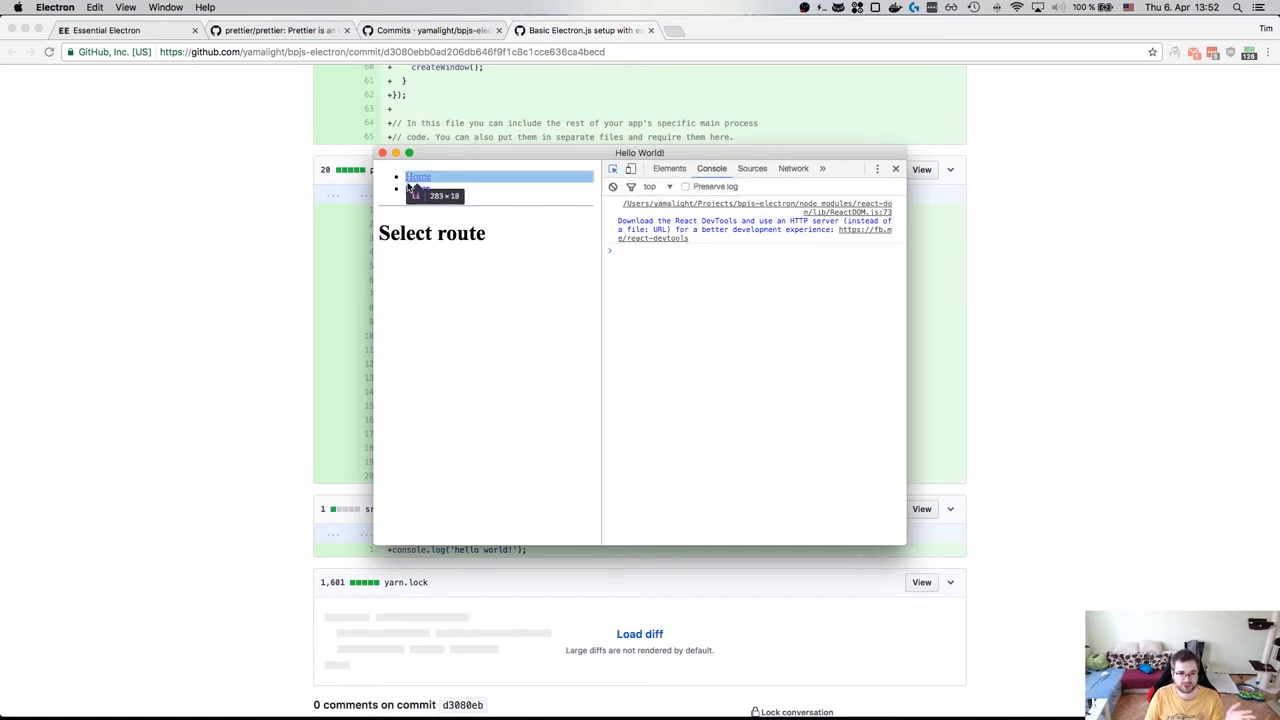
left_click(669, 168)
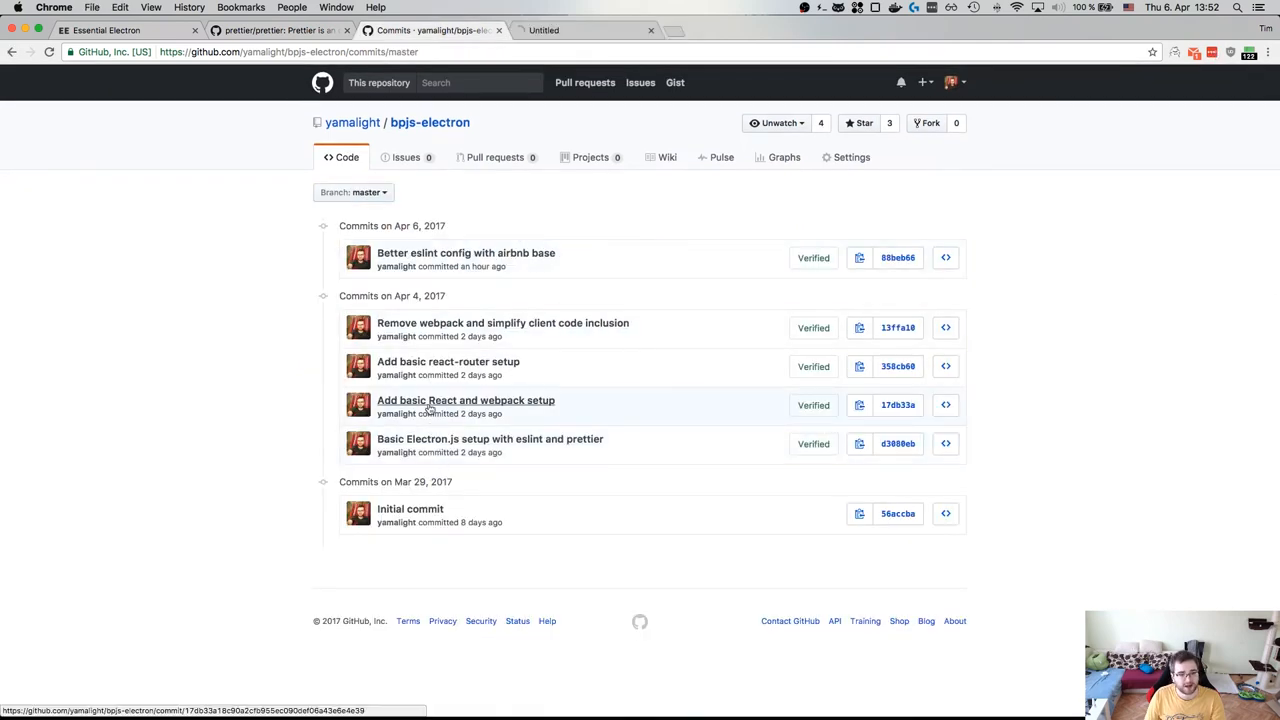
Open 'Add basic React and webpack setup' and read its package.json, serve.js and src/index.js diffs
left_click(466, 400)
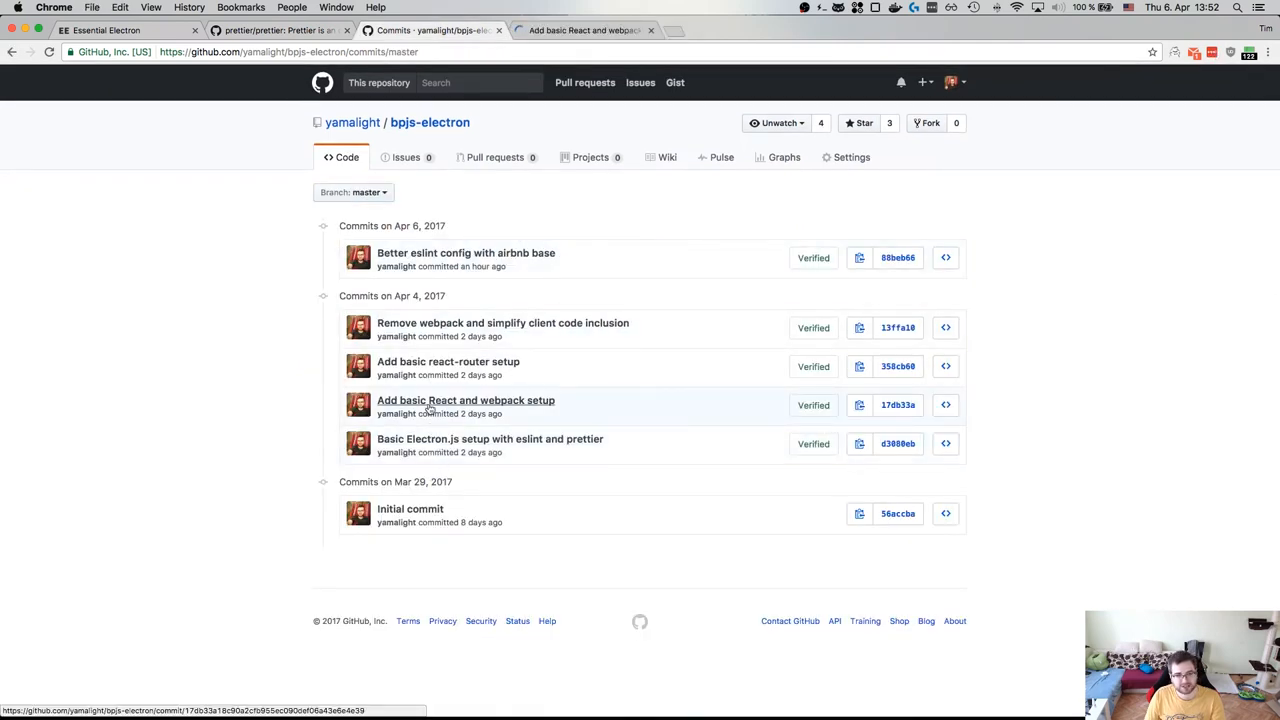
left_click(465, 400)
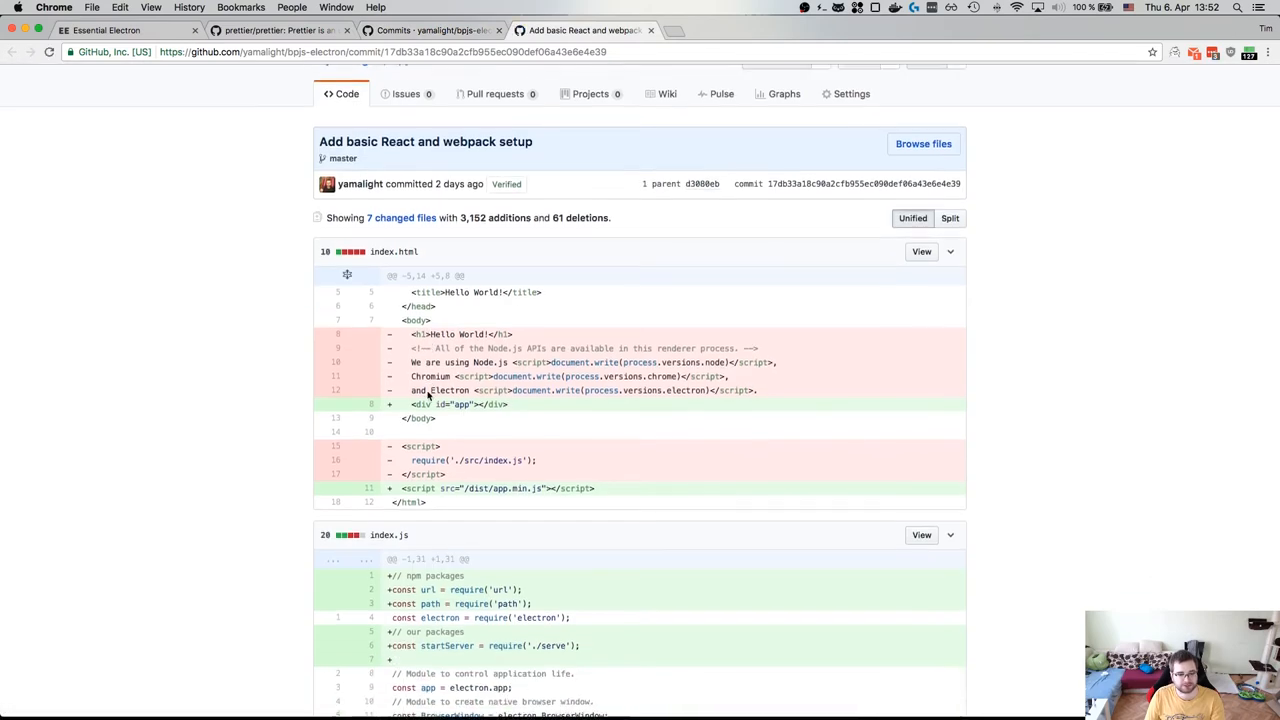
scroll("down", 3)
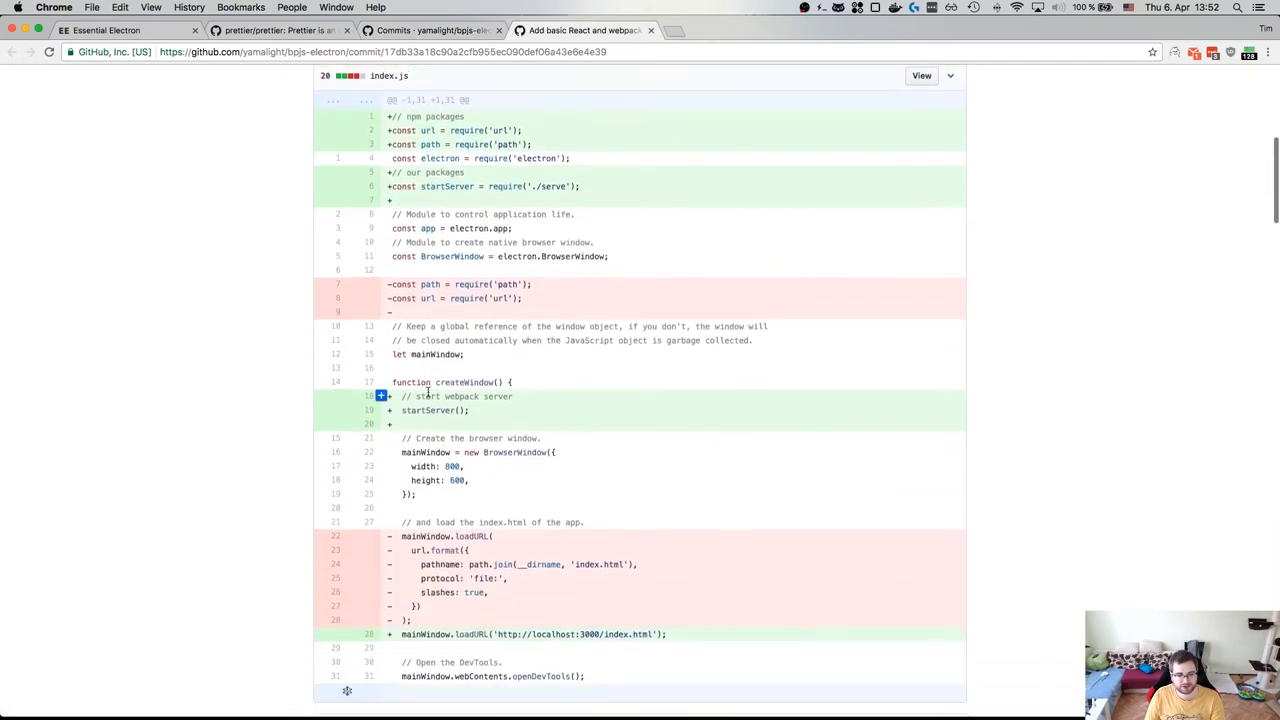
scroll("down", 3)
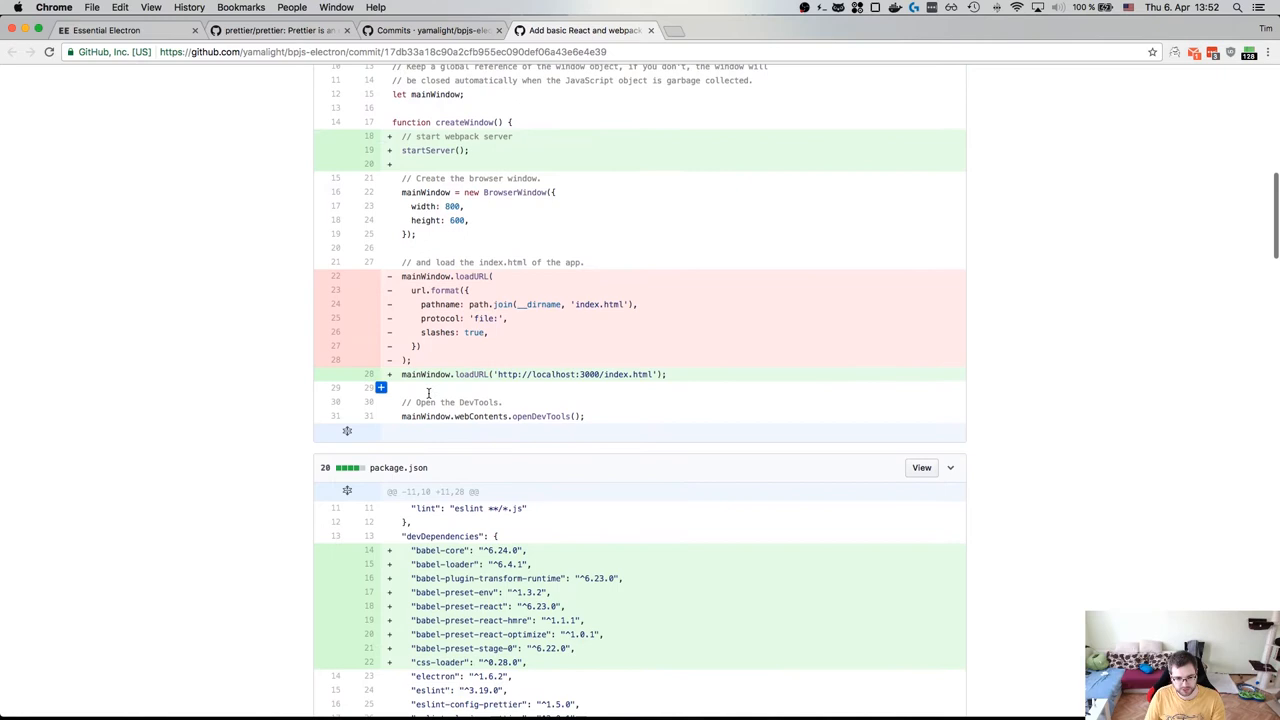
scroll("down", 3)
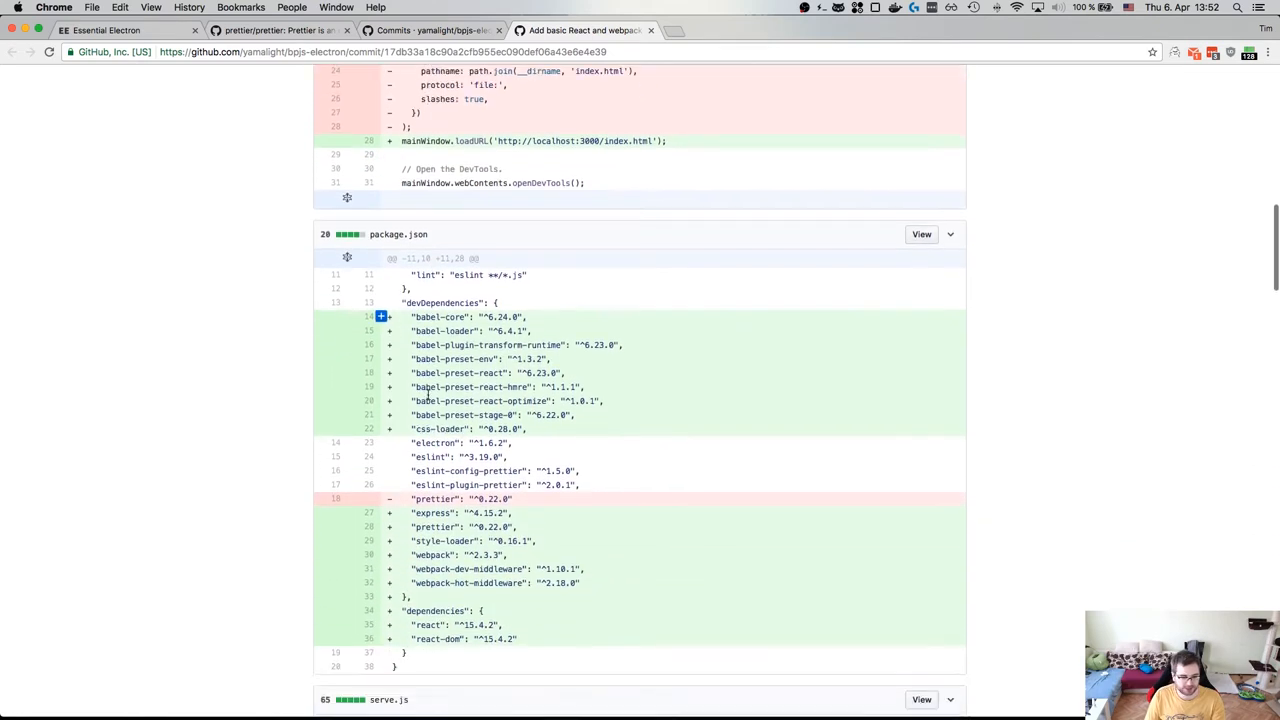
scroll("down", 3)
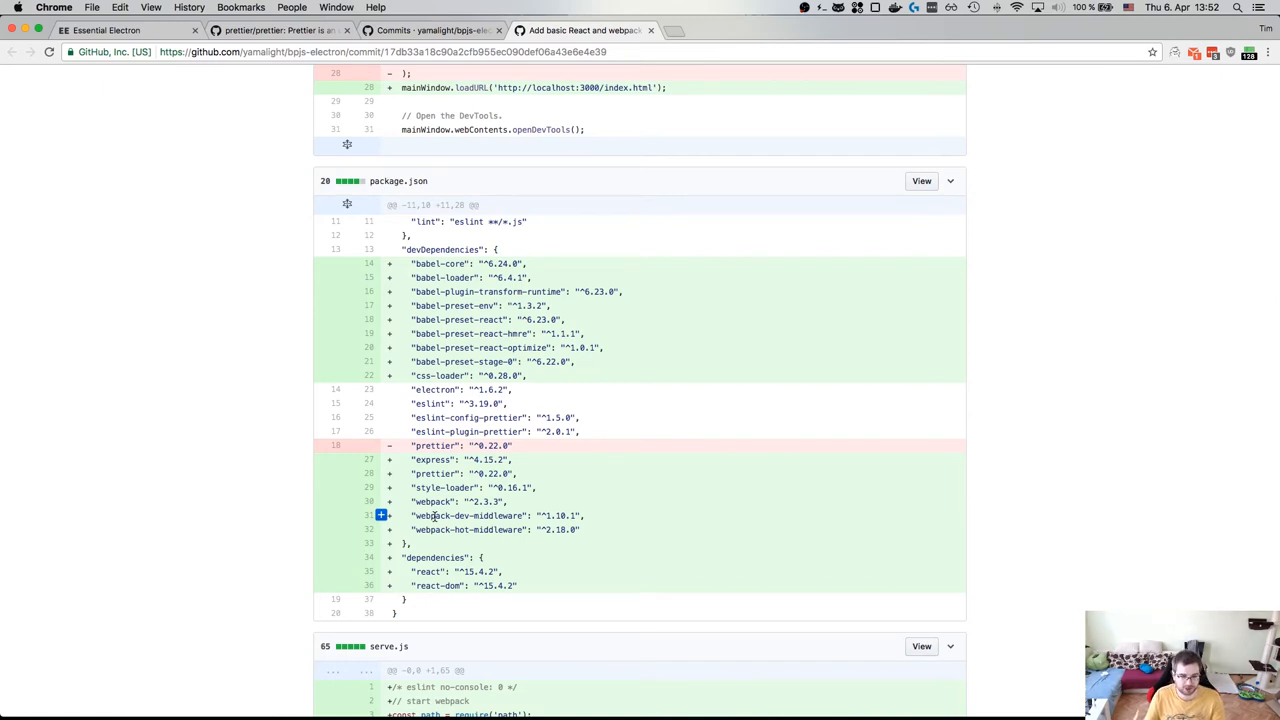
scroll("down", 3)
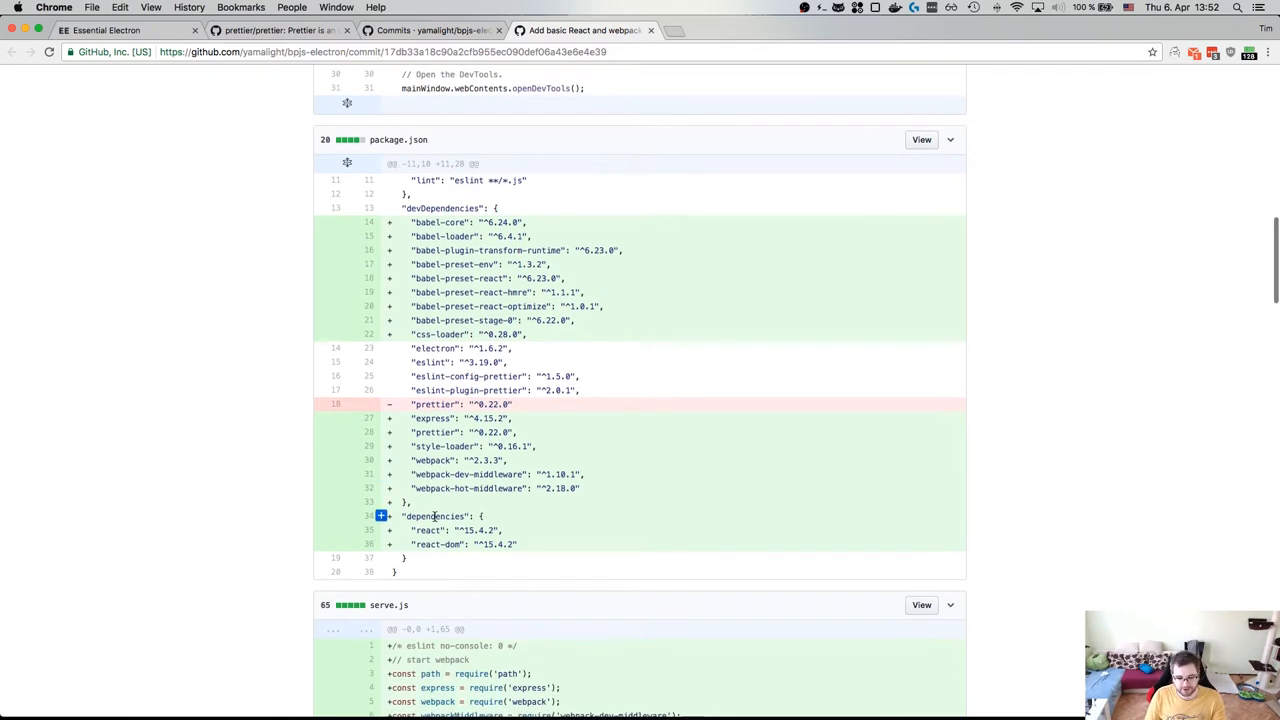
scroll("down", 3)
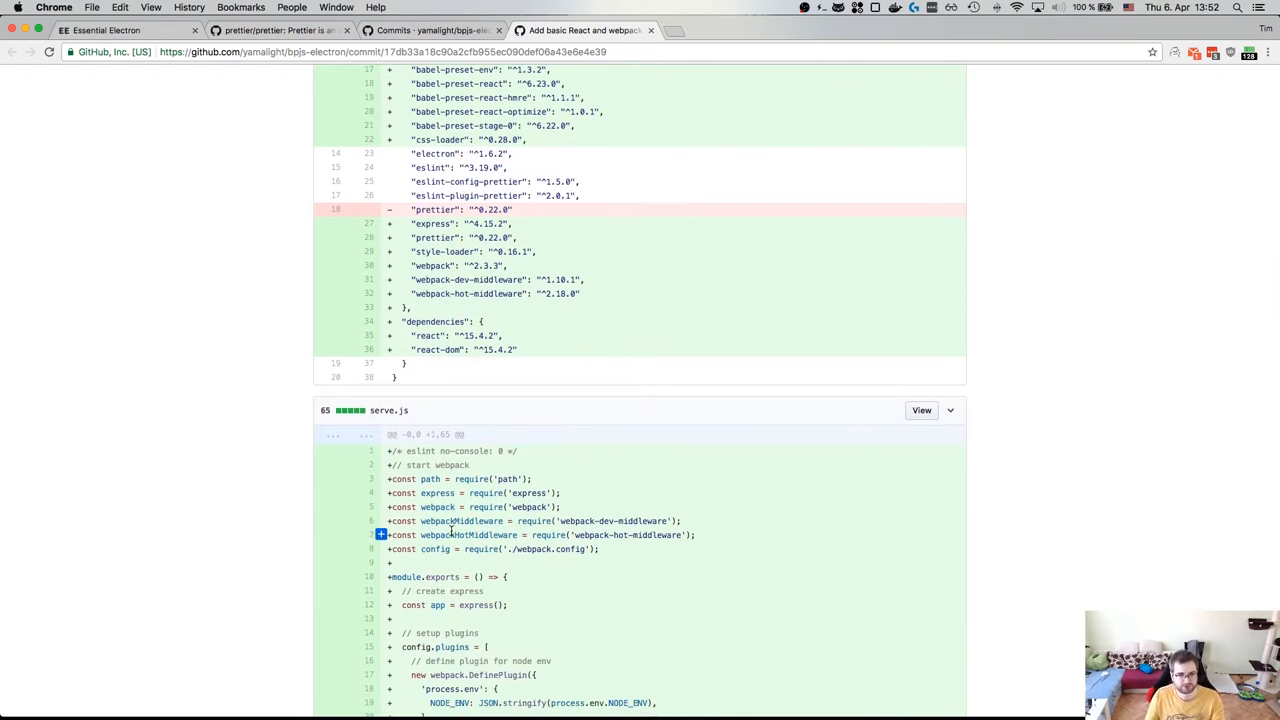
scroll("down", 3)
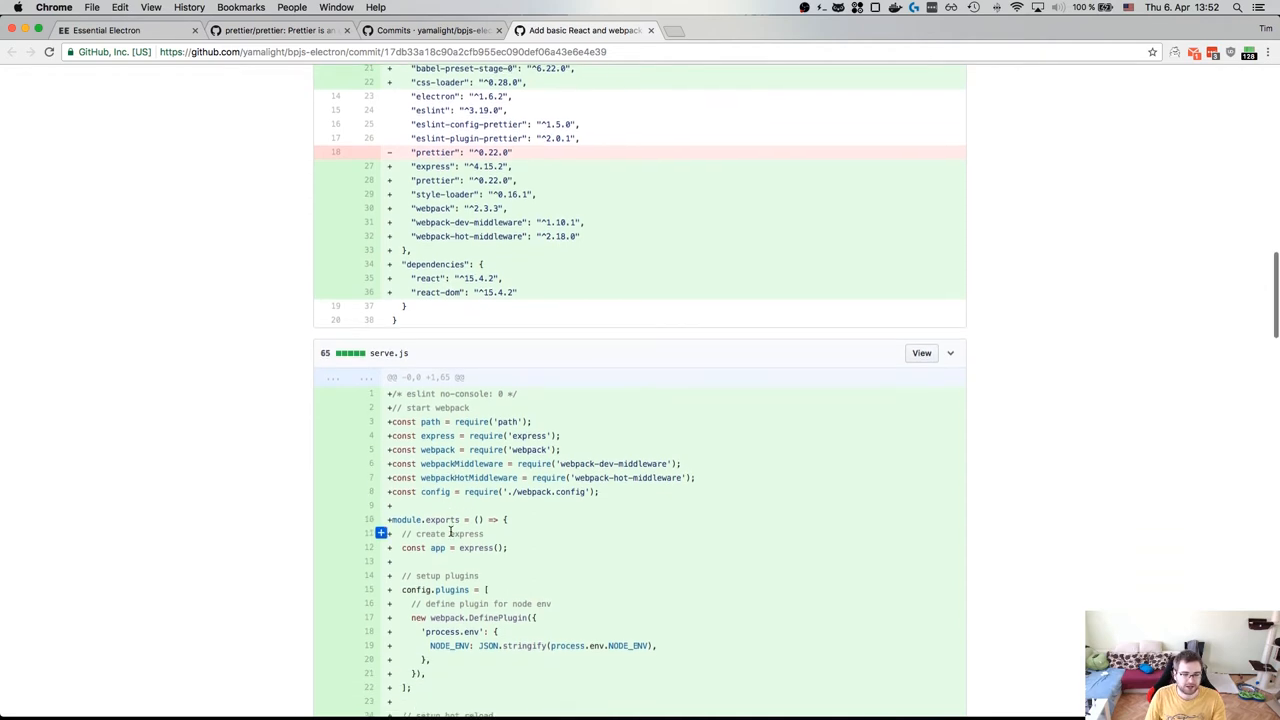
scroll("down", 3)
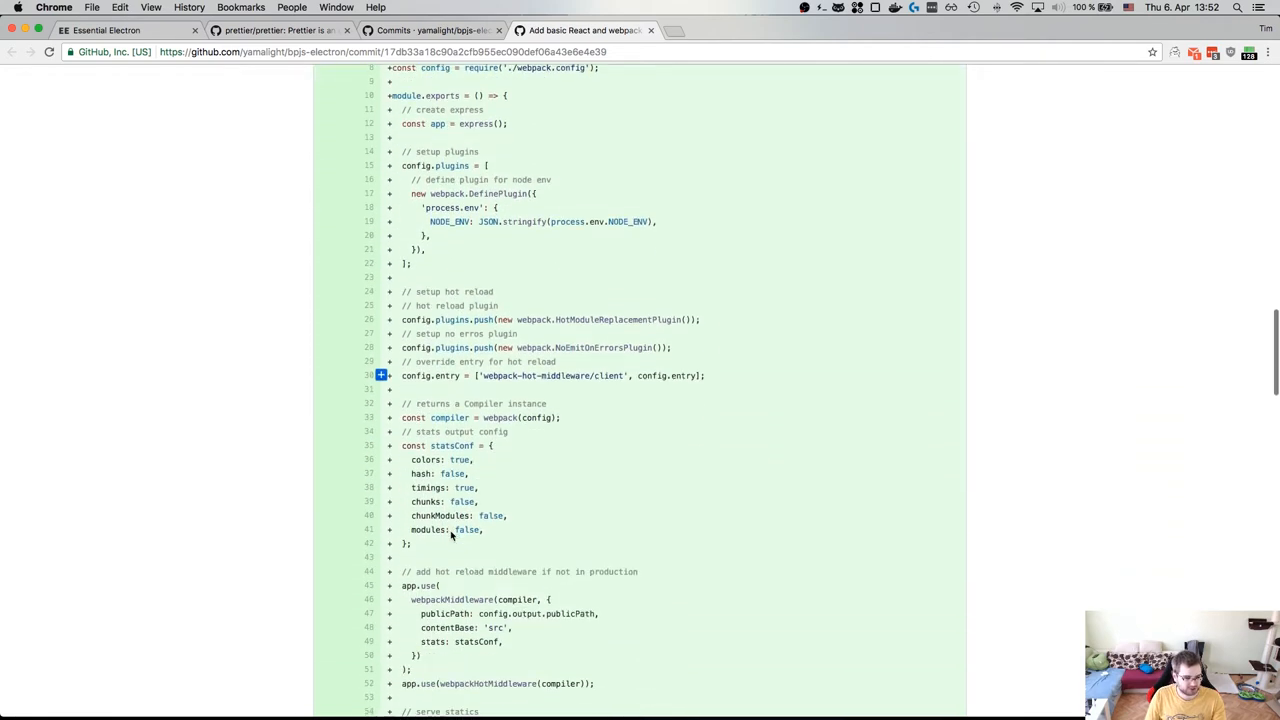
scroll("down", 3)
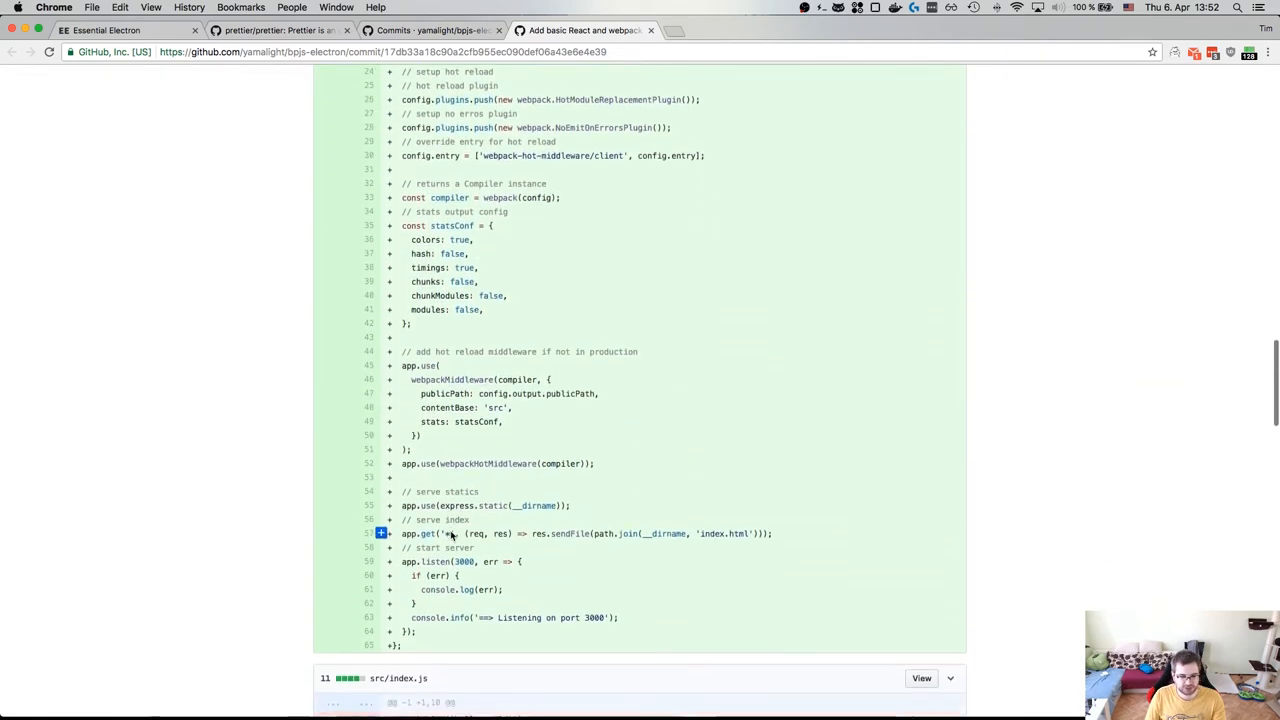
scroll("down", 3)
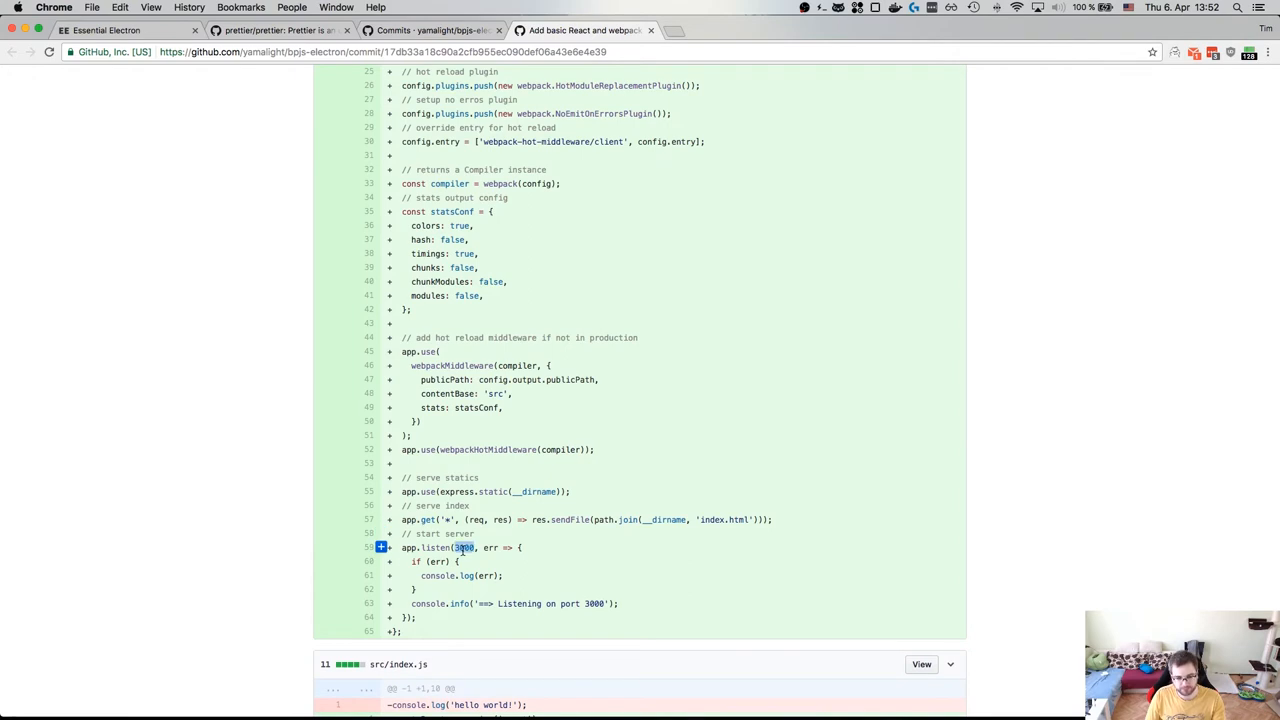
scroll("down", 3)
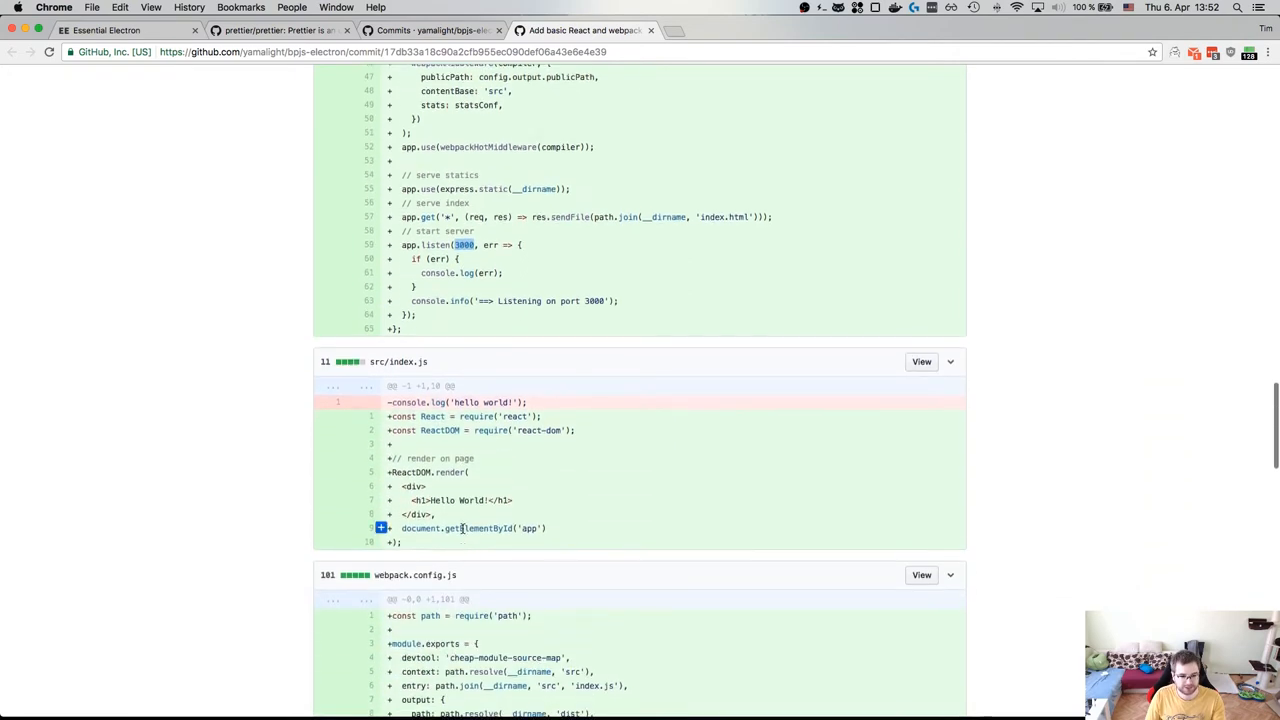
scroll("down", 3)
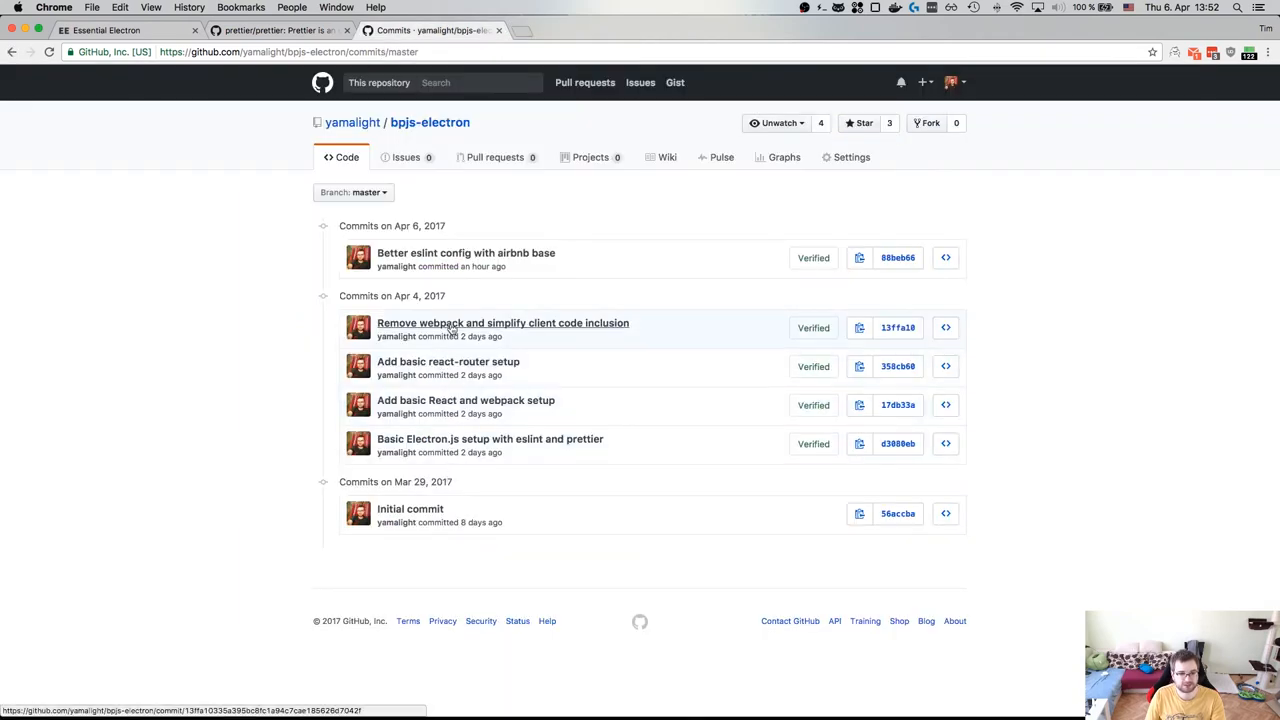
left_click(502, 322)
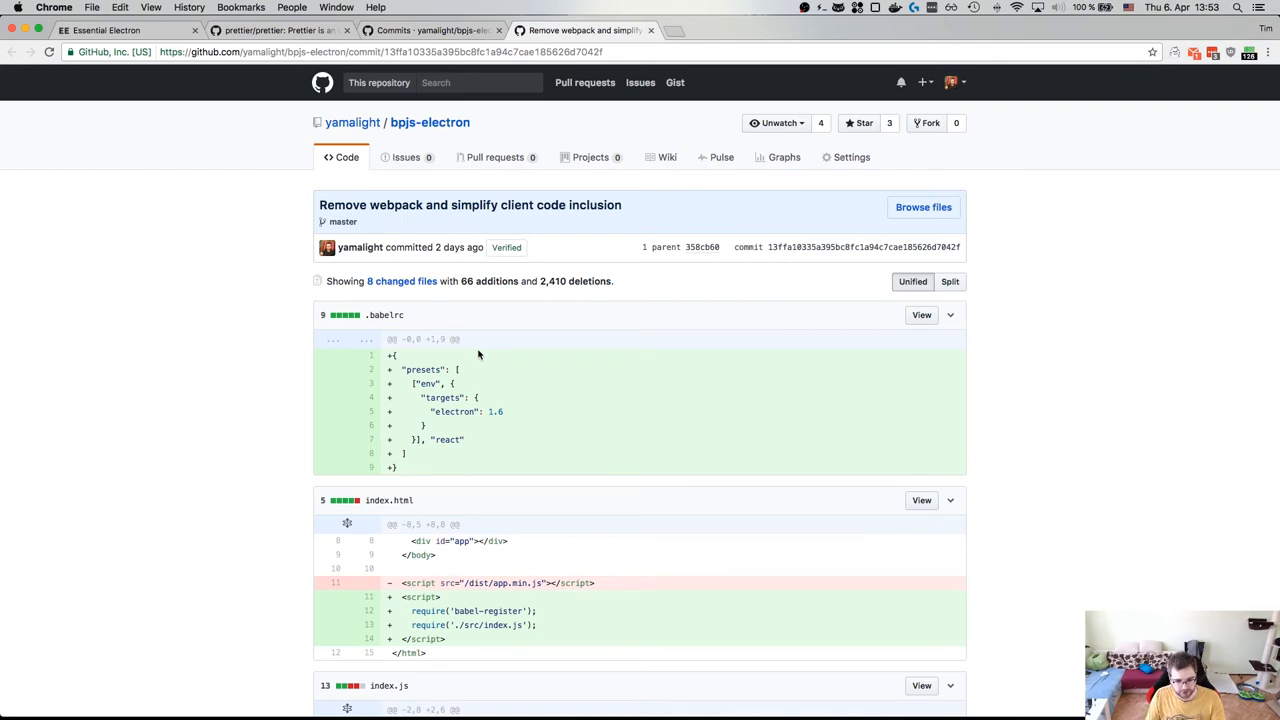
scroll("down", 3)
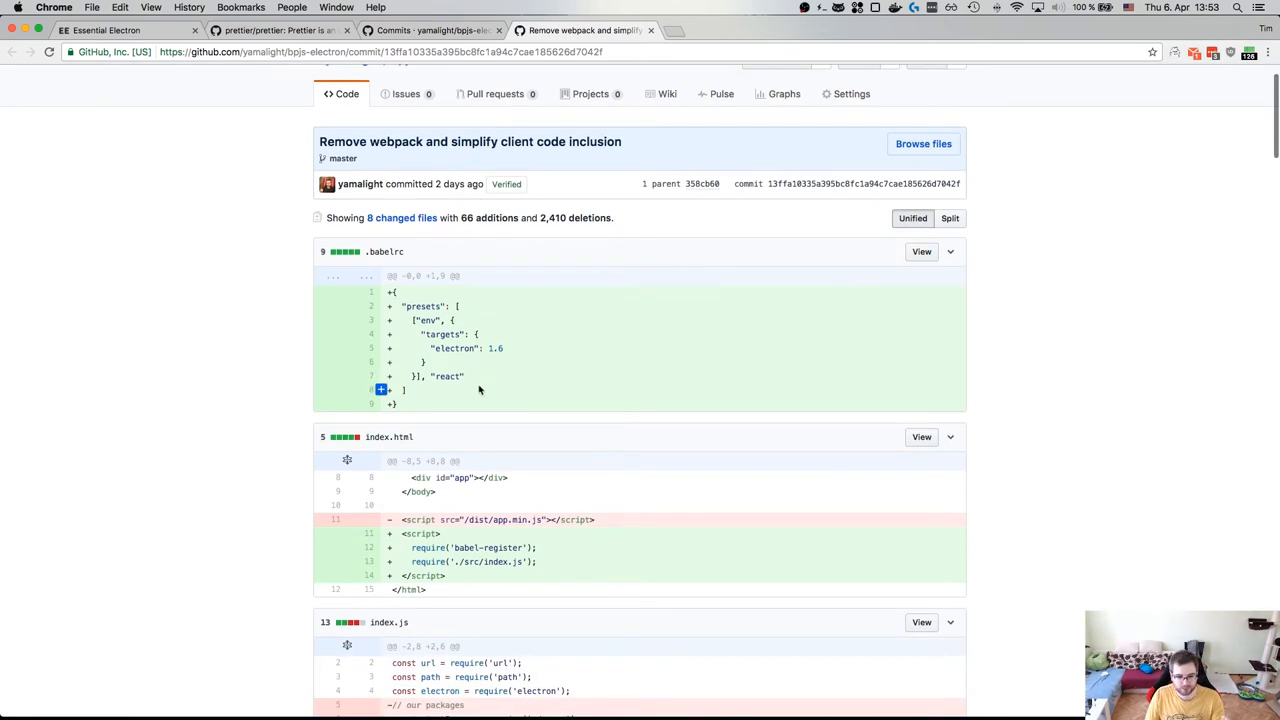
scroll("down", 3)
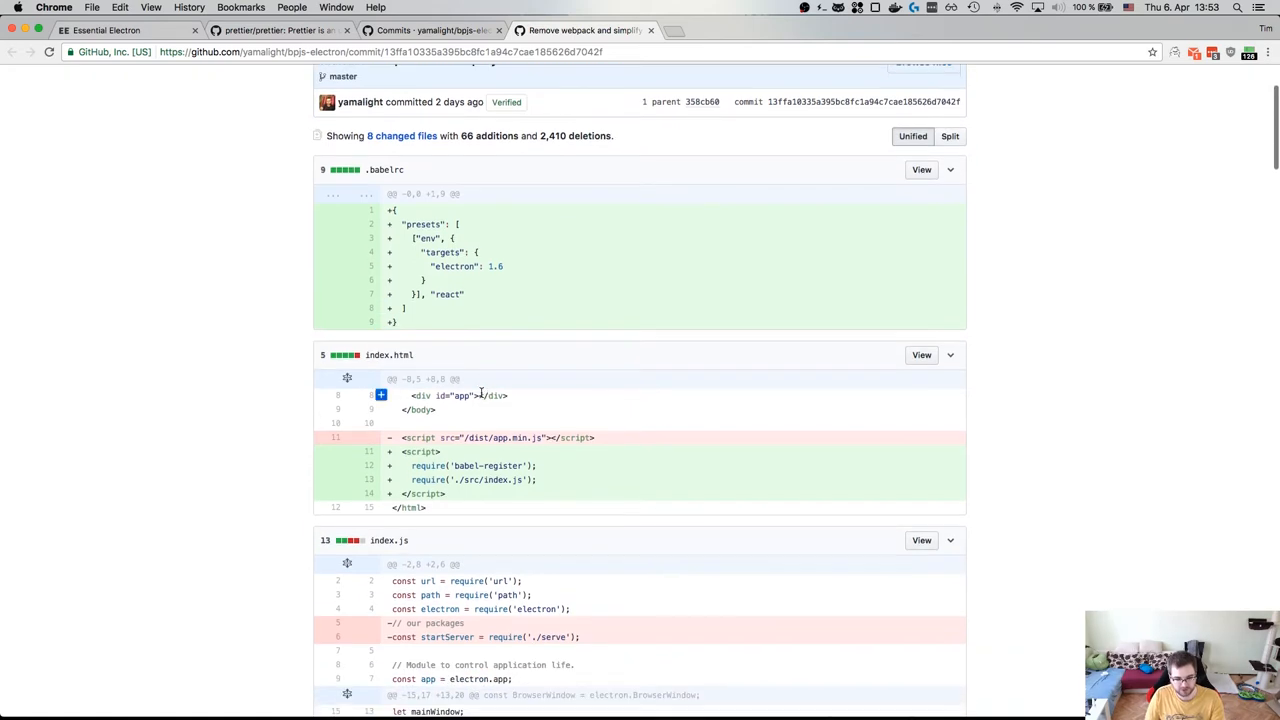
scroll("down", 3)
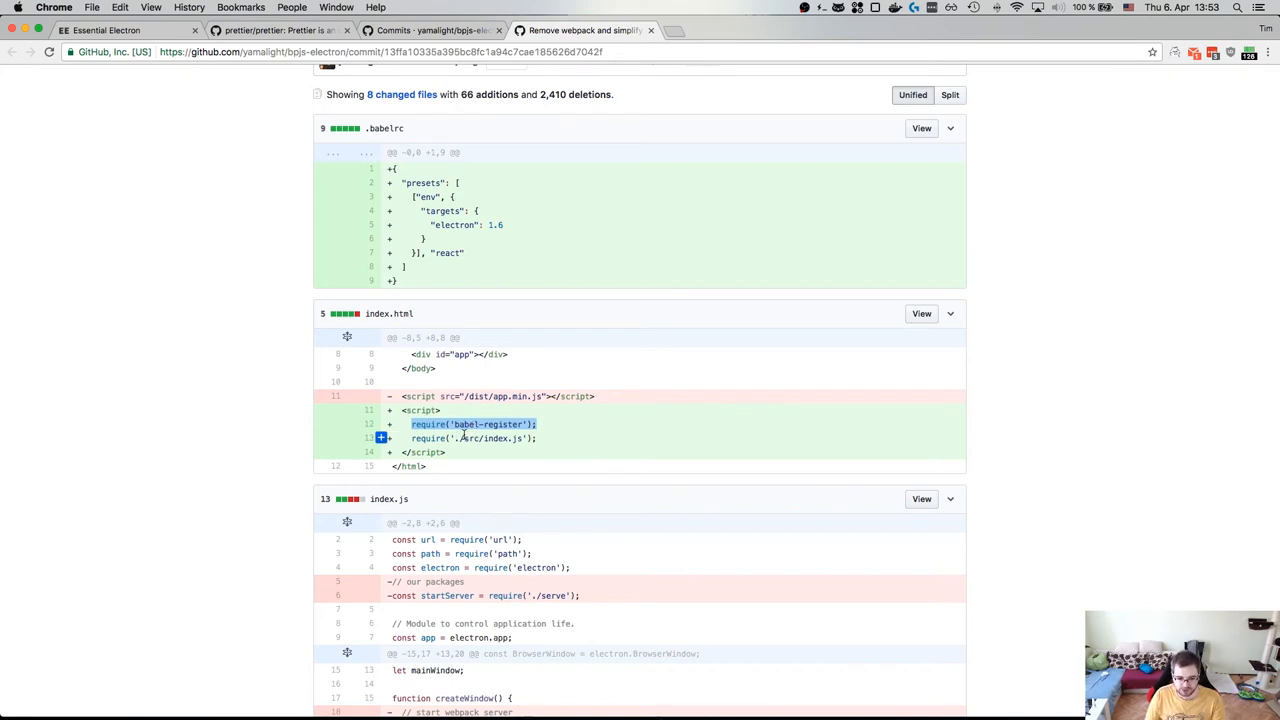
scroll("down", 3)
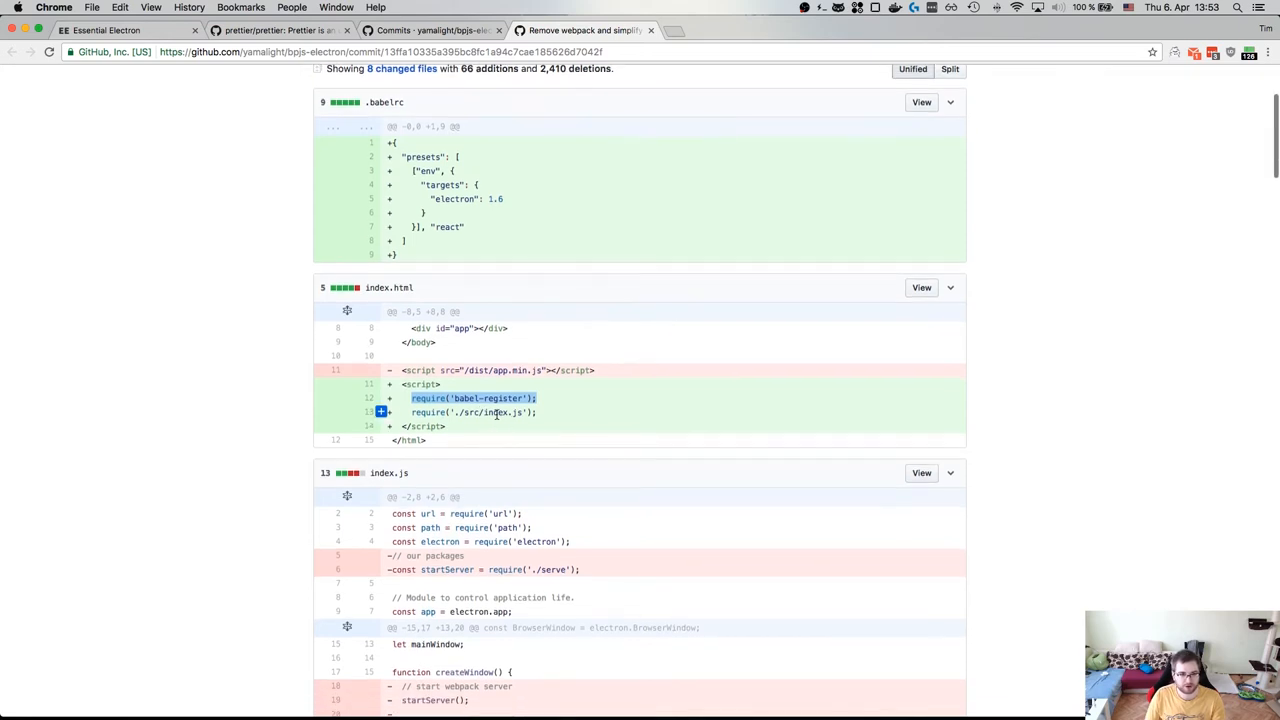
scroll("down", 3)
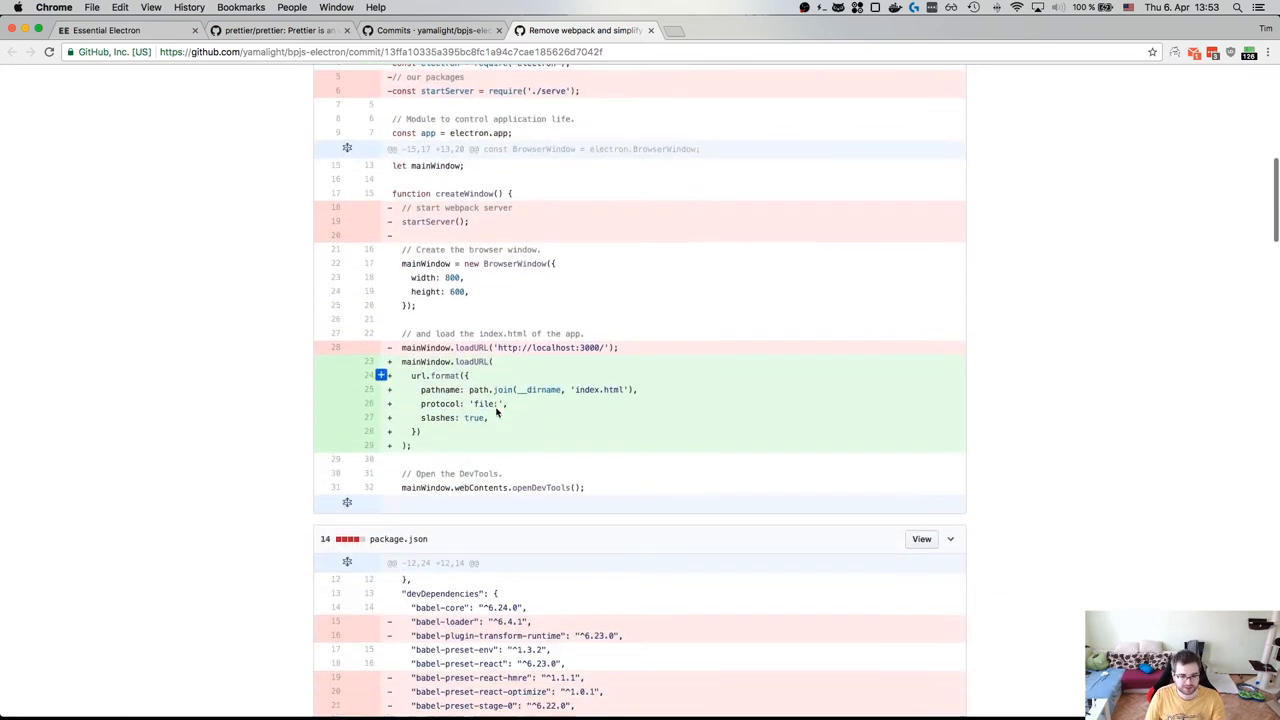
scroll("down", 3)
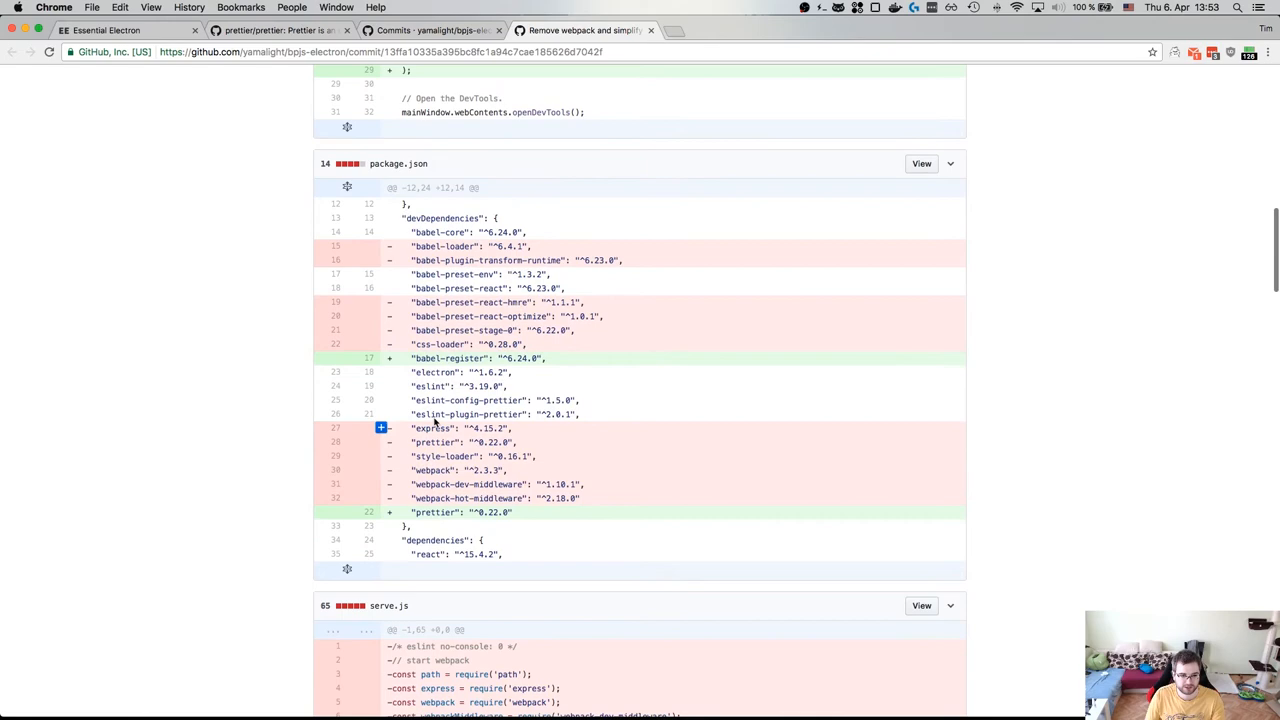
scroll("down", 3)
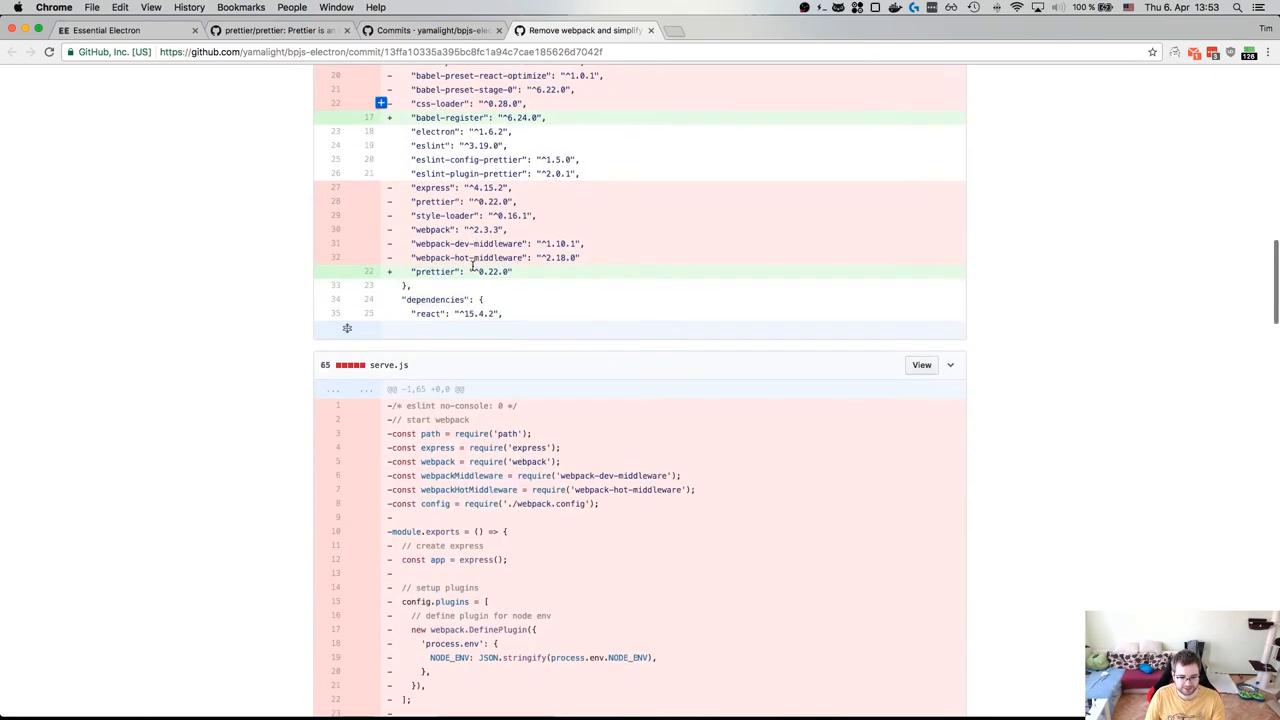
scroll("down", 3)
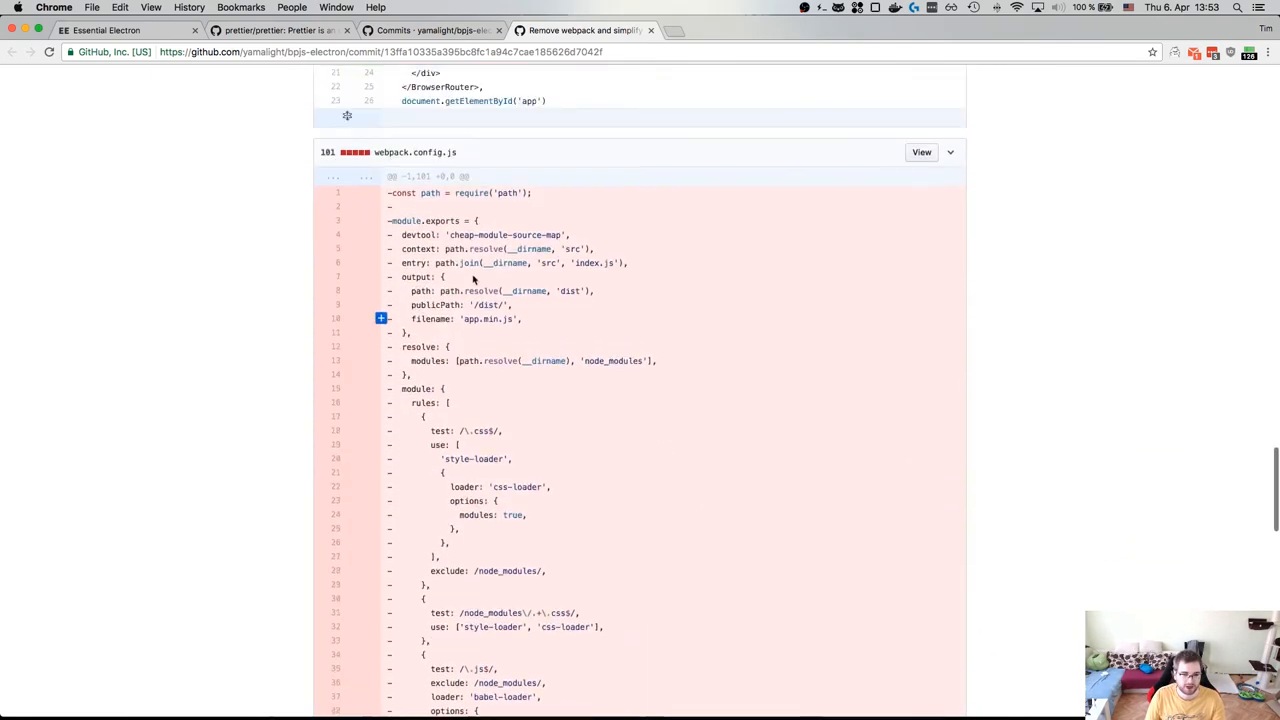
scroll("up", 3)
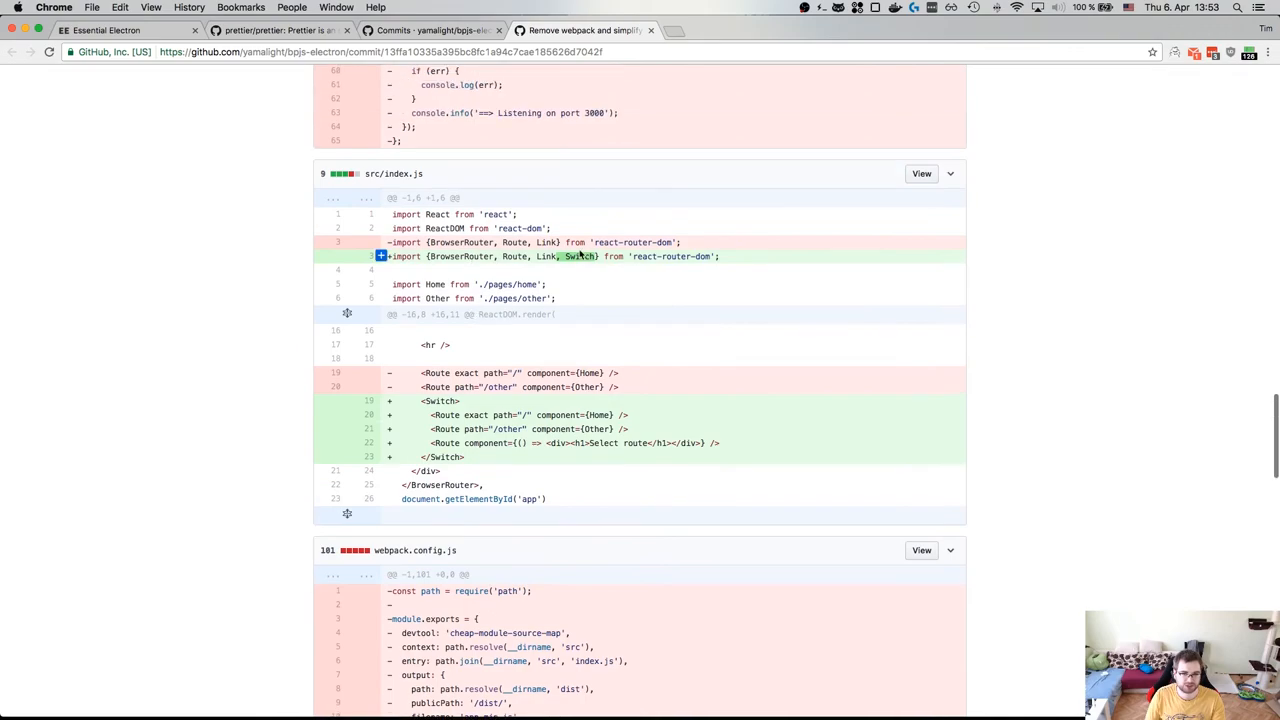
scroll("down", 3)
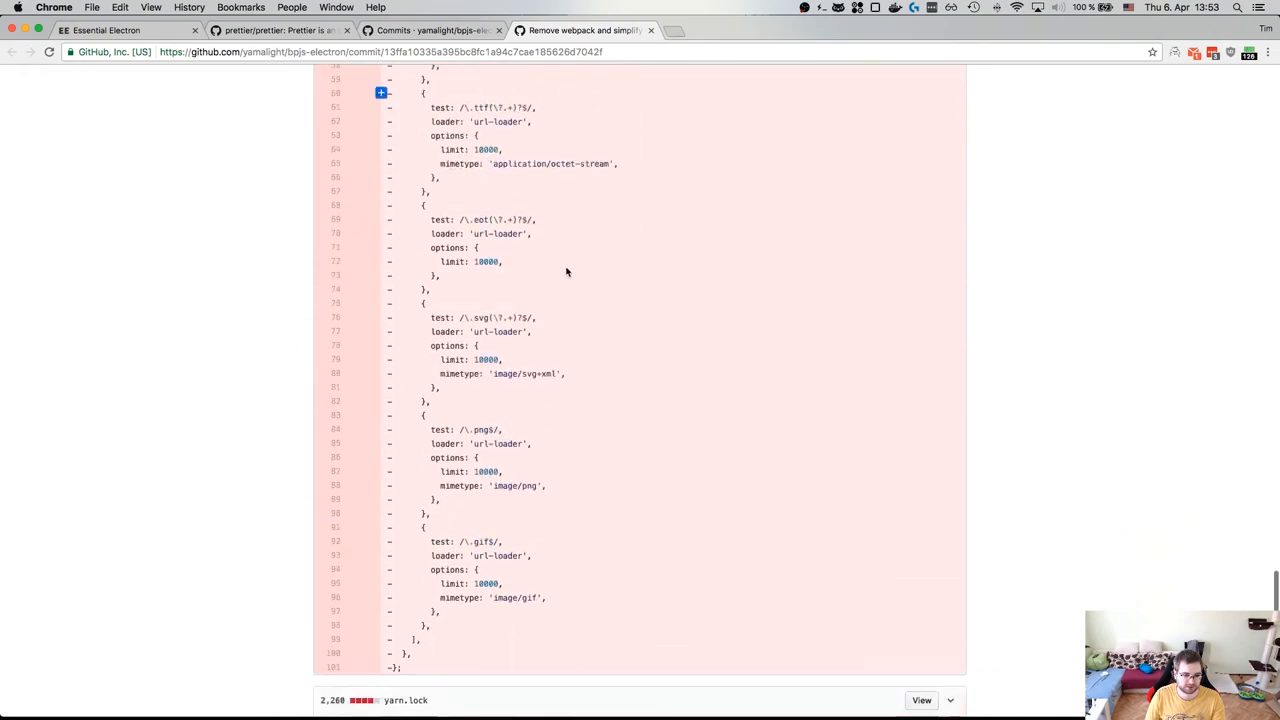
scroll("up", 3)
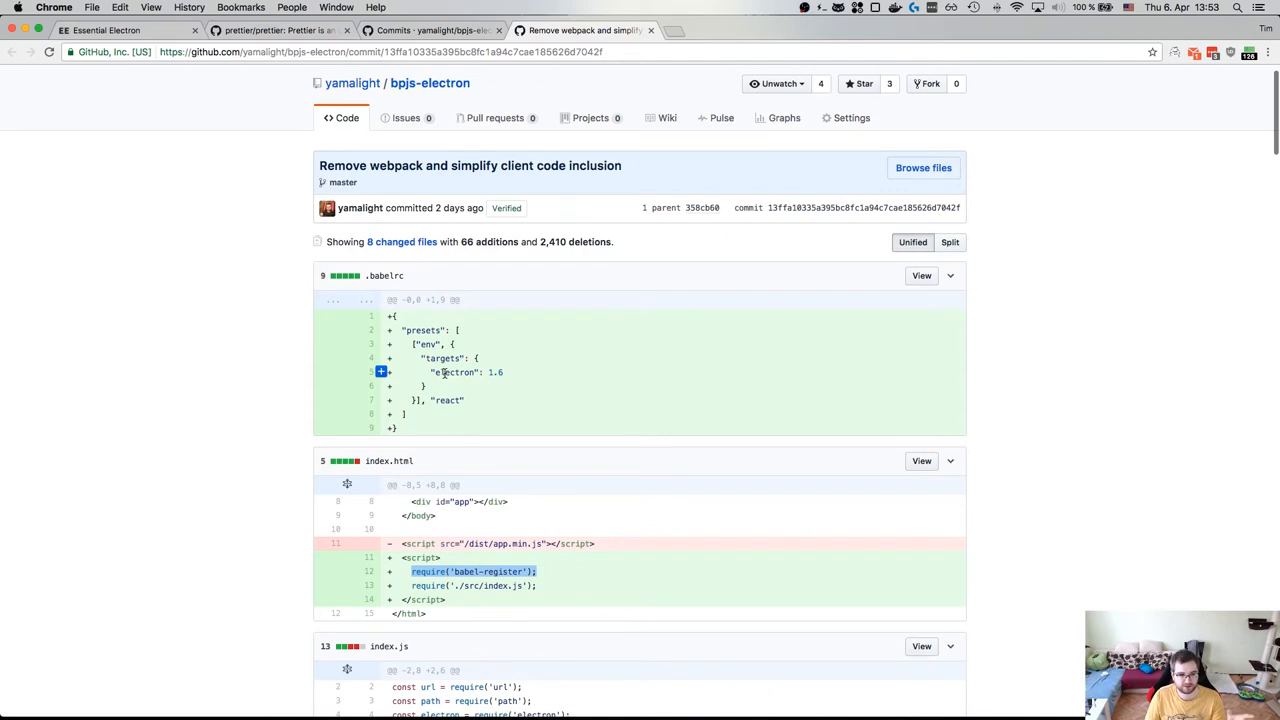
scroll("down", 3)
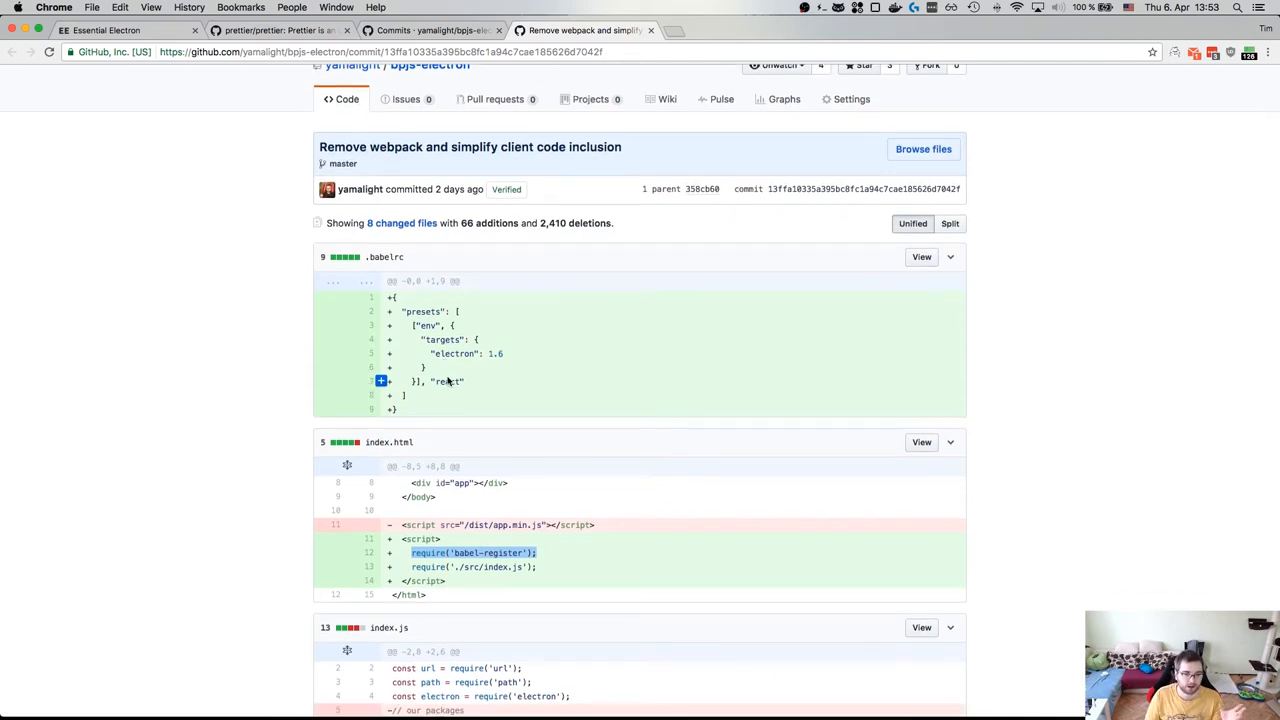
scroll("down", 3)
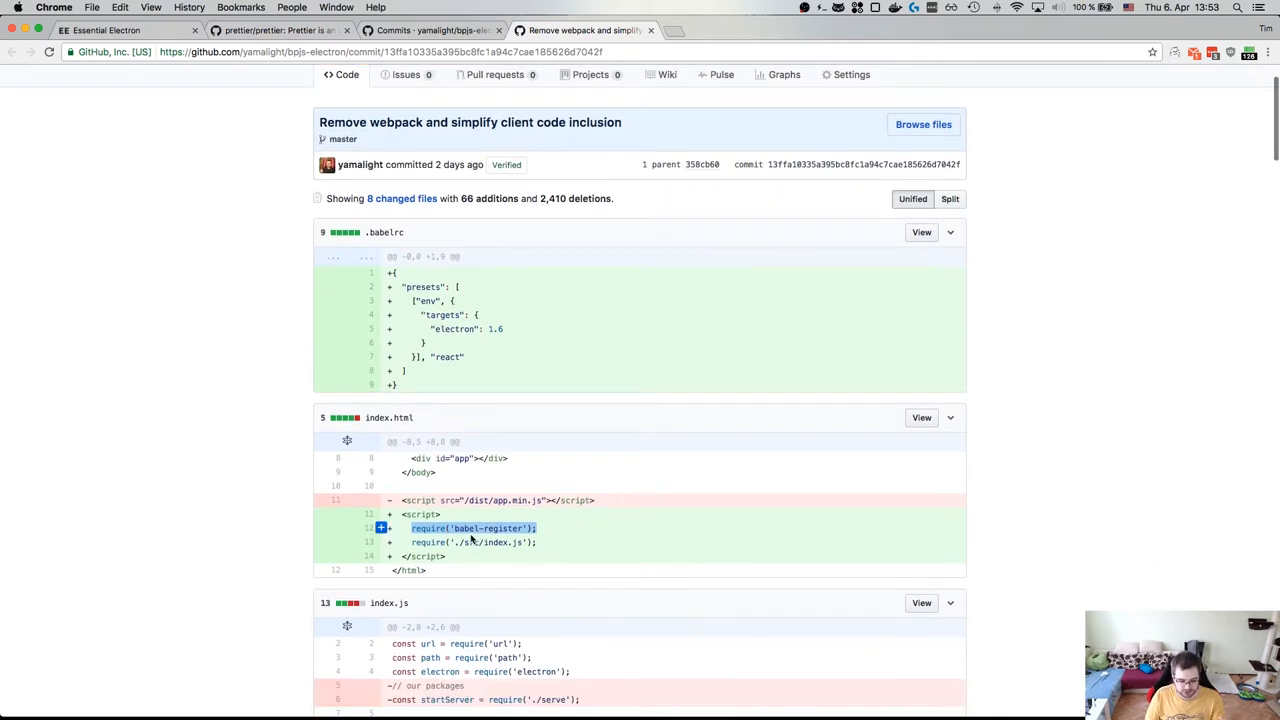
scroll("down", 3)
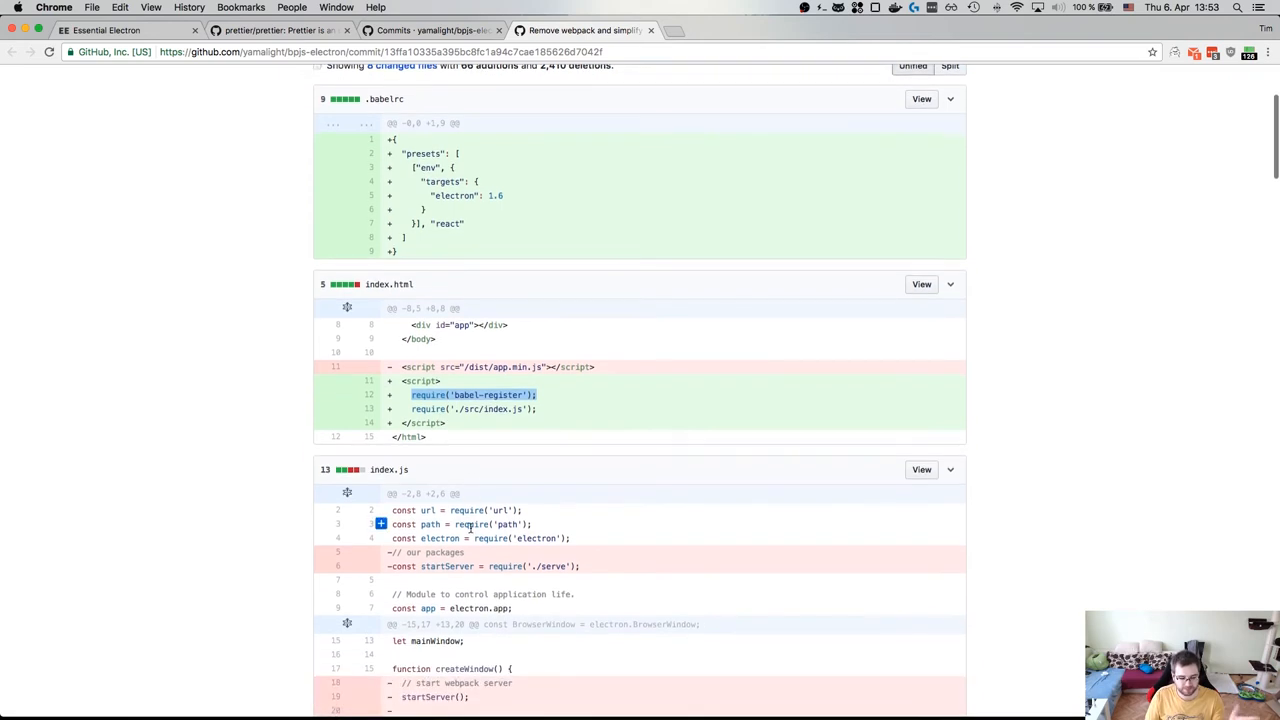
scroll("down", 3)
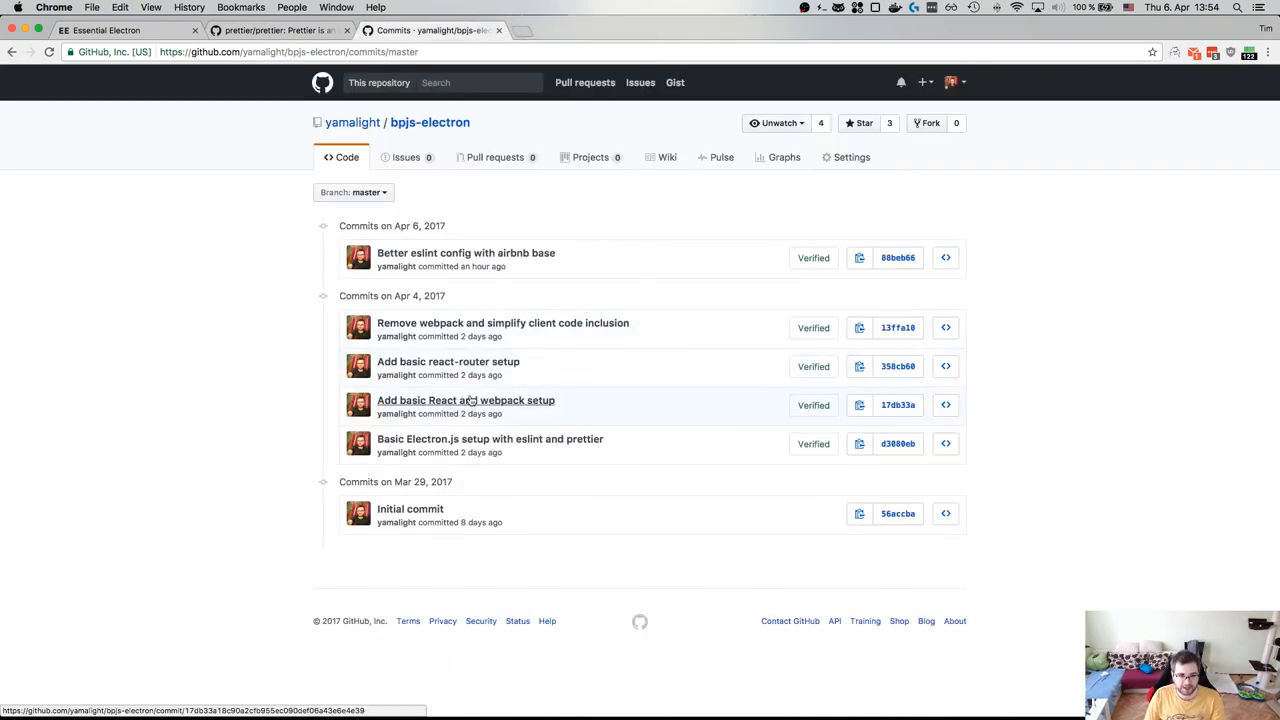
mouse_move(473, 258)
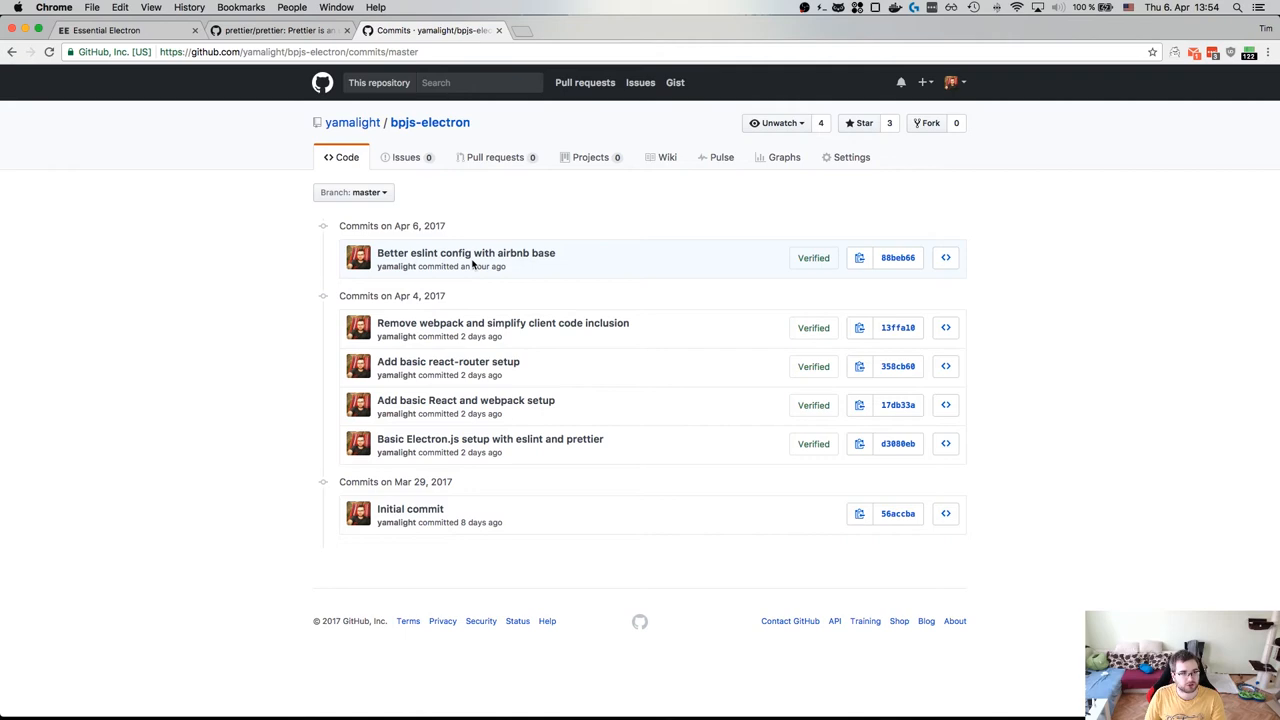
Read the prettier/prettier README through Usage, CLI and 'Pre-commit hook for changed files'
left_click(275, 30)
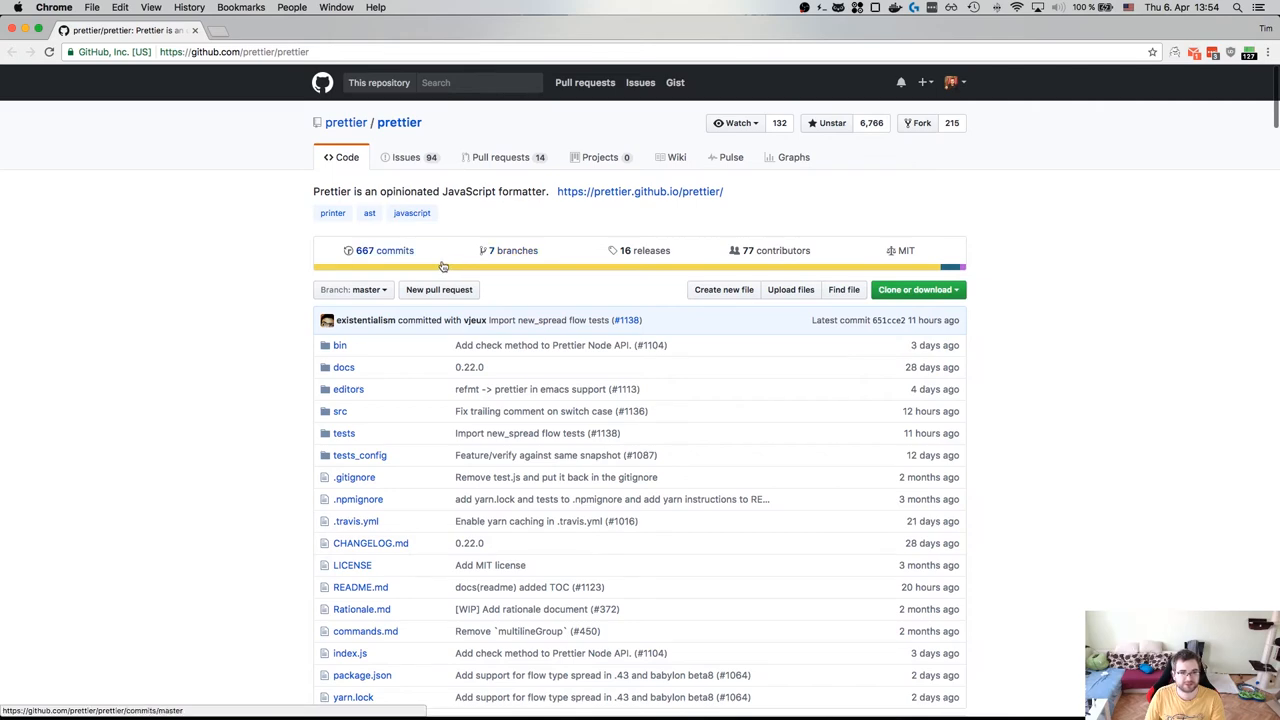
mouse_move(428, 263)
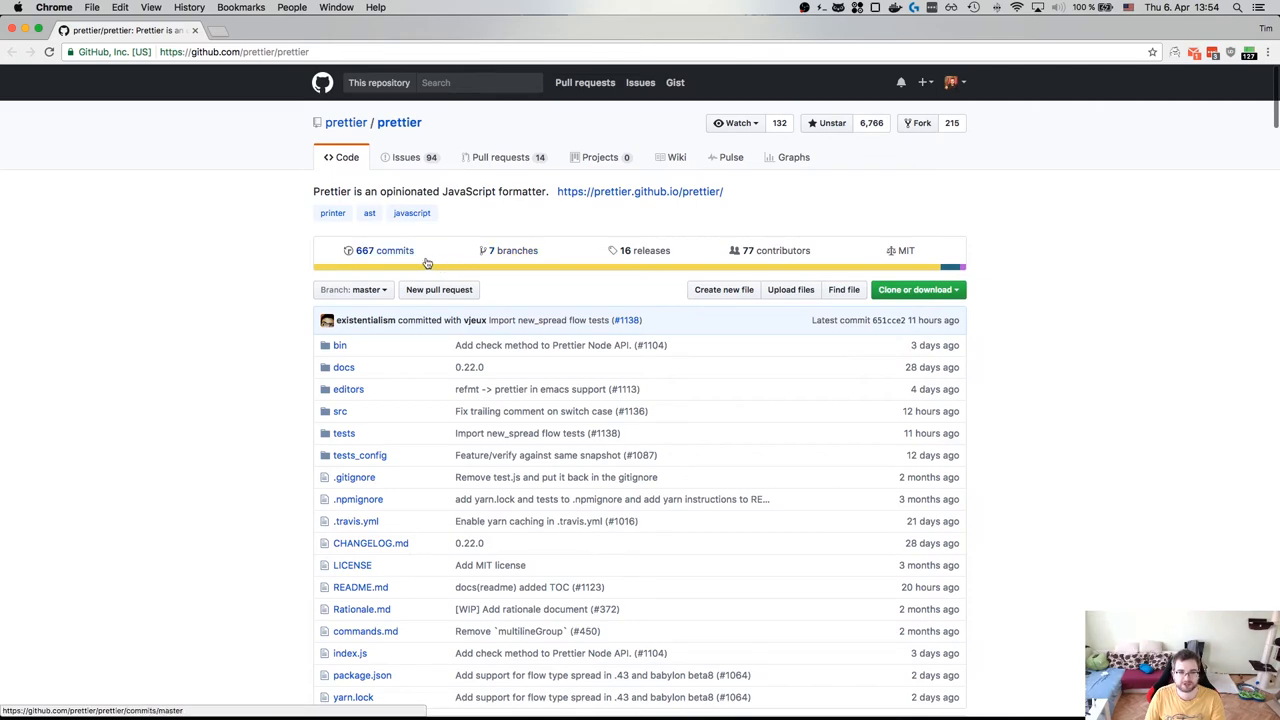
scroll("down", 3)
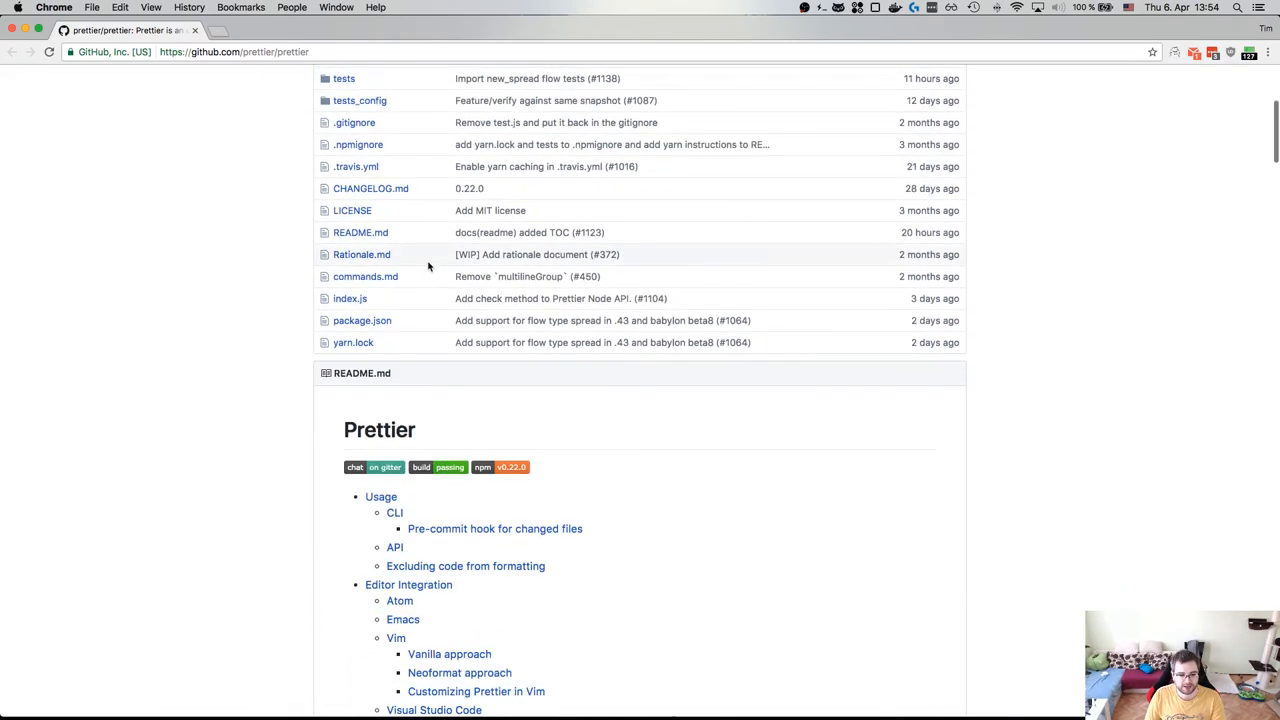
scroll("down", 3)
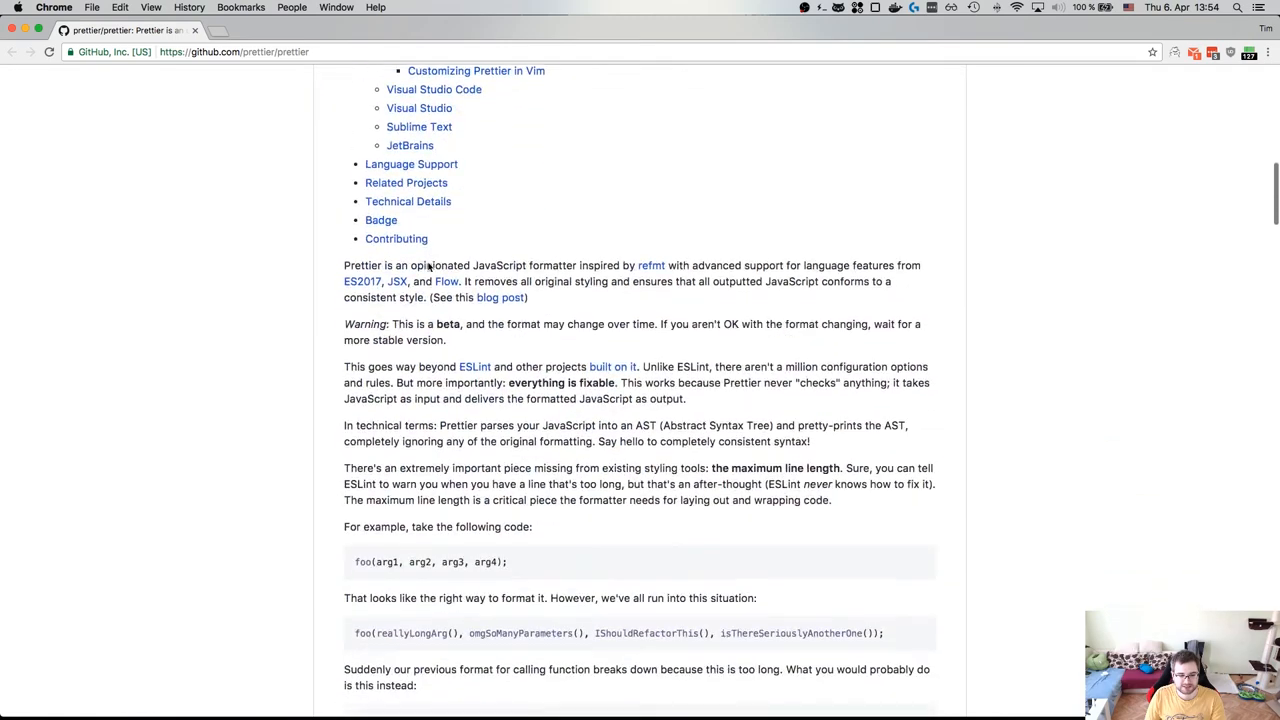
scroll("down", 3)
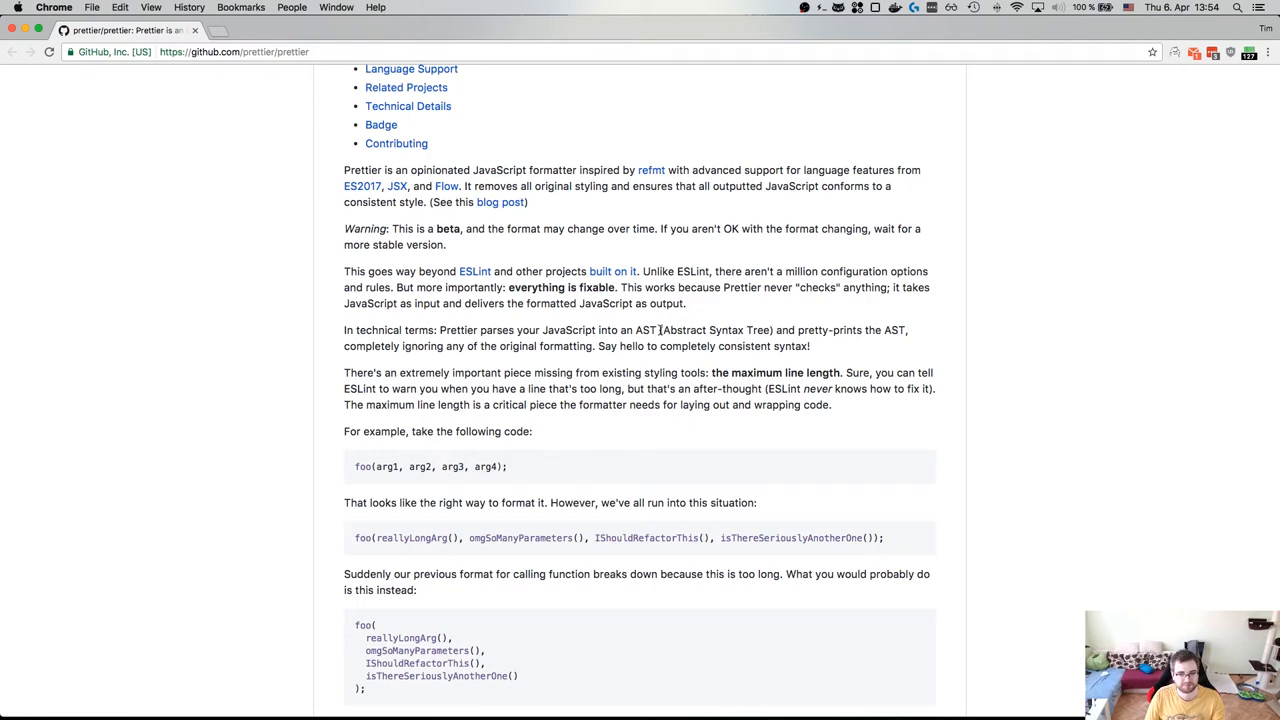
scroll("down", 3)
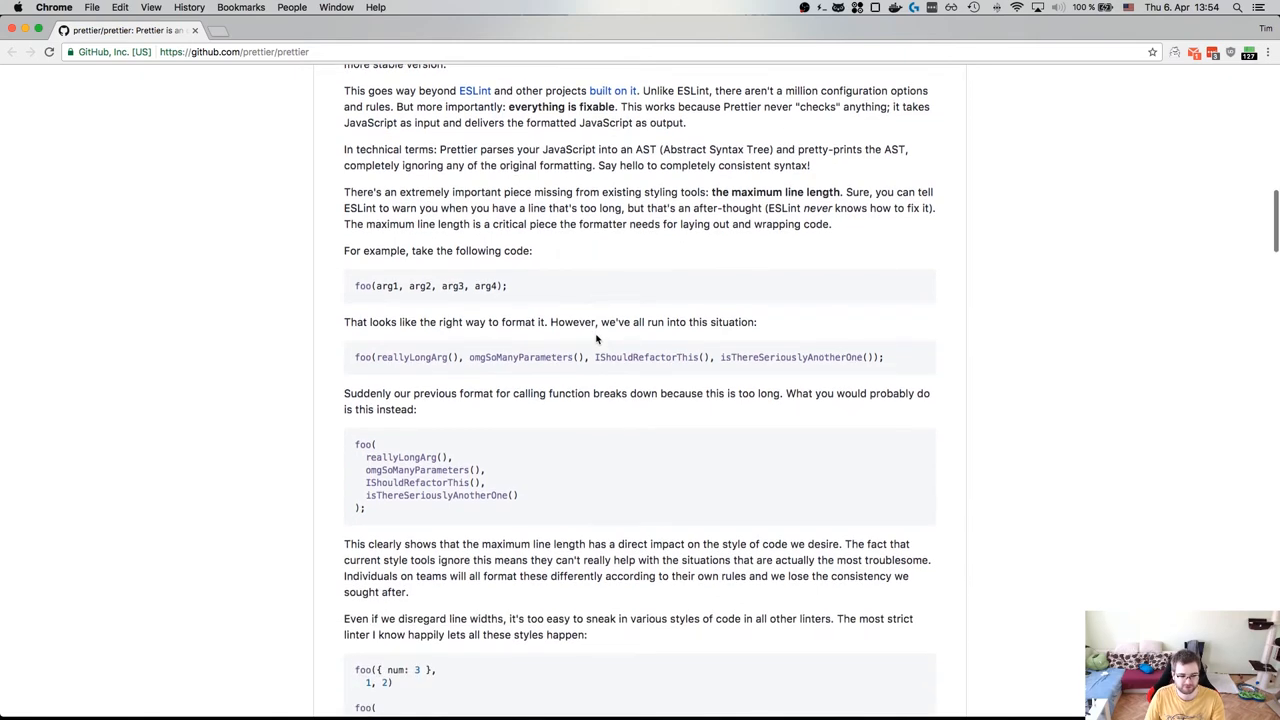
scroll("down", 3)
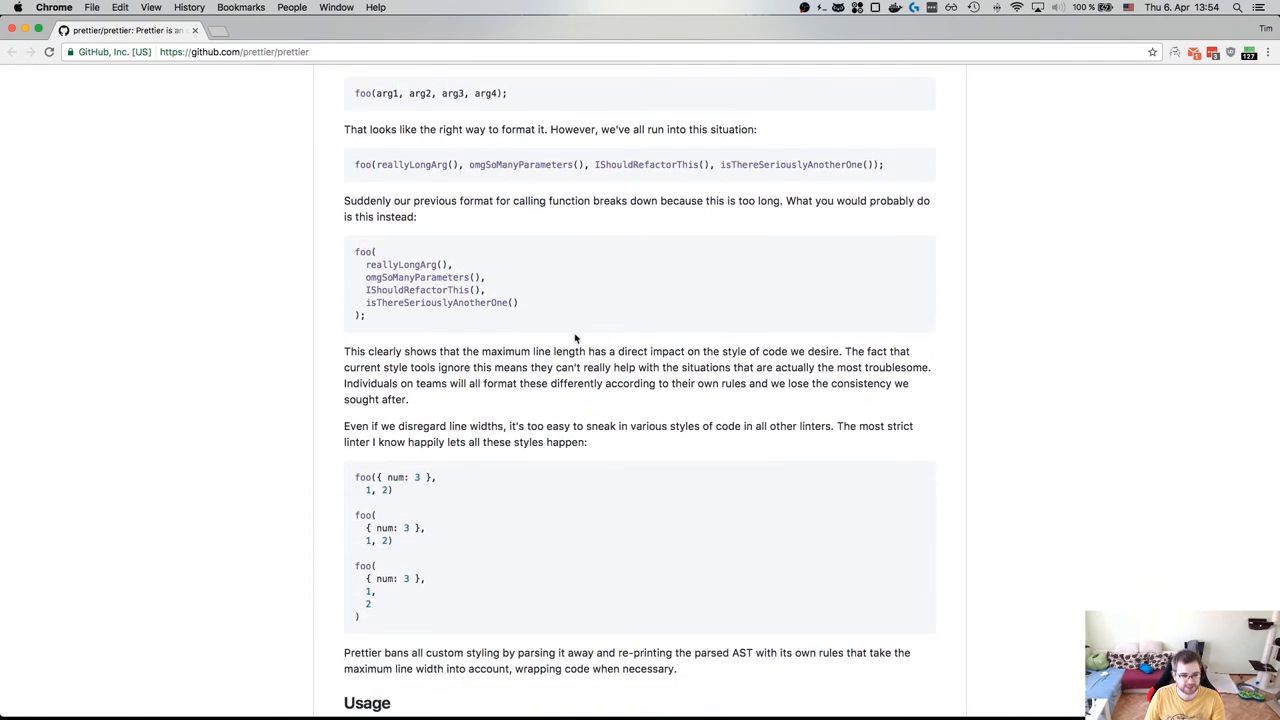
mouse_move(567, 337)
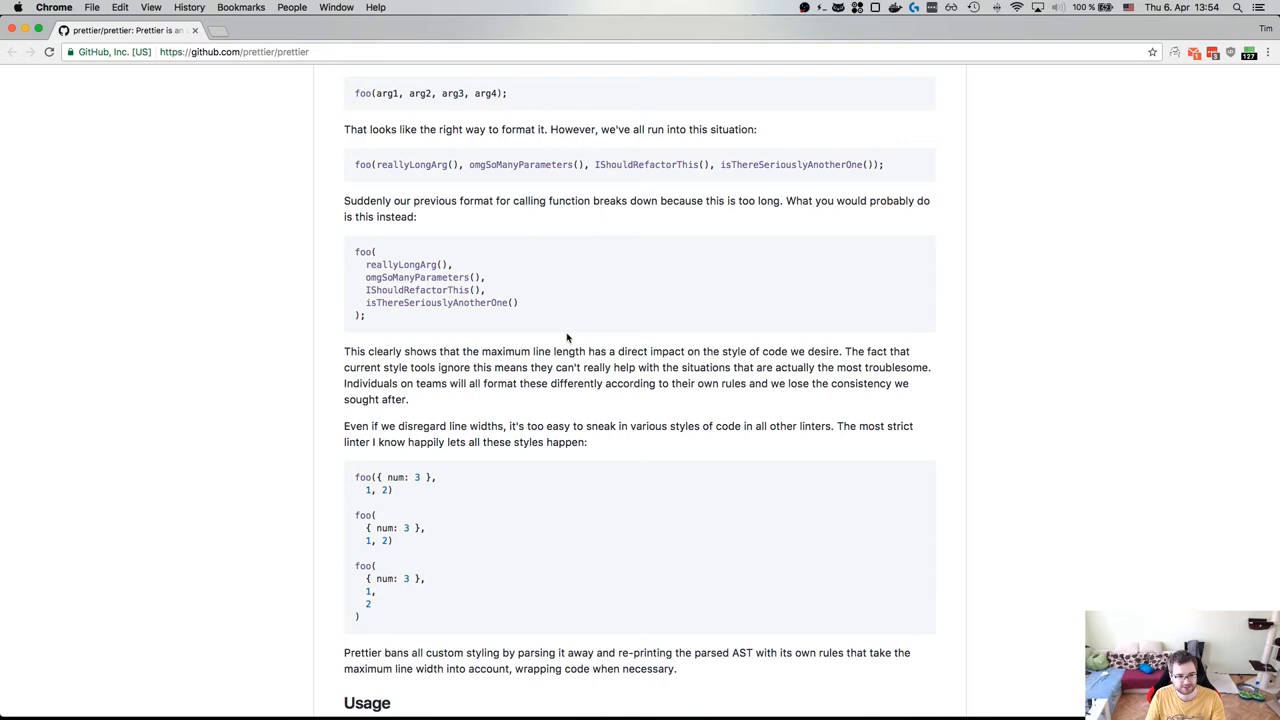
scroll("down", 3)
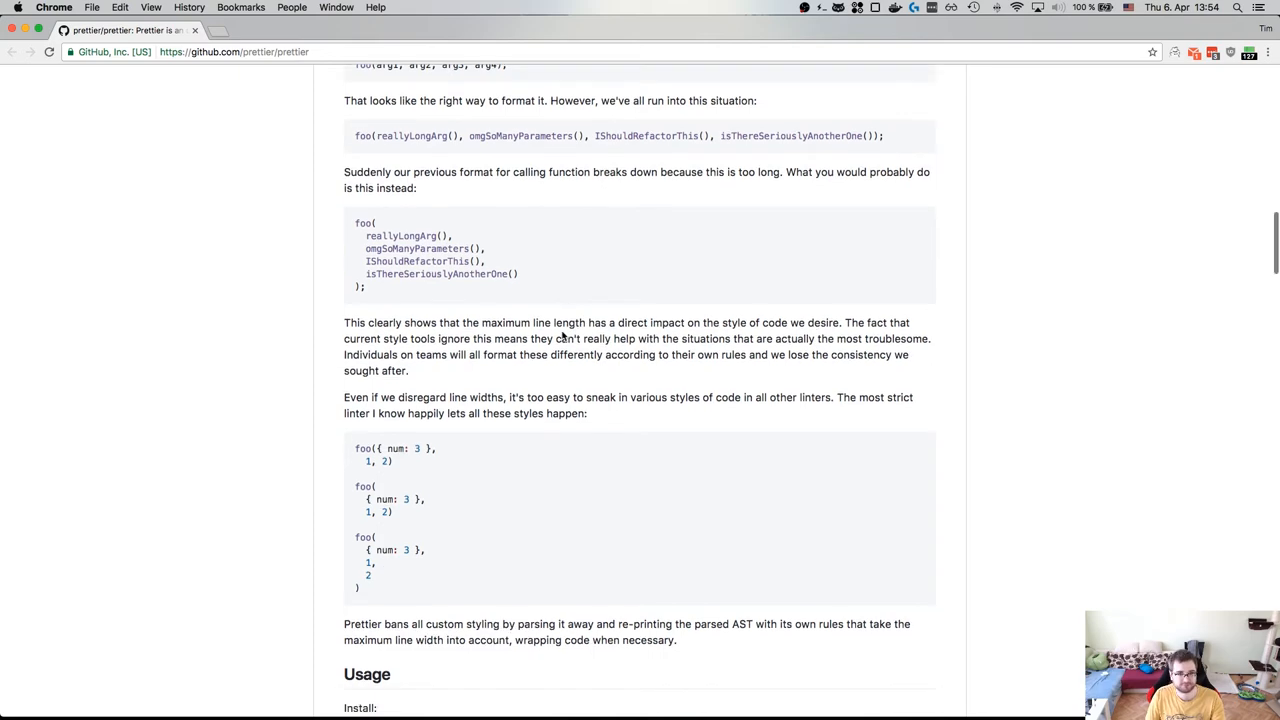
scroll("down", 3)
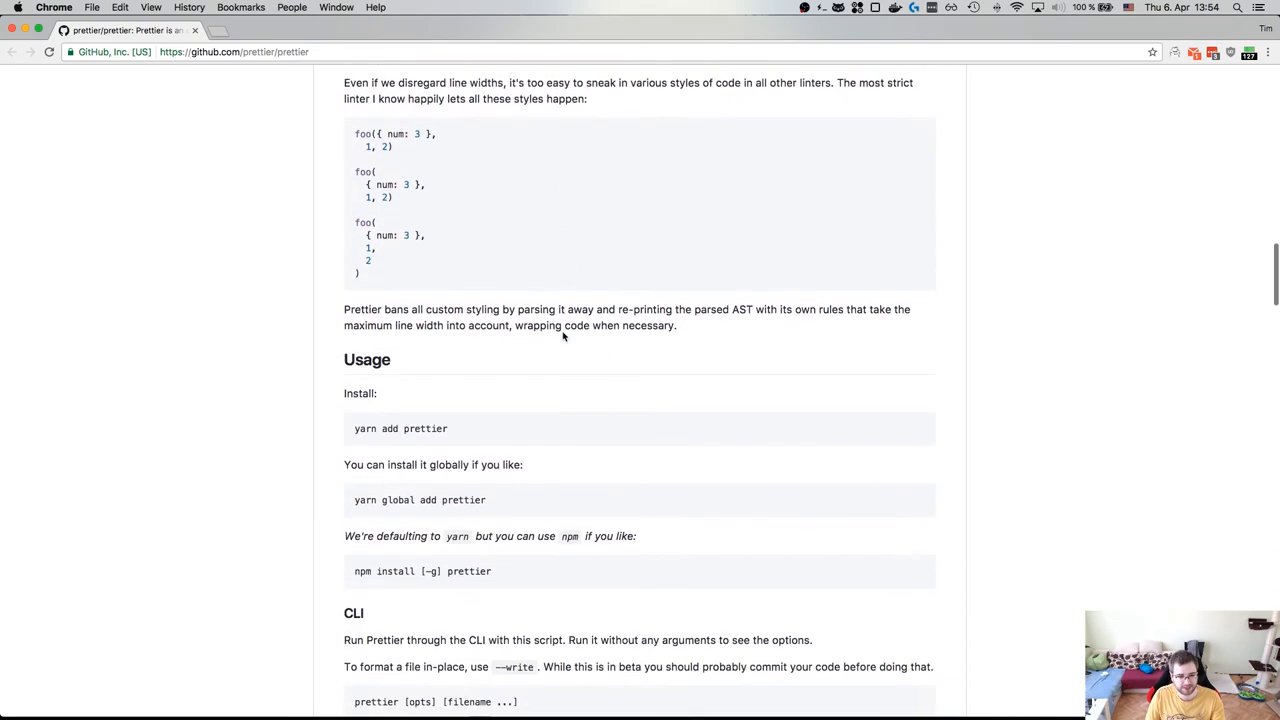
scroll("down", 3)
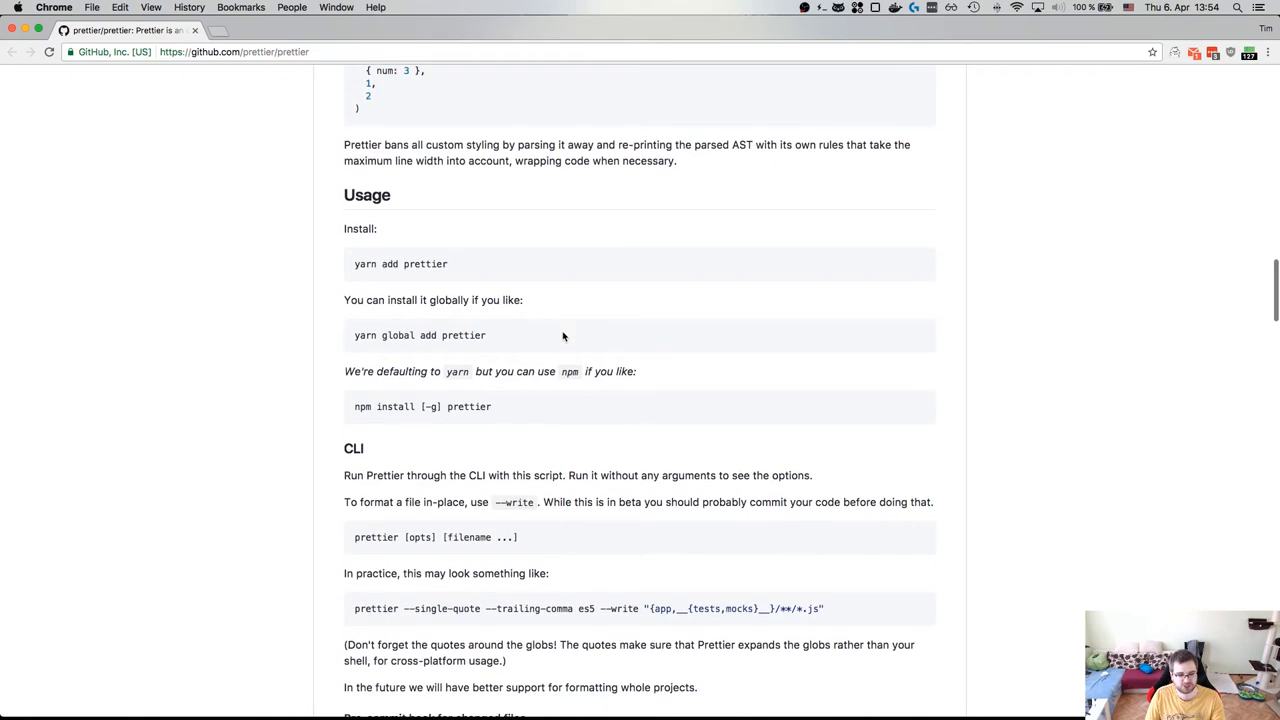
scroll("down", 3)
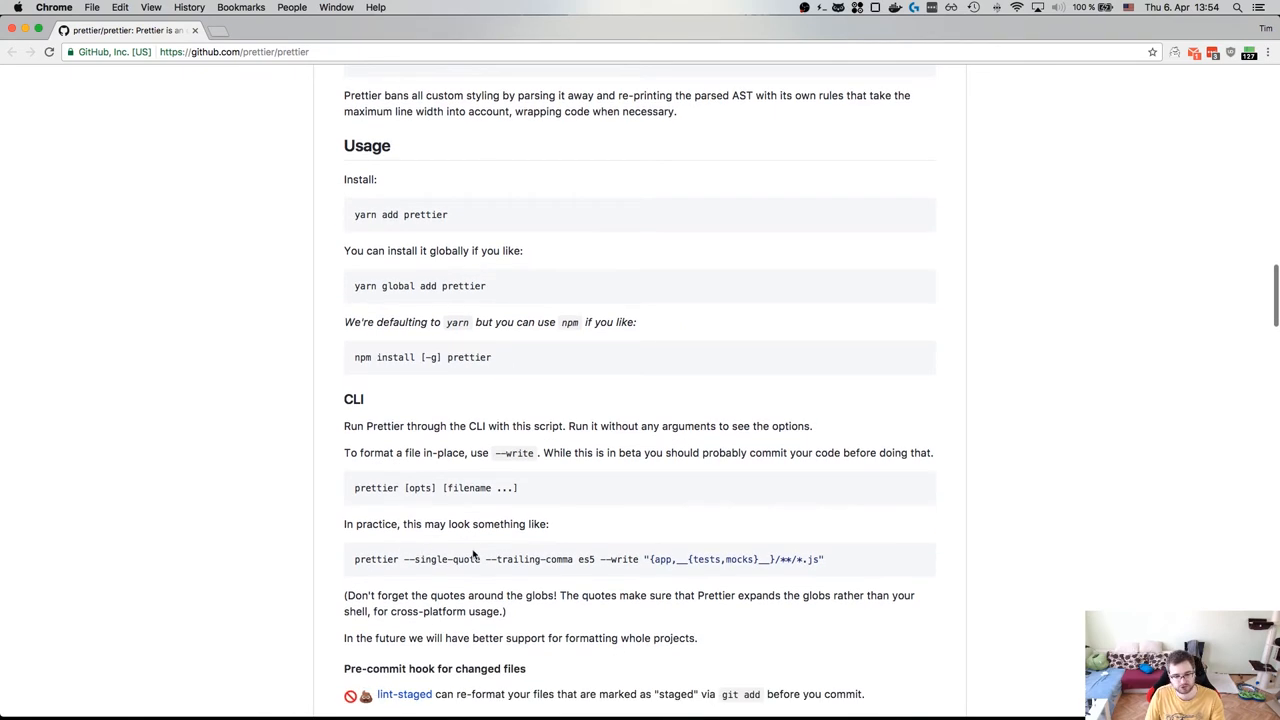
mouse_move(527, 559)
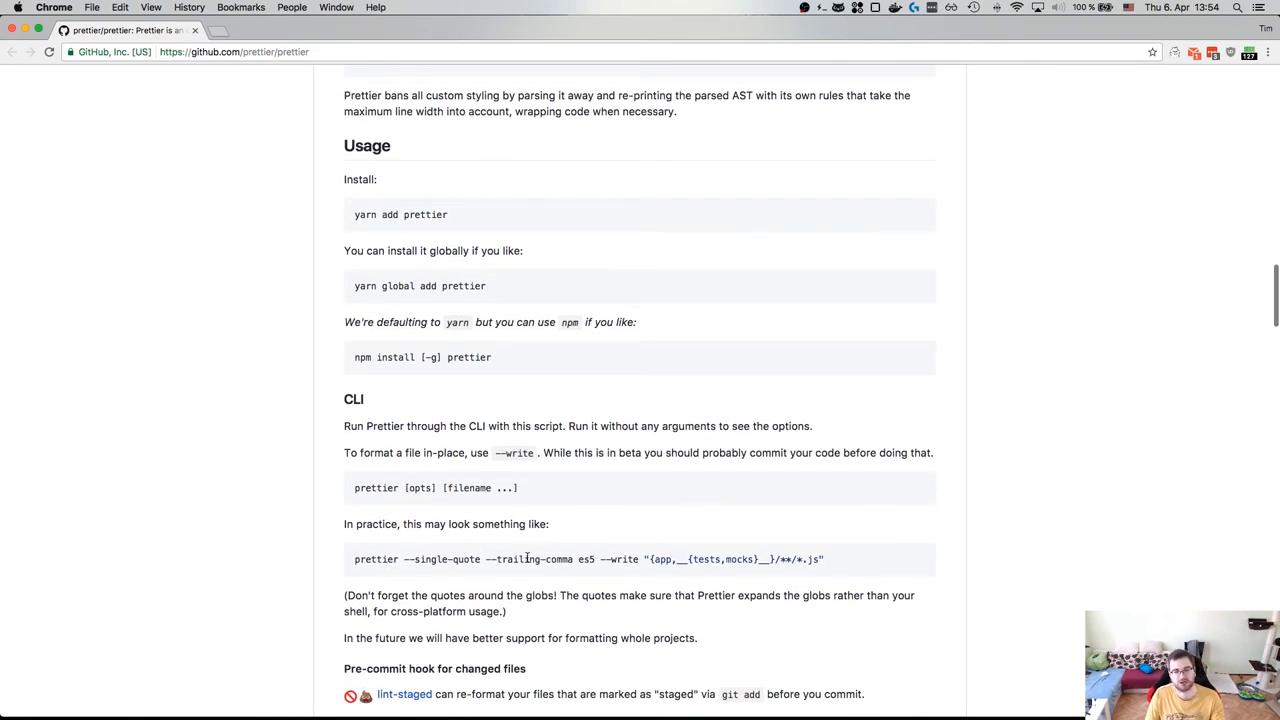
scroll("down", 3)
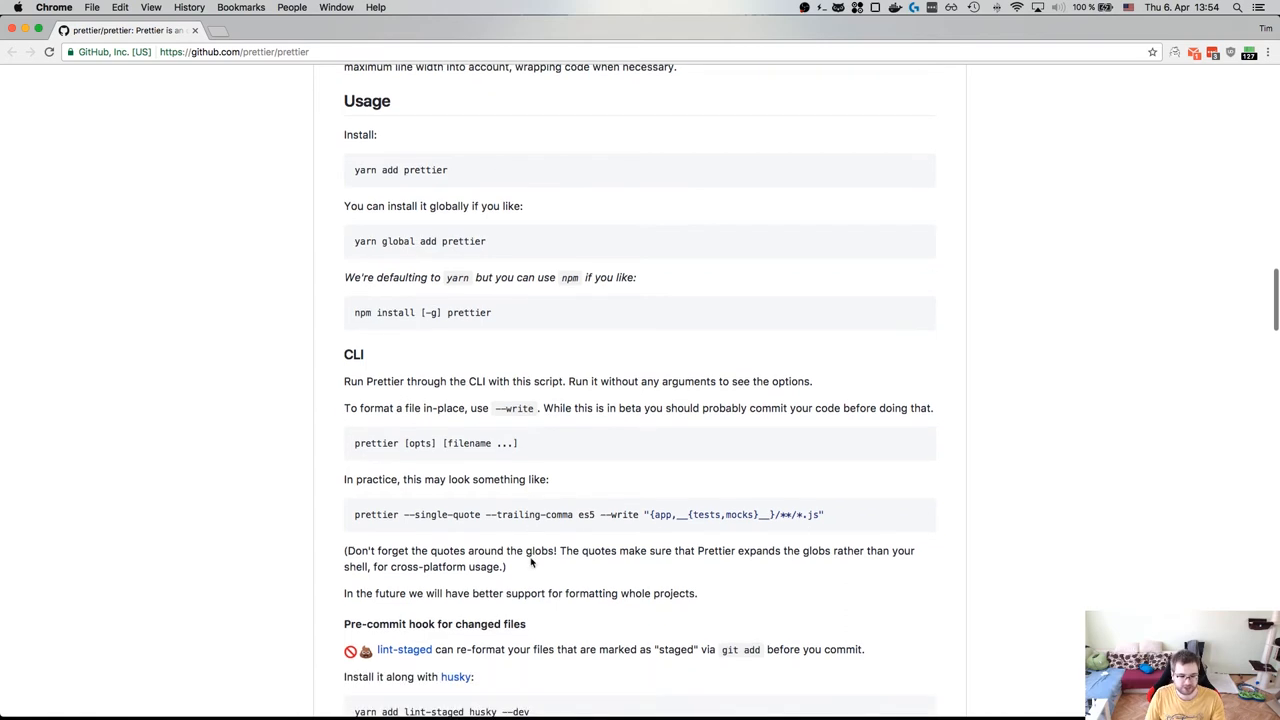
scroll("down", 3)
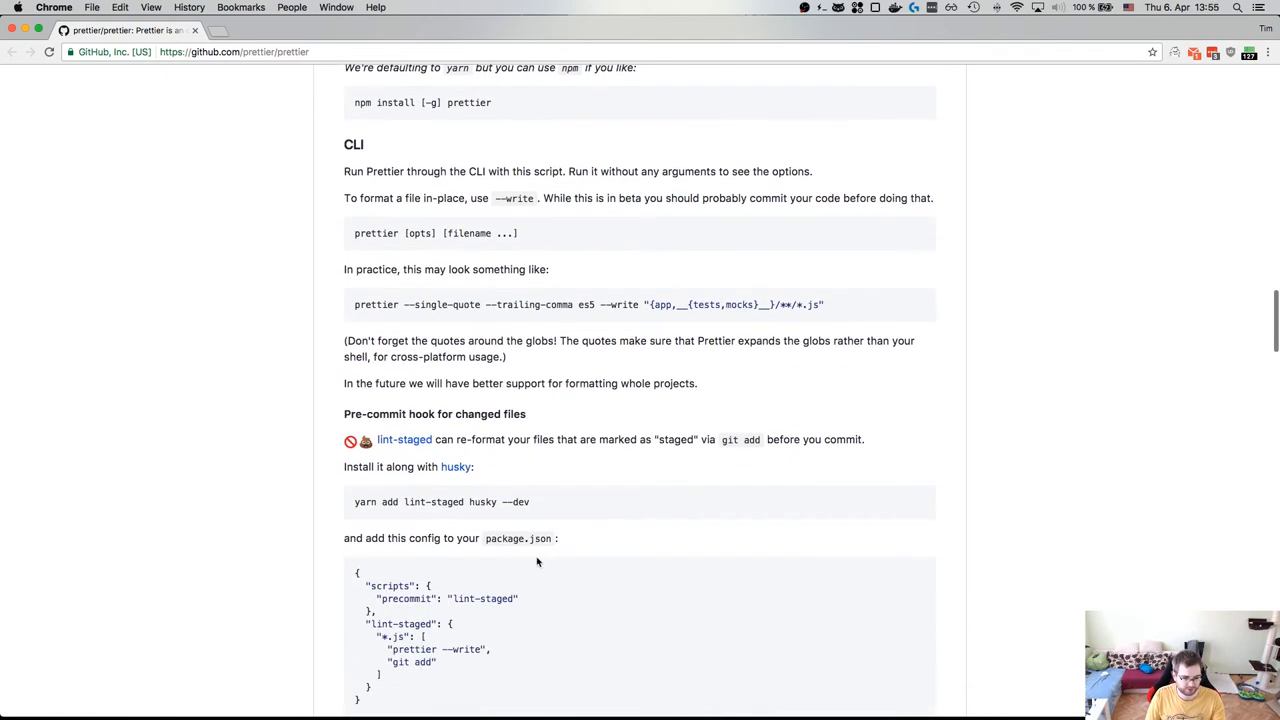
scroll("down", 3)
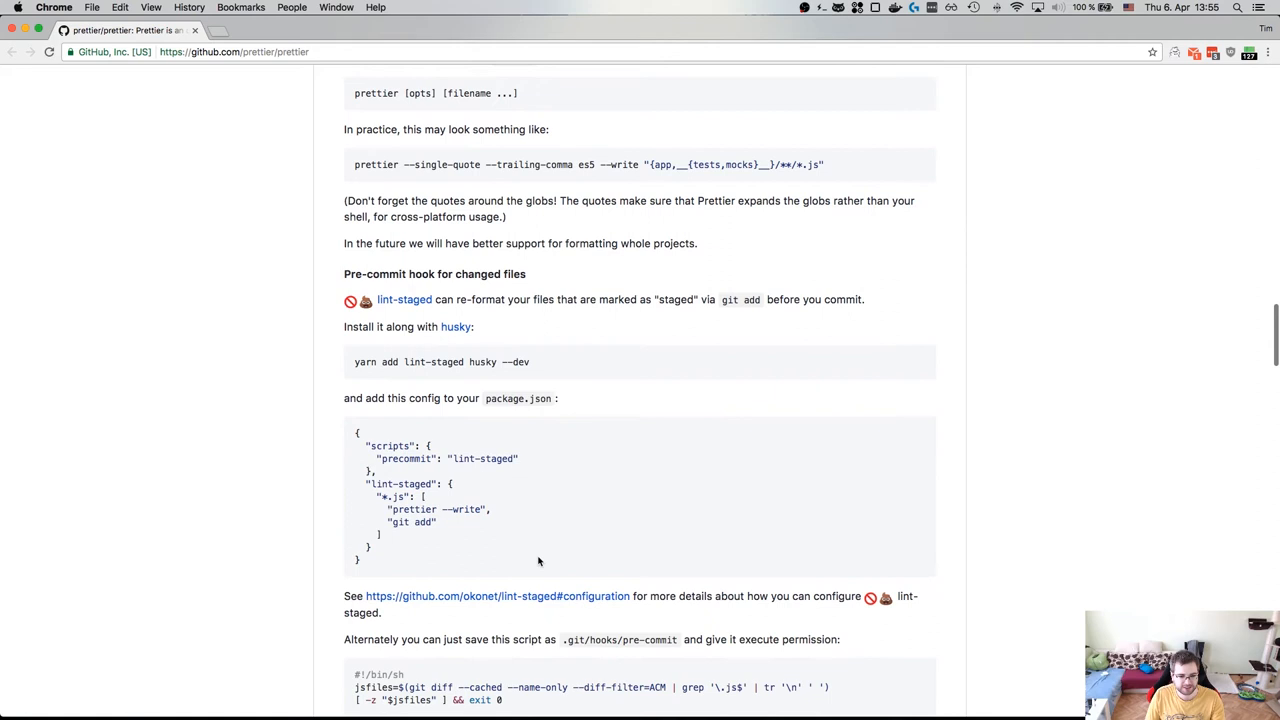
scroll("down", 3)
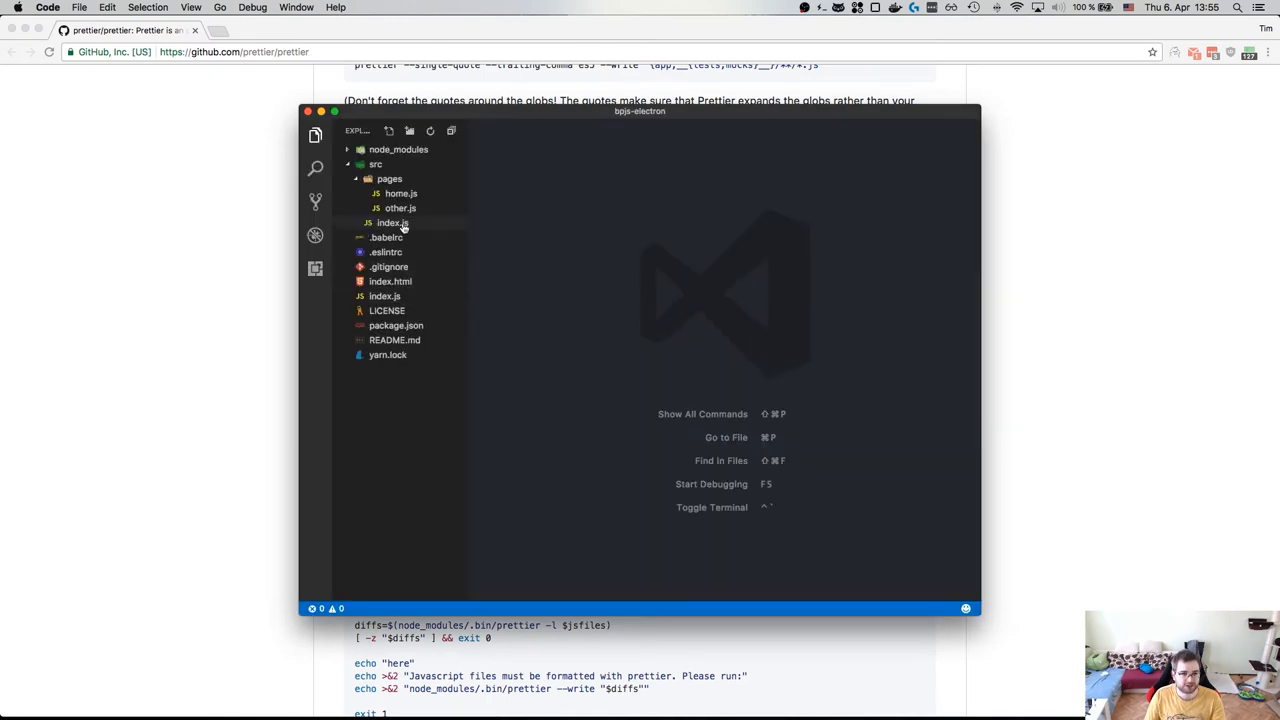
Open src/index.js, check .eslintrc, then return to src/index.js
left_click(392, 222)
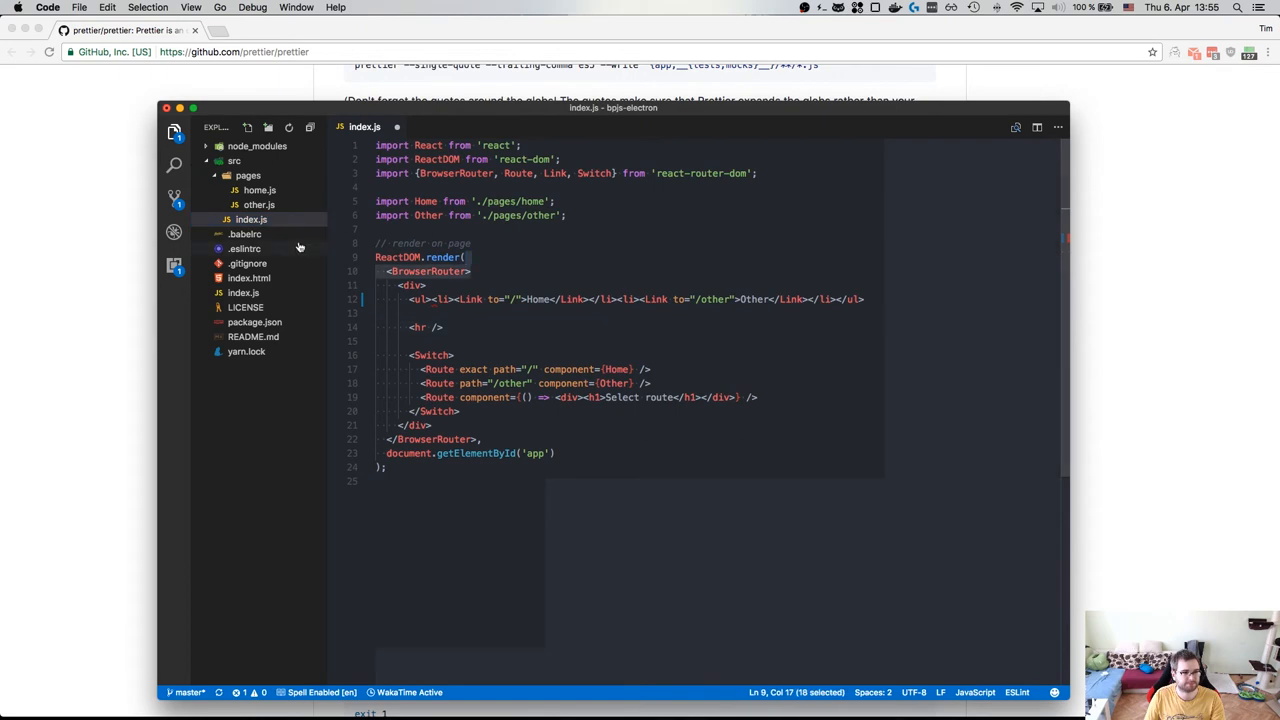
left_click(244, 248)
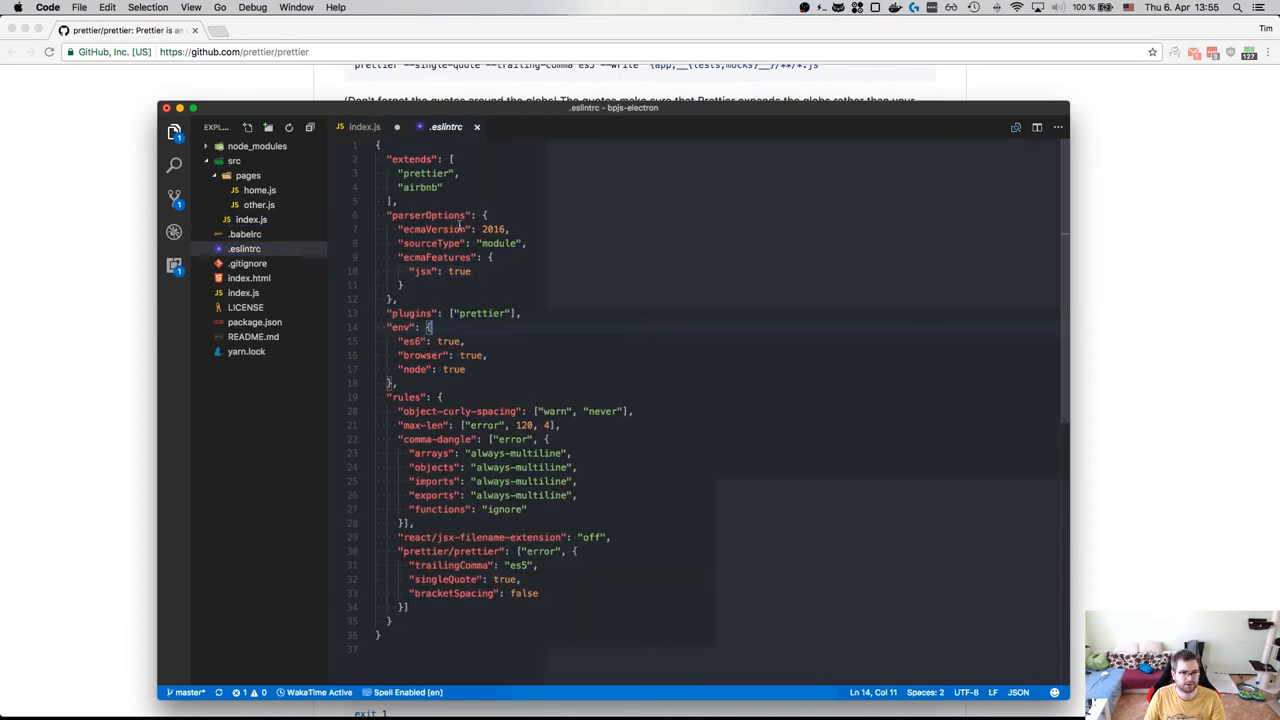
left_click(364, 126)
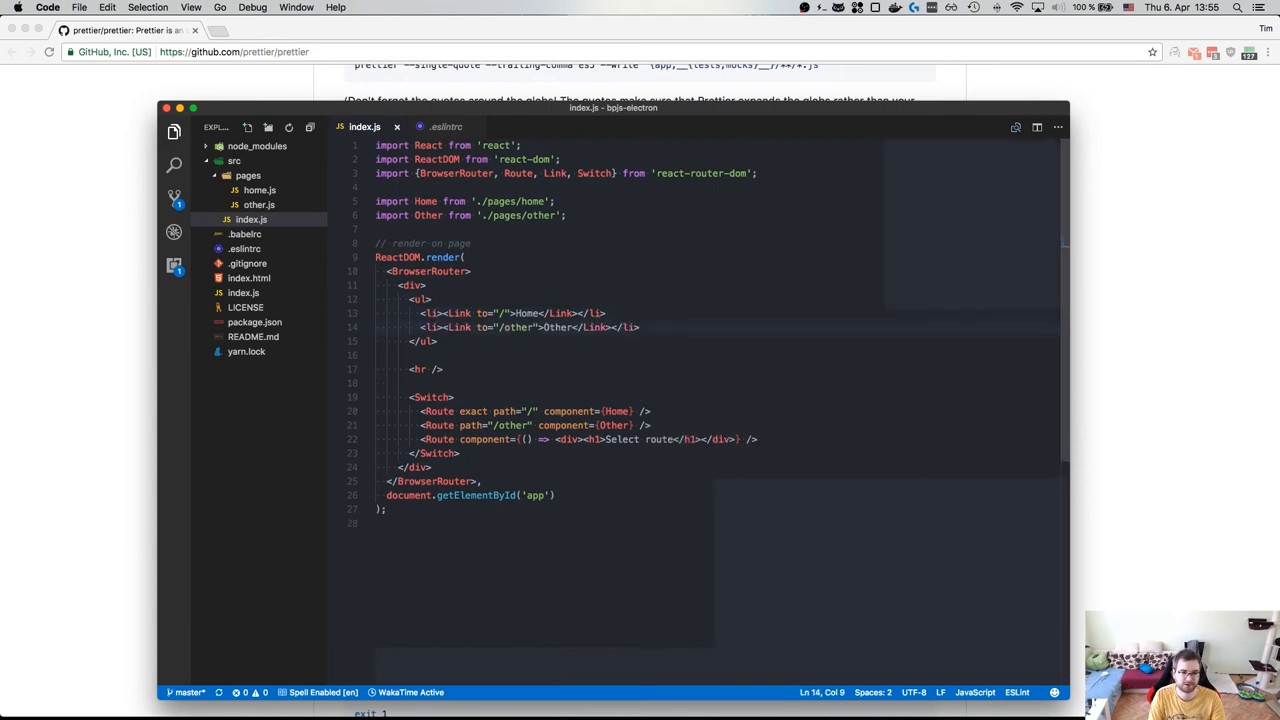
Save src/index.js and open the root index.js with the Electron main-process code
key("enter")
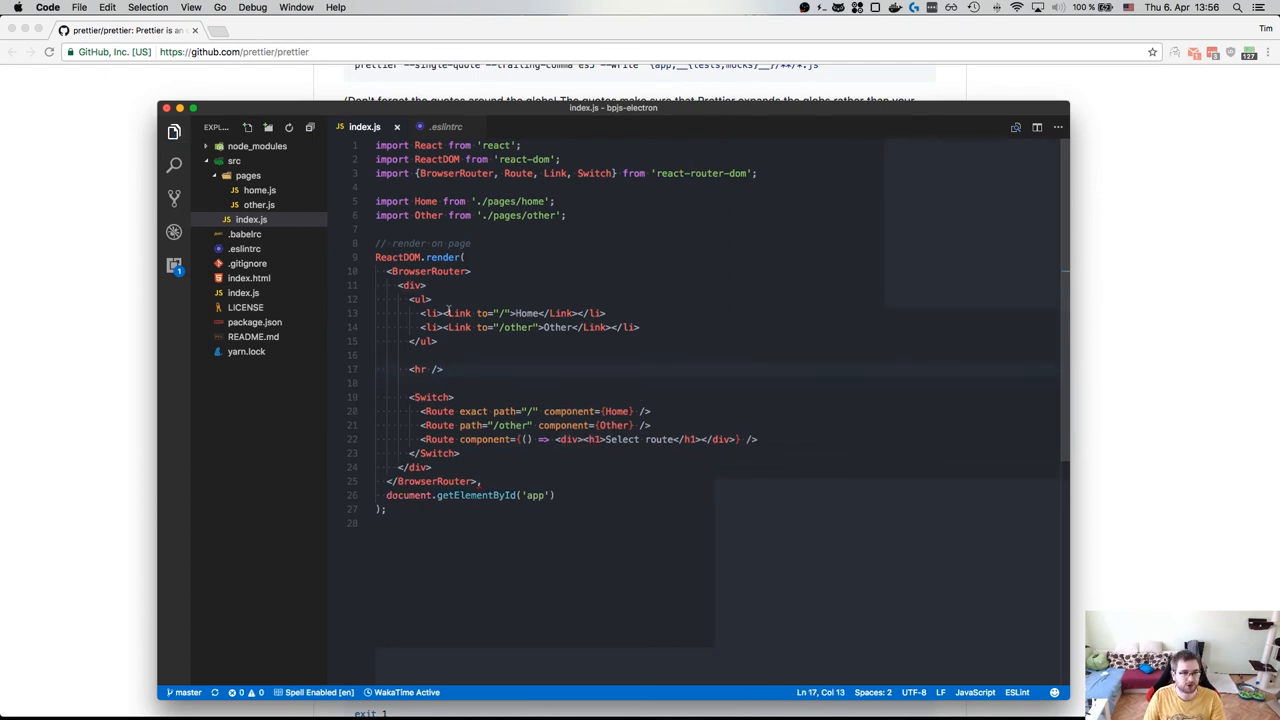
left_click(258, 190)
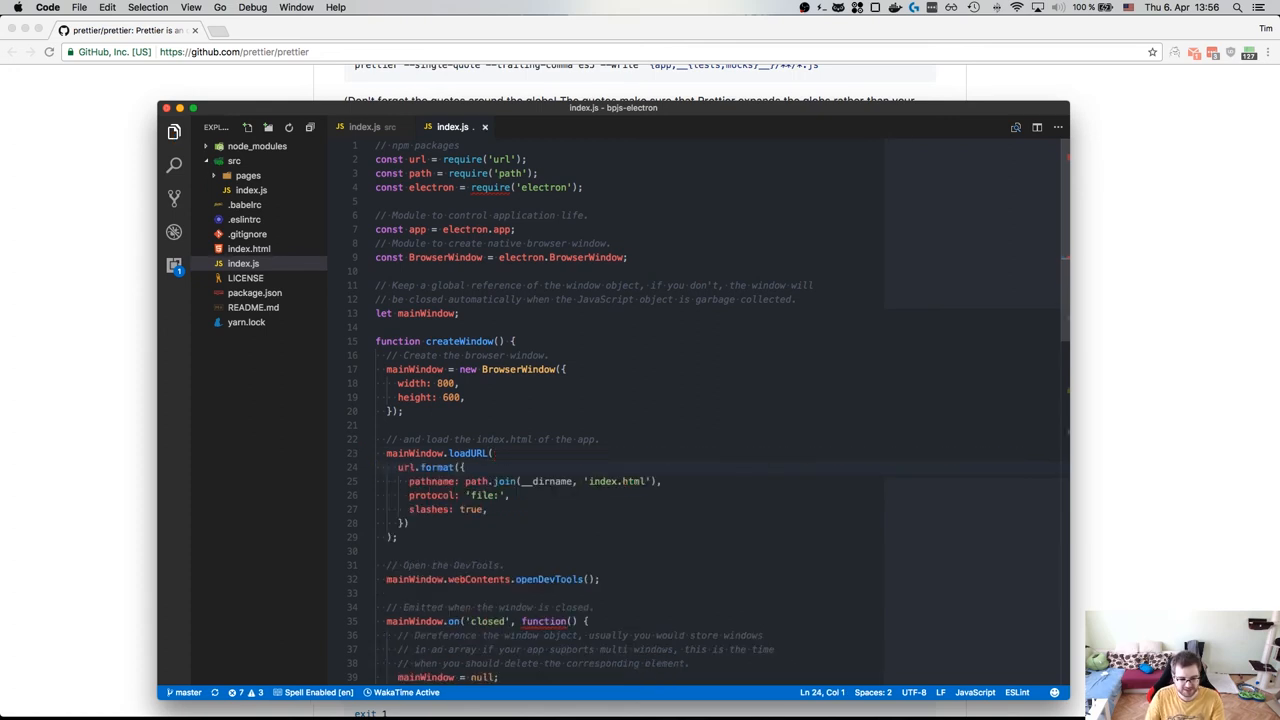
Read the root index.js main-process code down to its end
scroll("down", 3)
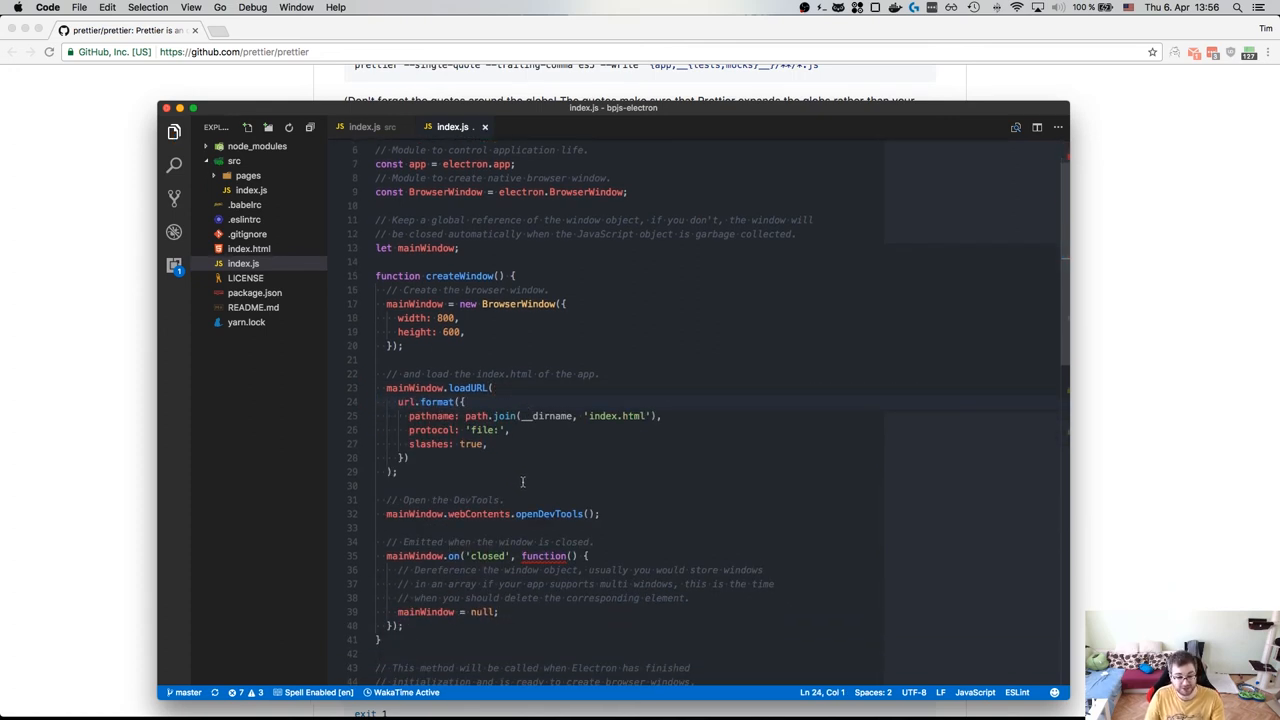
scroll("down", 3)
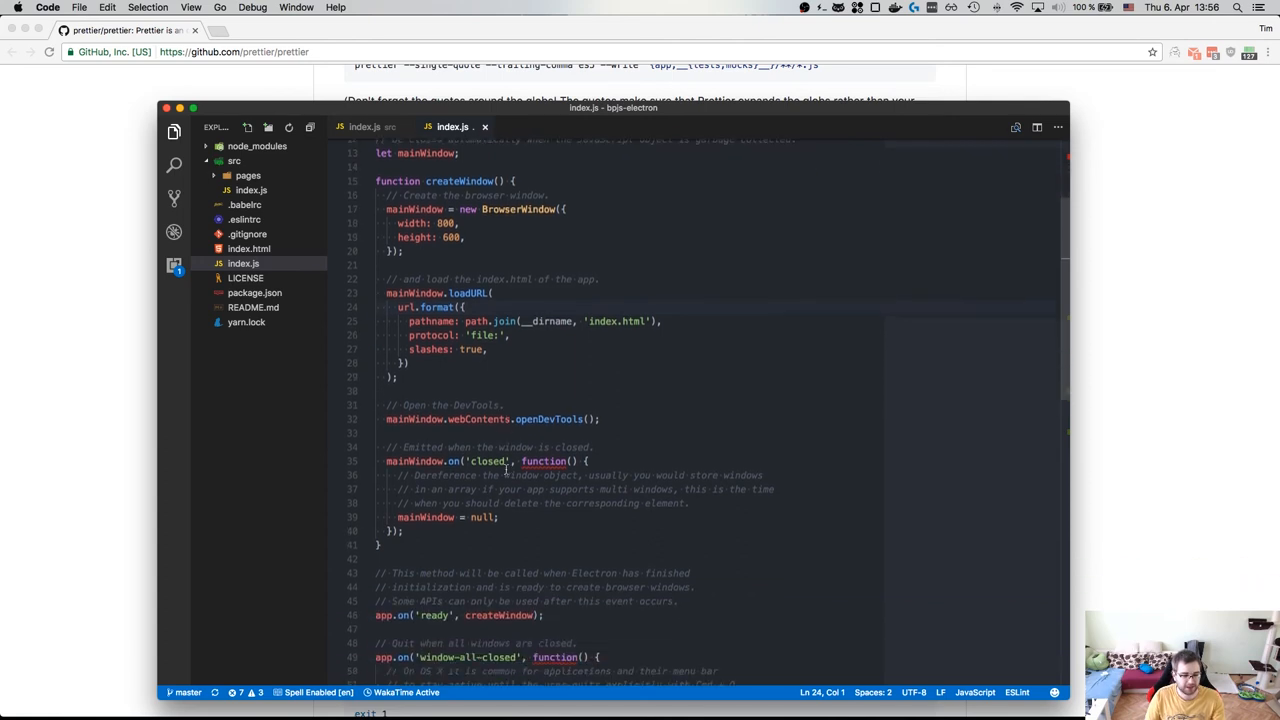
scroll("down", 3)
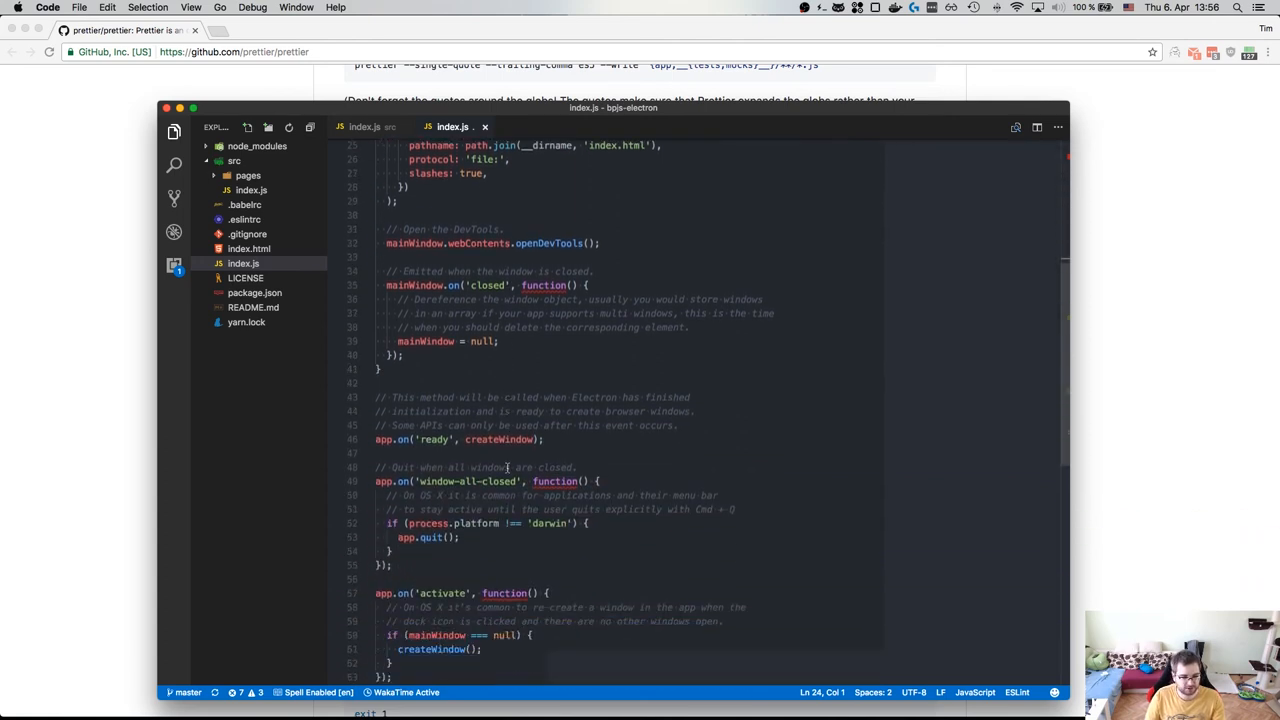
scroll("down", 3)
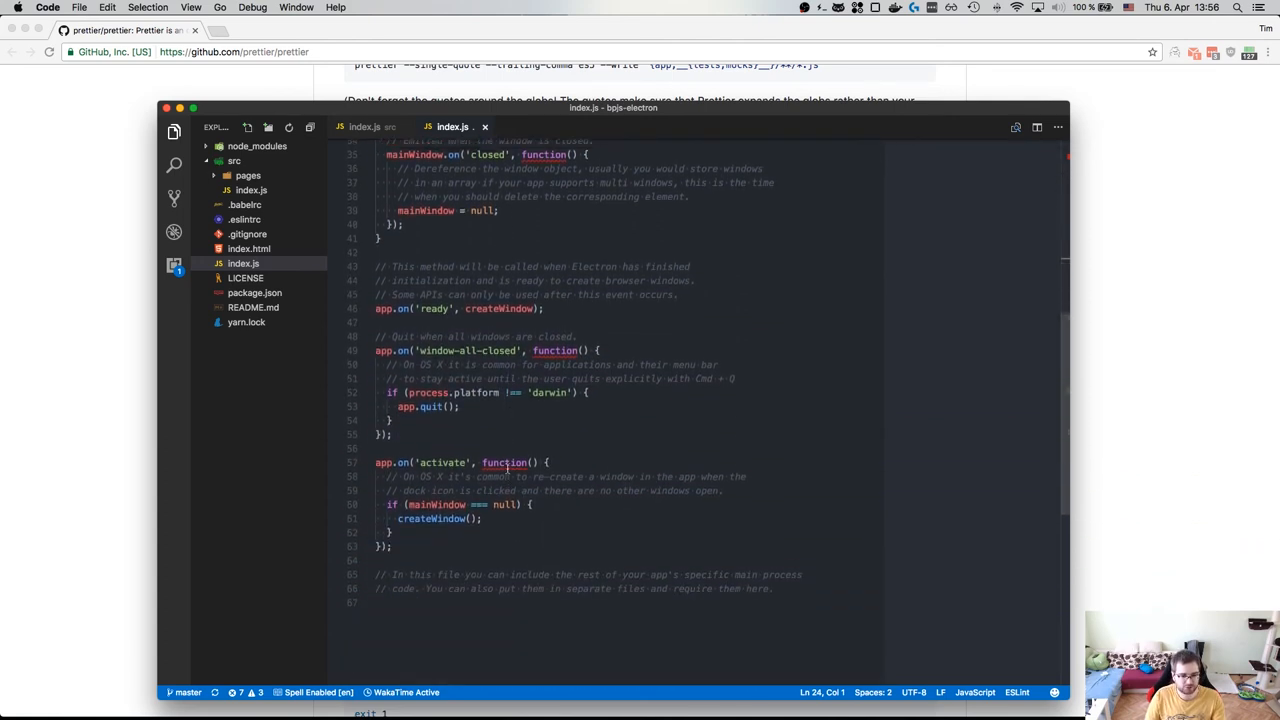
scroll("up", 3)
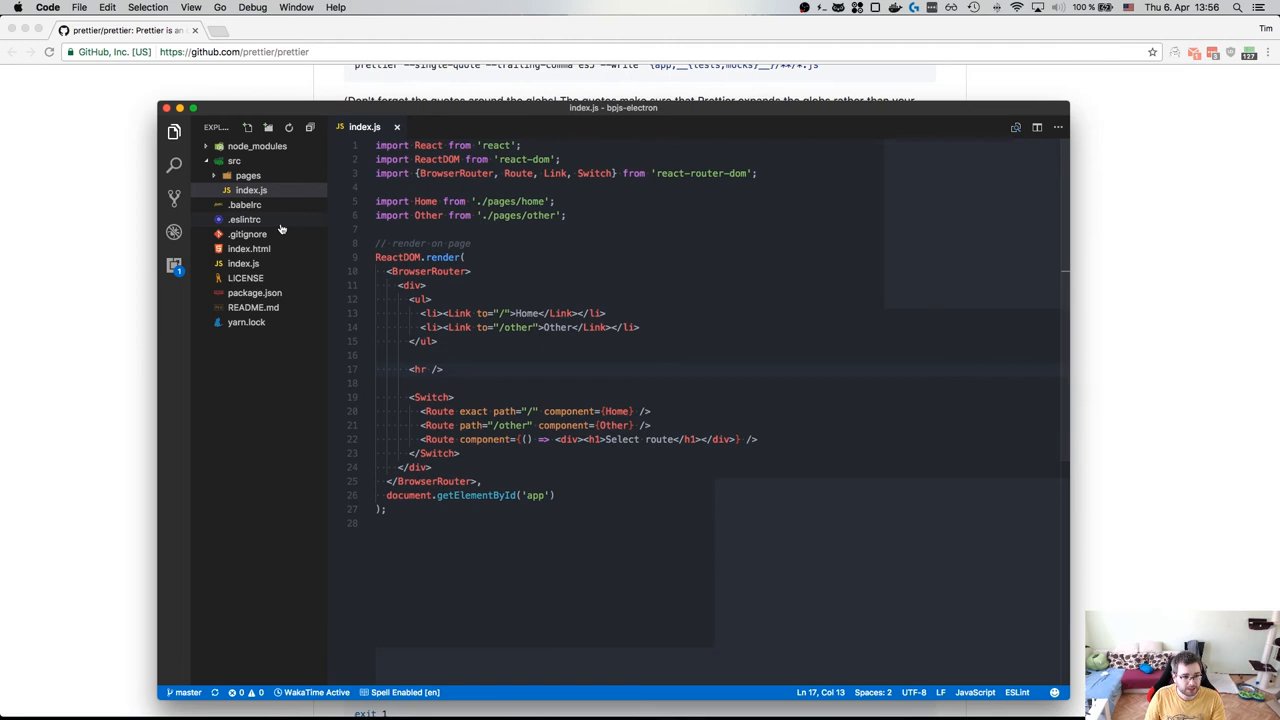
Reopen .eslintrc to review its prettier/prettier rule
left_click(244, 219)
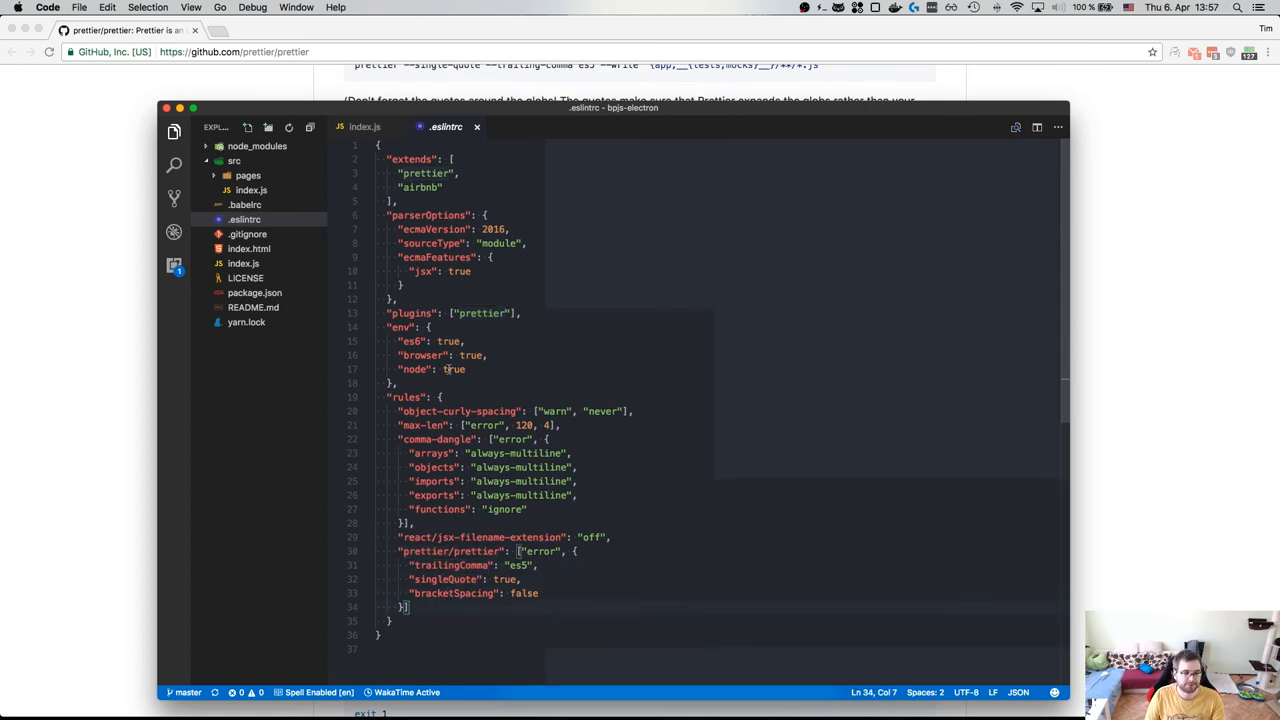
double_click(420, 187)
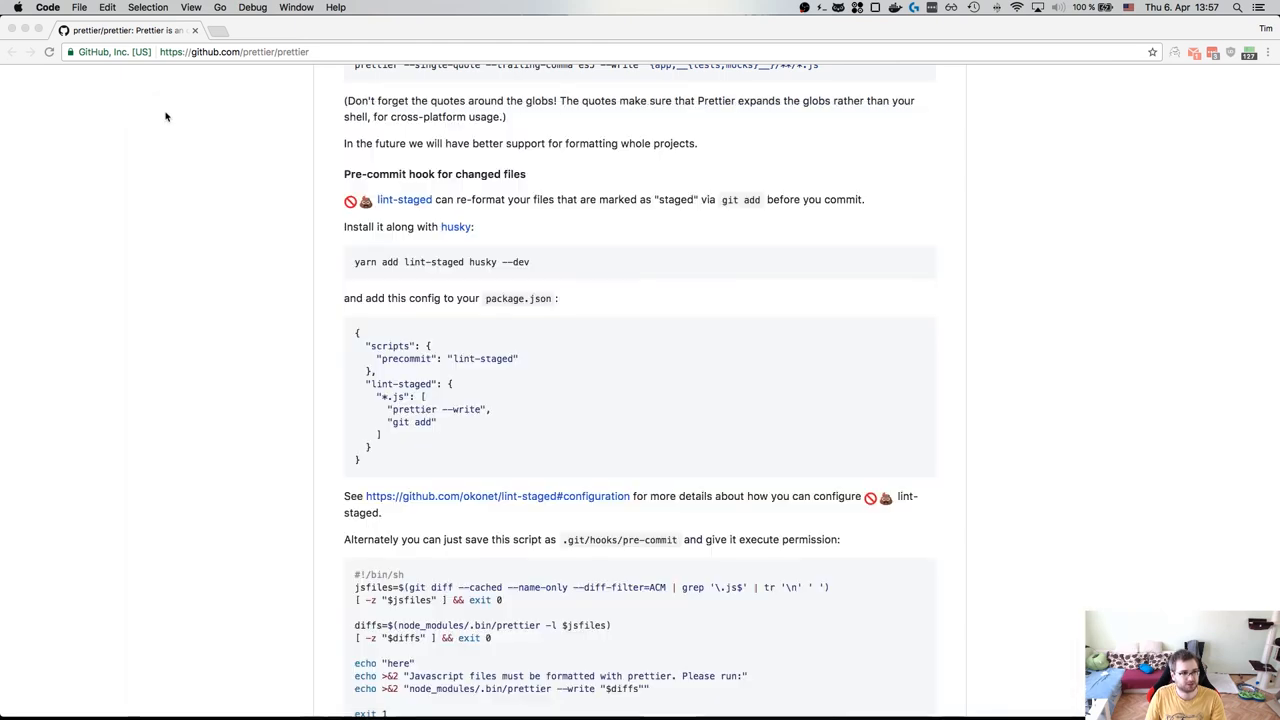
scroll("up", 3)
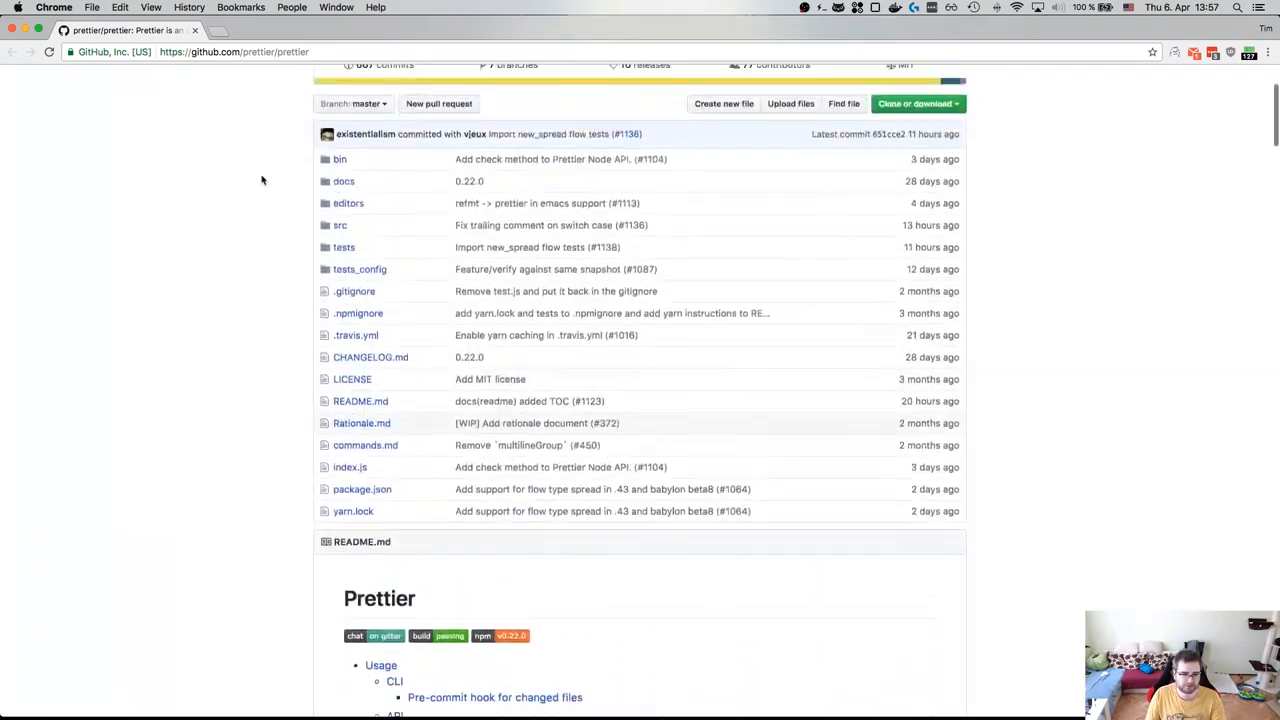
scroll("down", 3)
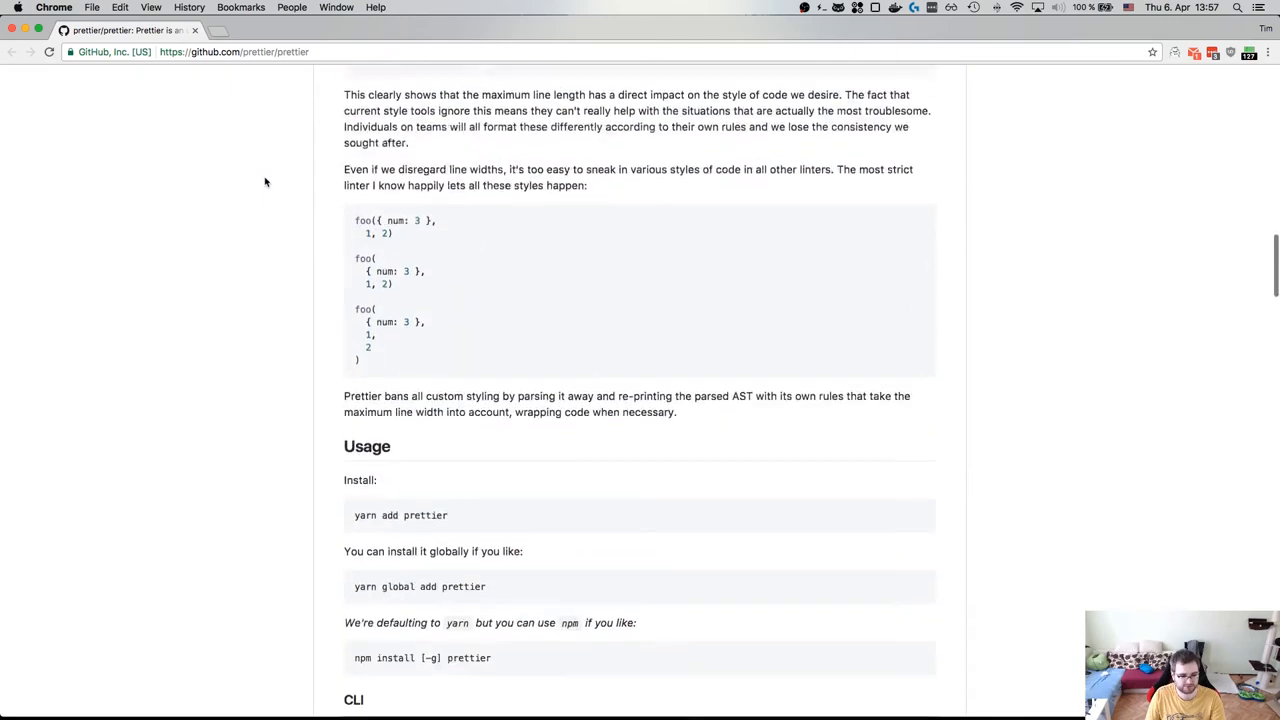
scroll("down", 3)
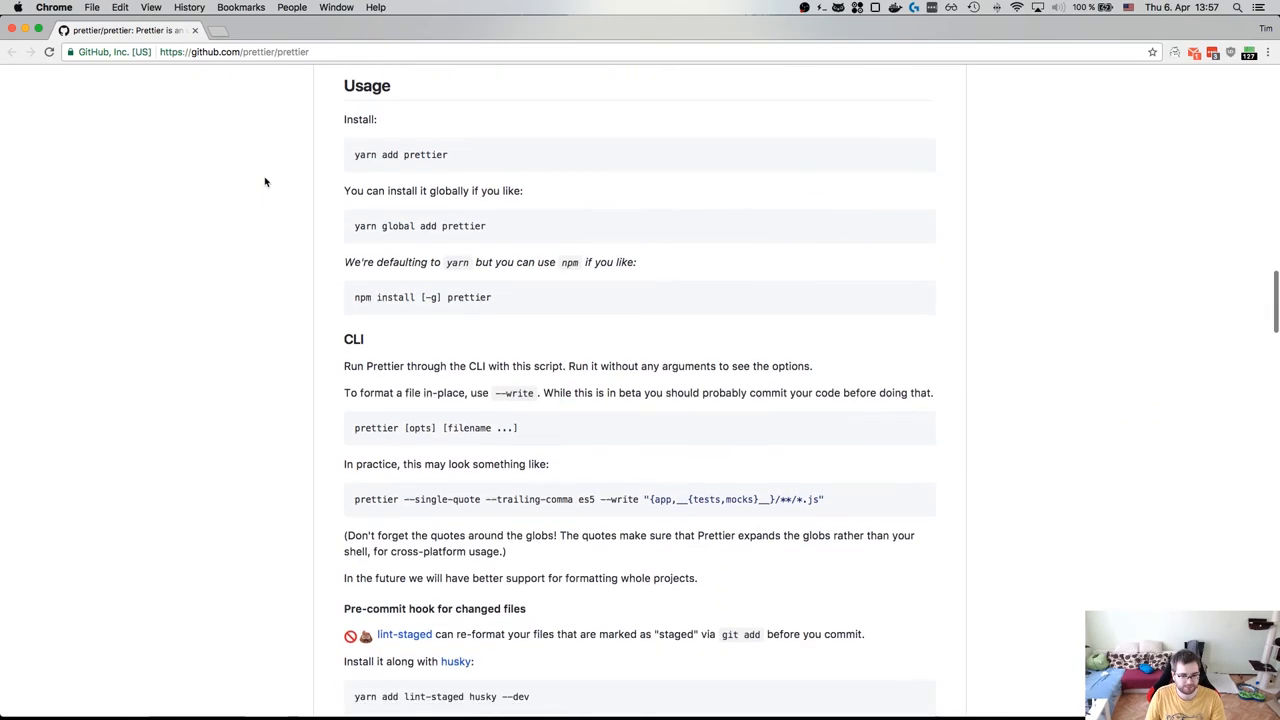
scroll("down", 3)
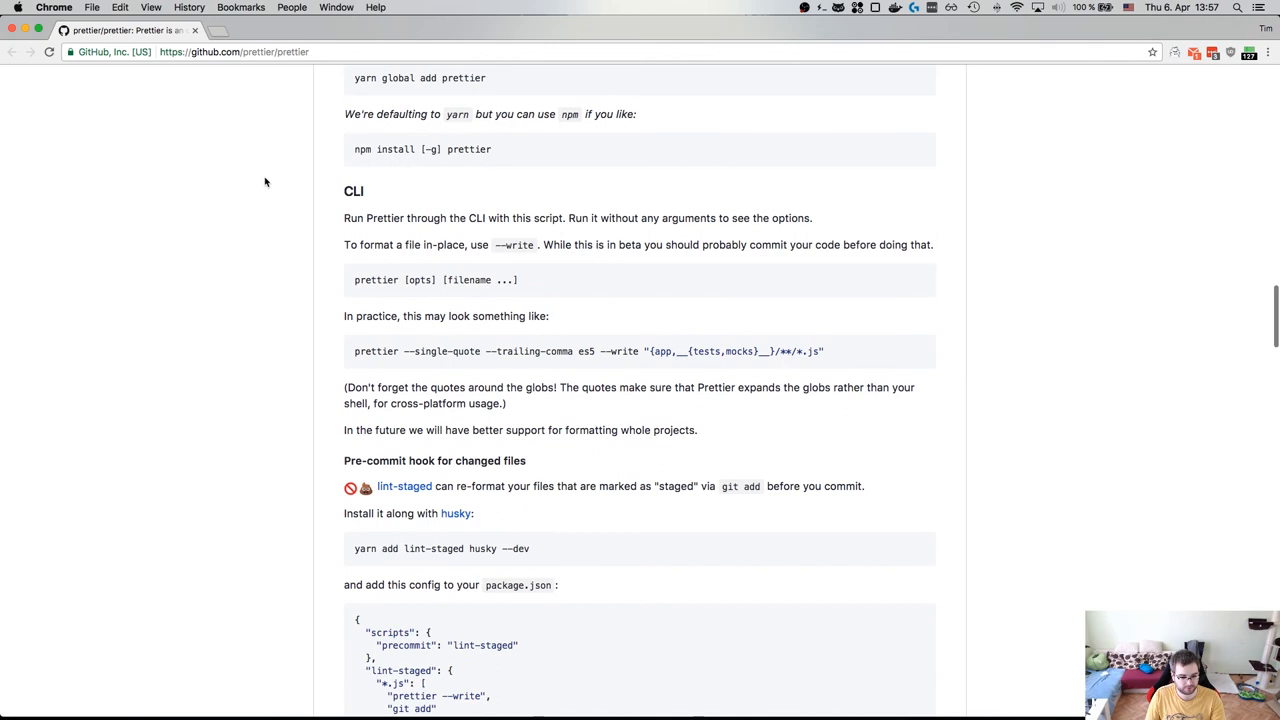
scroll("down", 3)
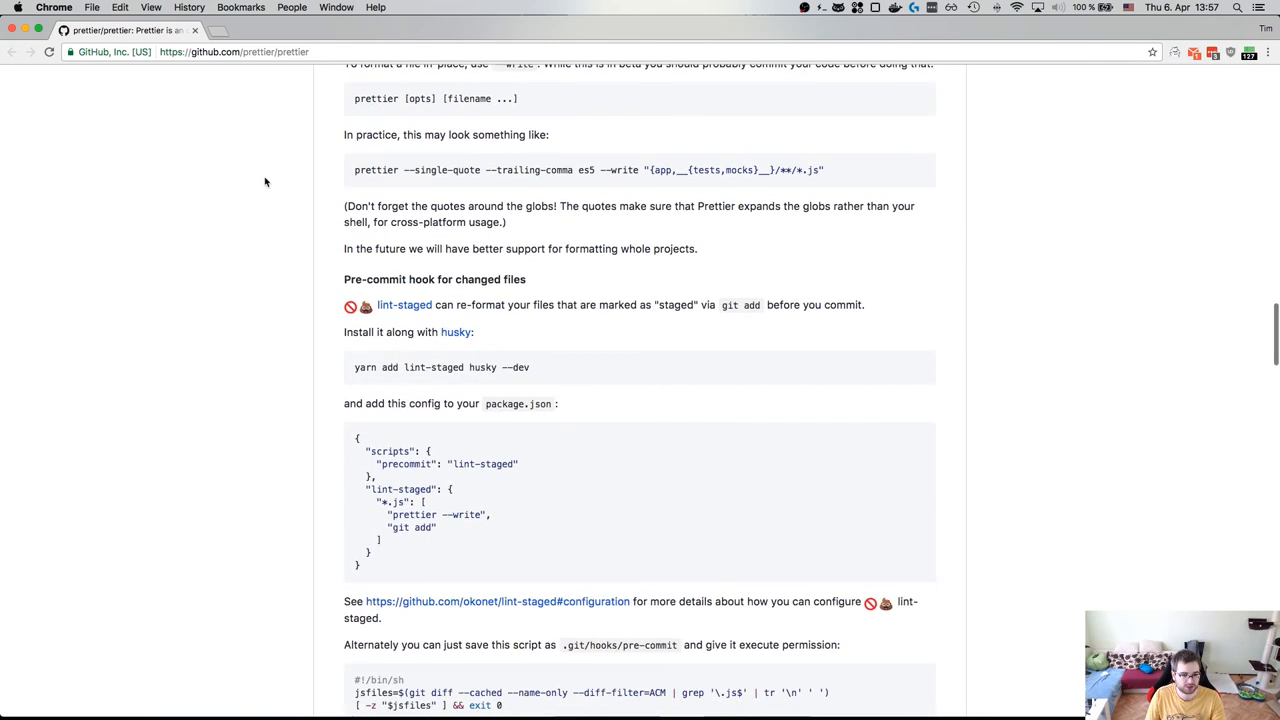
scroll("down", 3)
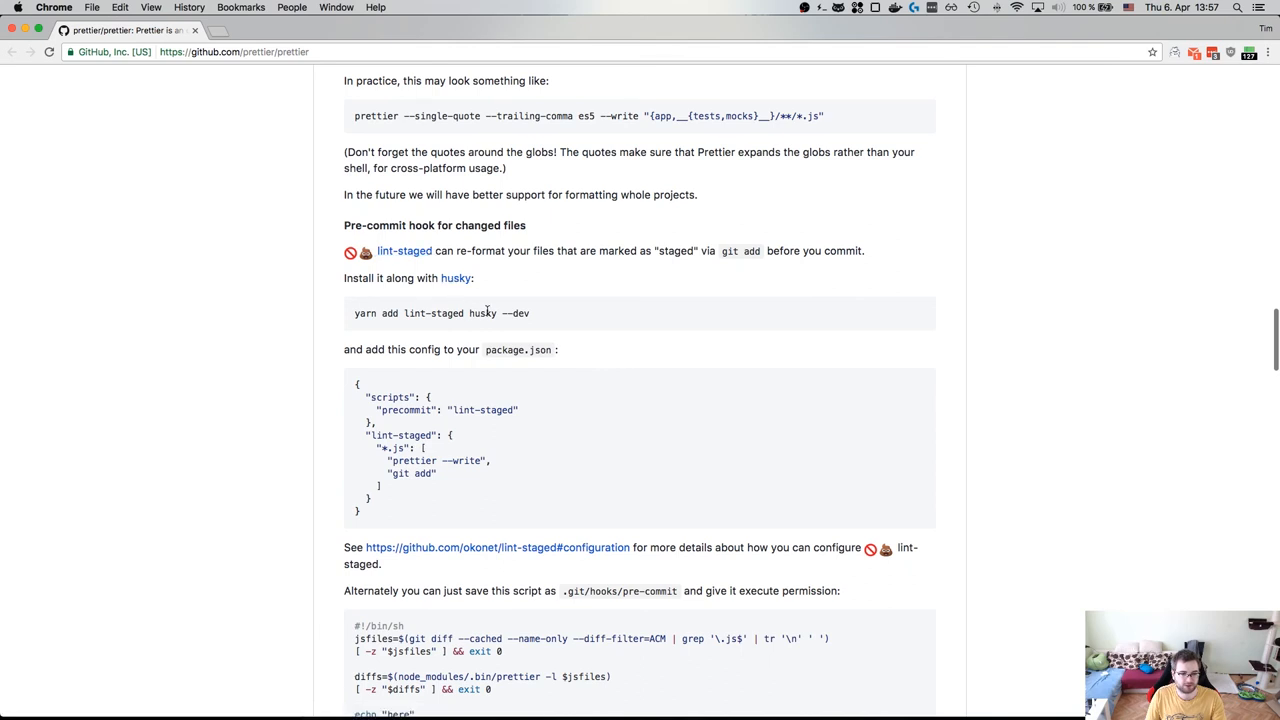
scroll("down", 3)
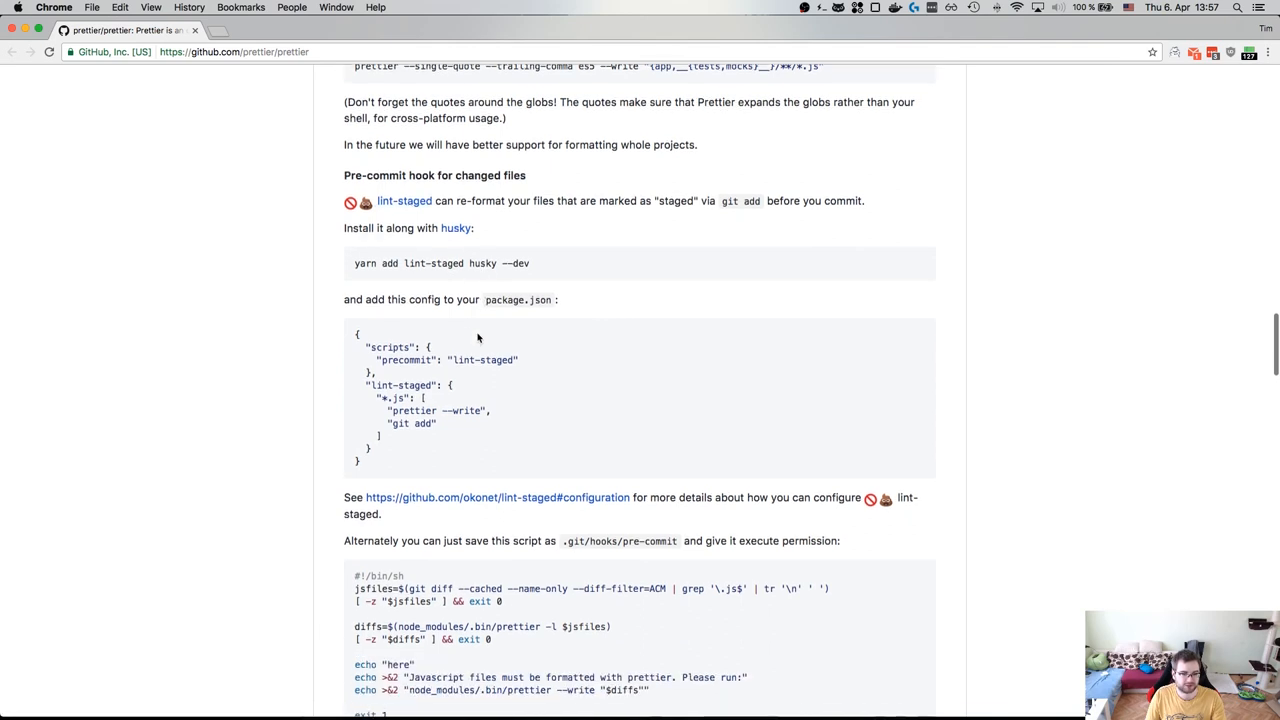
scroll("down", 3)
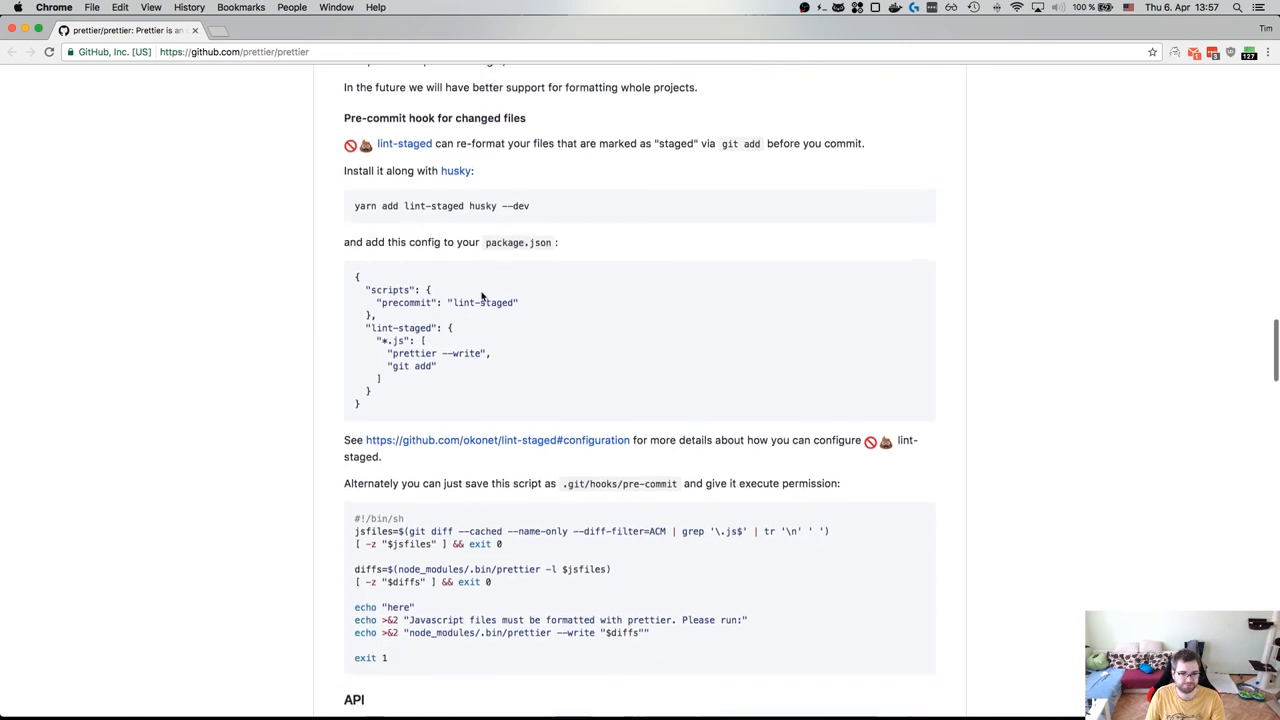
scroll("down", 3)
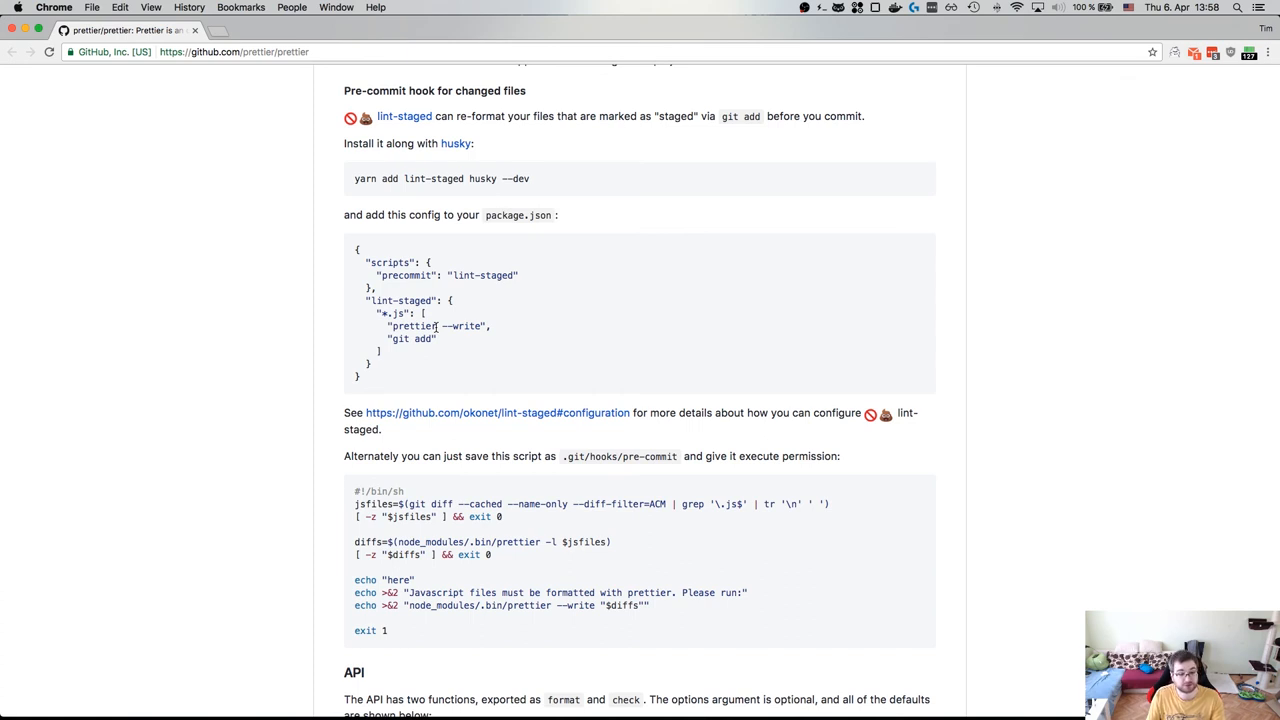
scroll("down", 3)
type("github.com/y")
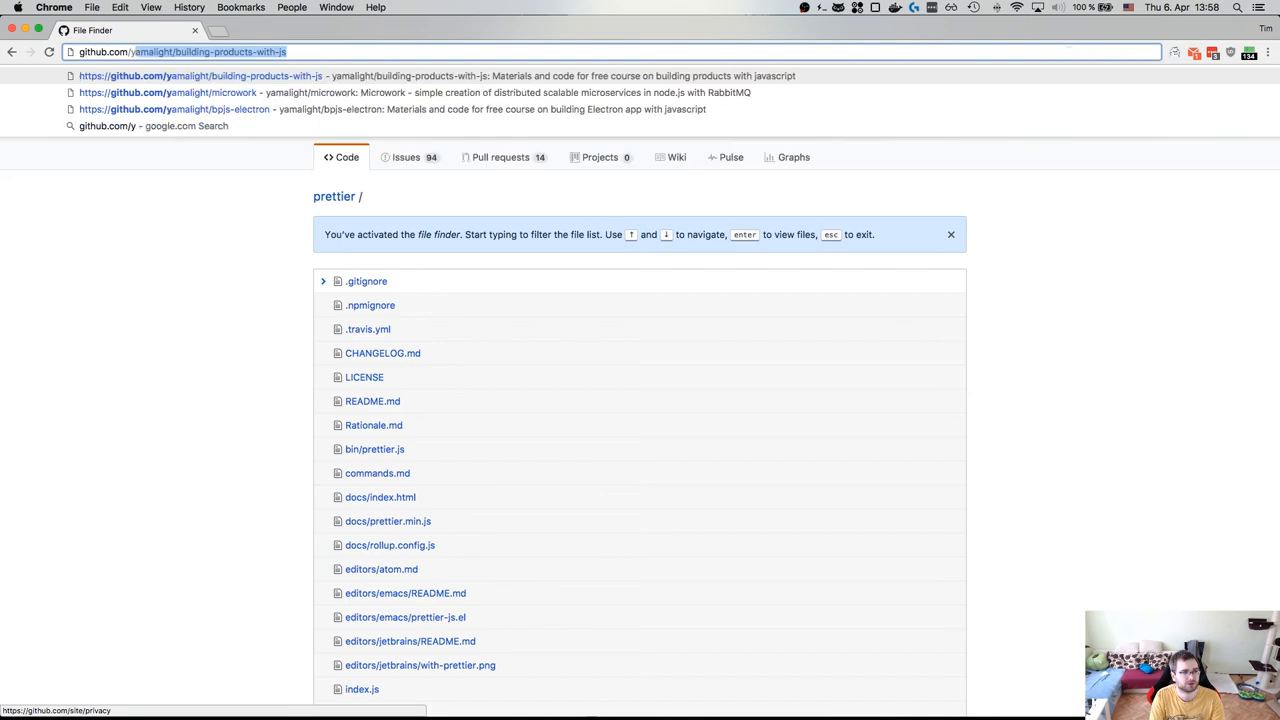
Go to the bpjs-electron repository and open its list of six master commits
left_click(167, 109)
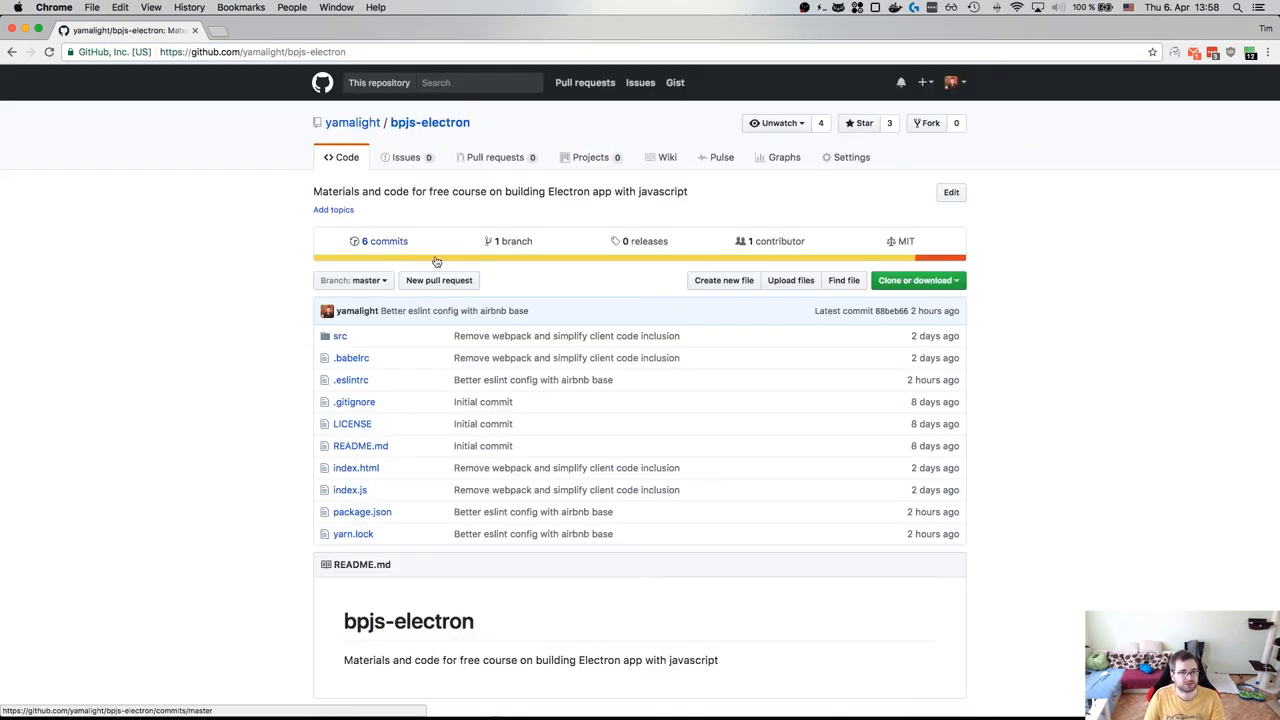
left_click(380, 241)
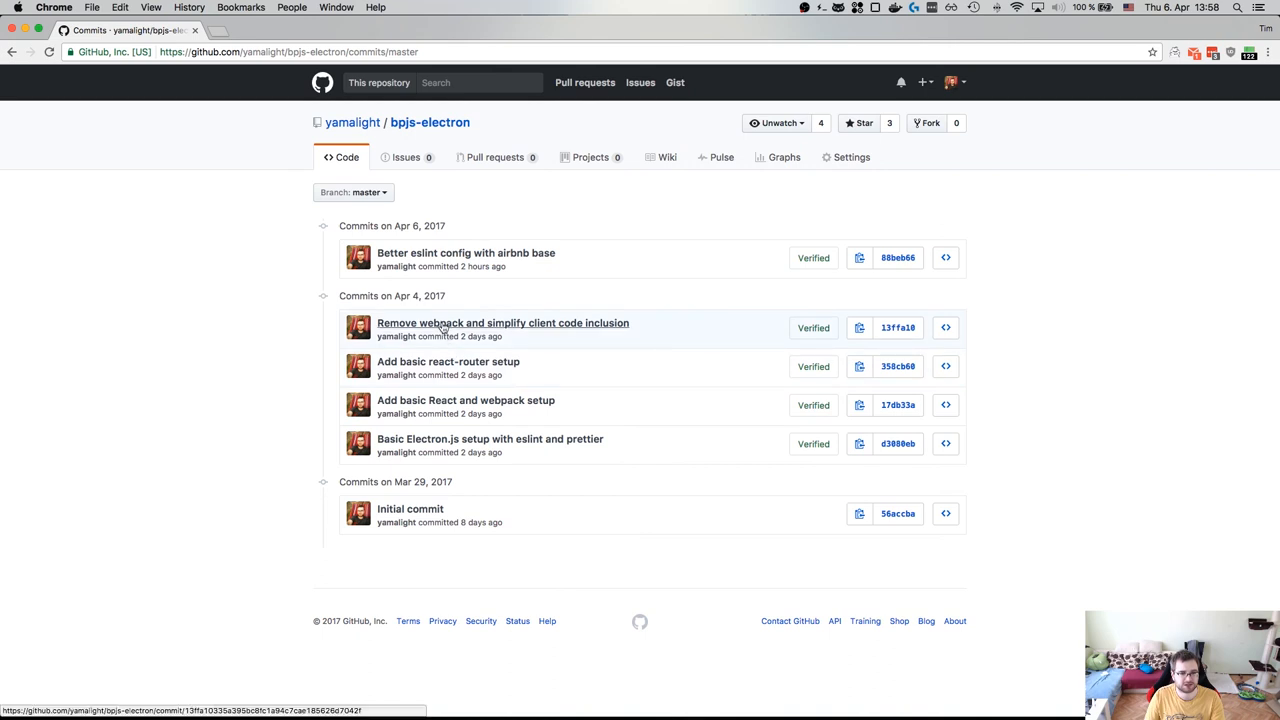
mouse_move(466, 252)
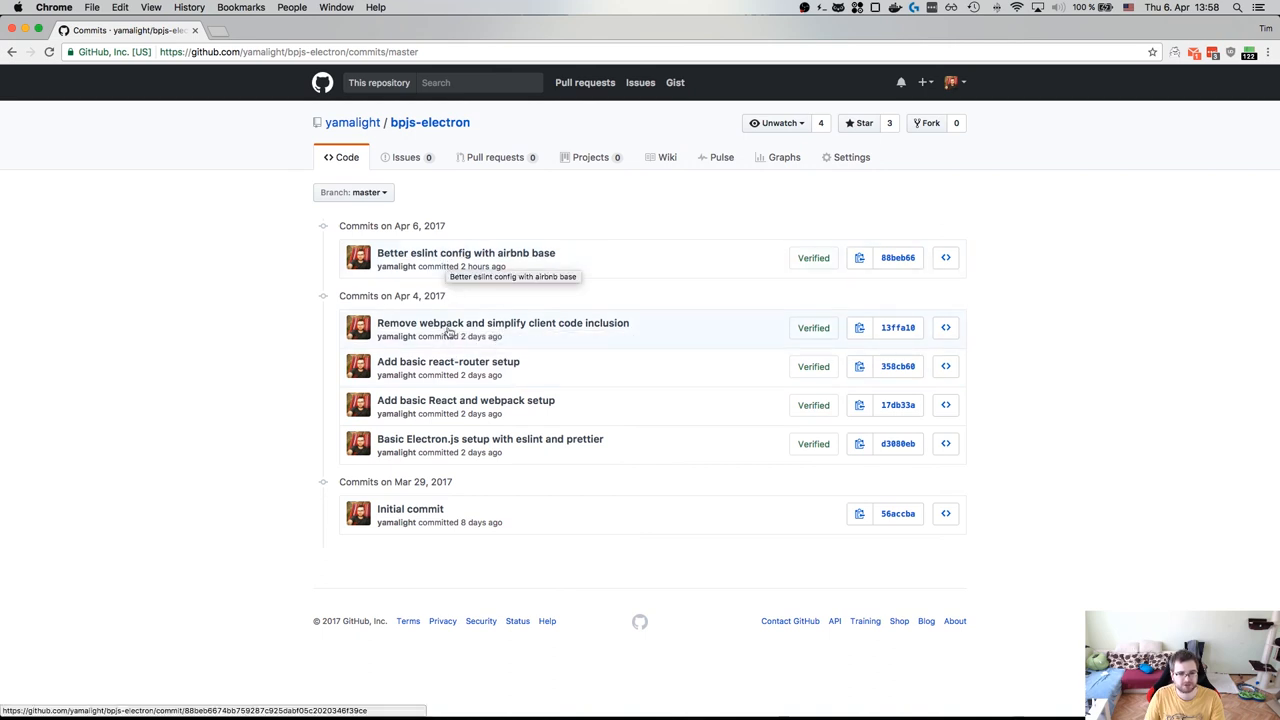
mouse_move(452, 448)
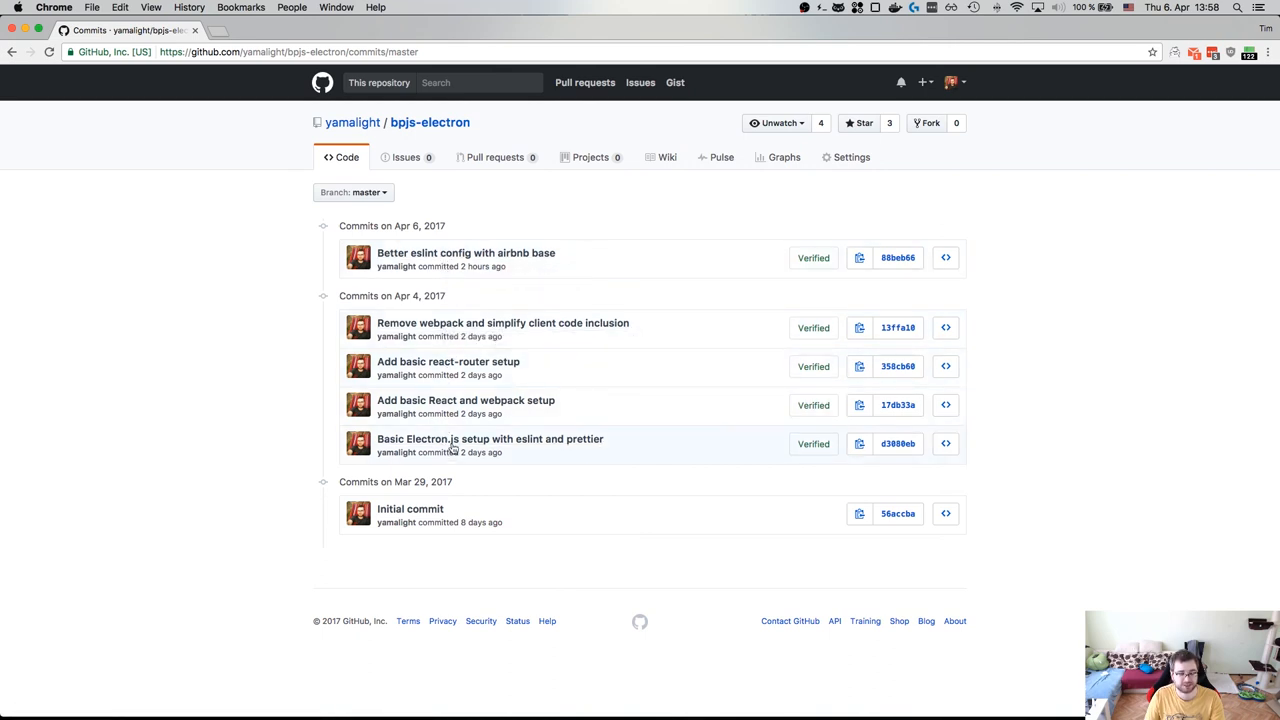